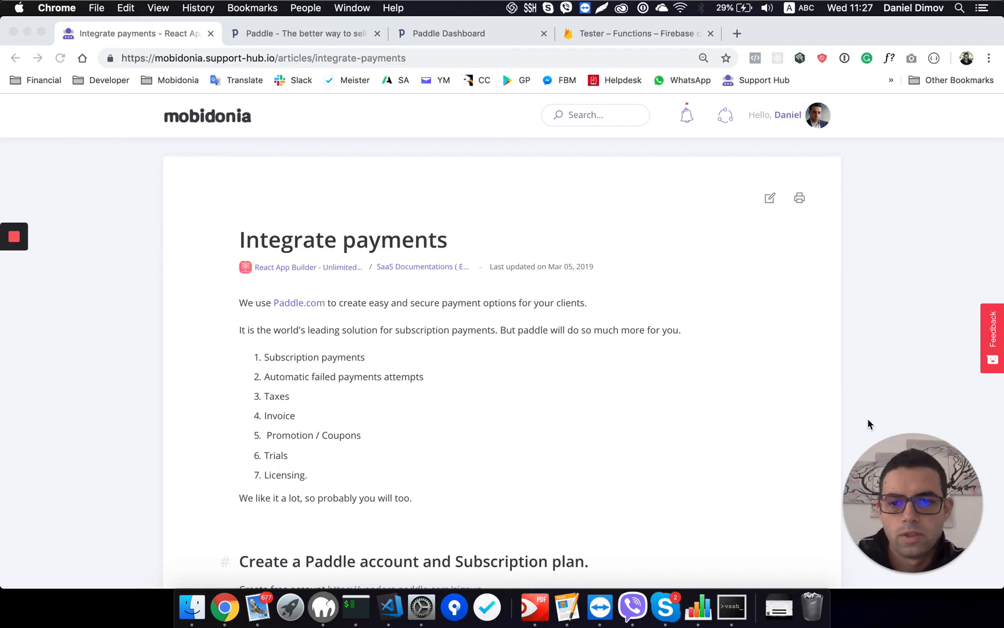
mouse_move(324, 255)
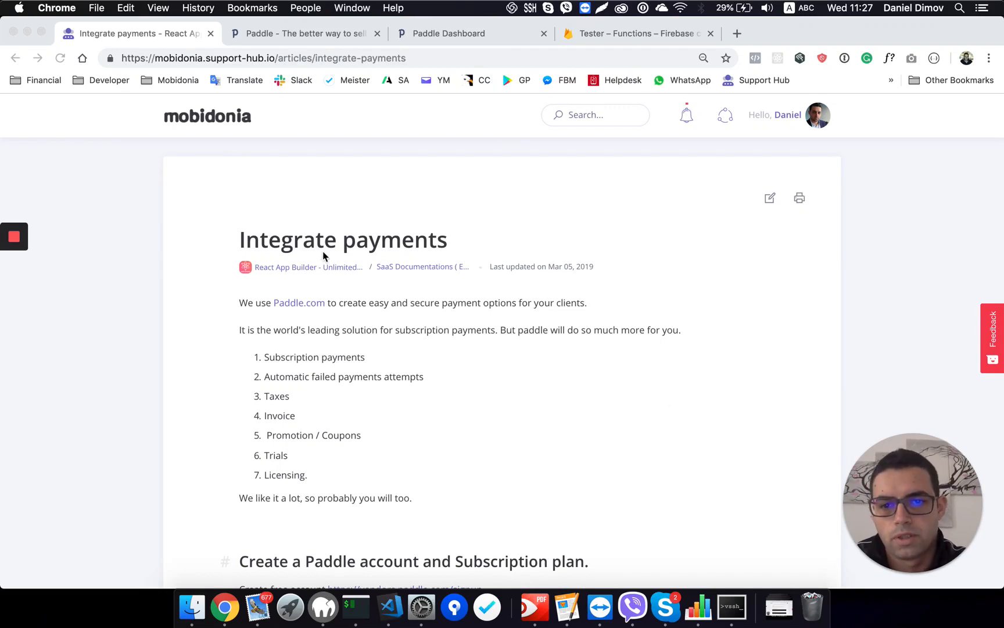
mouse_move(359, 253)
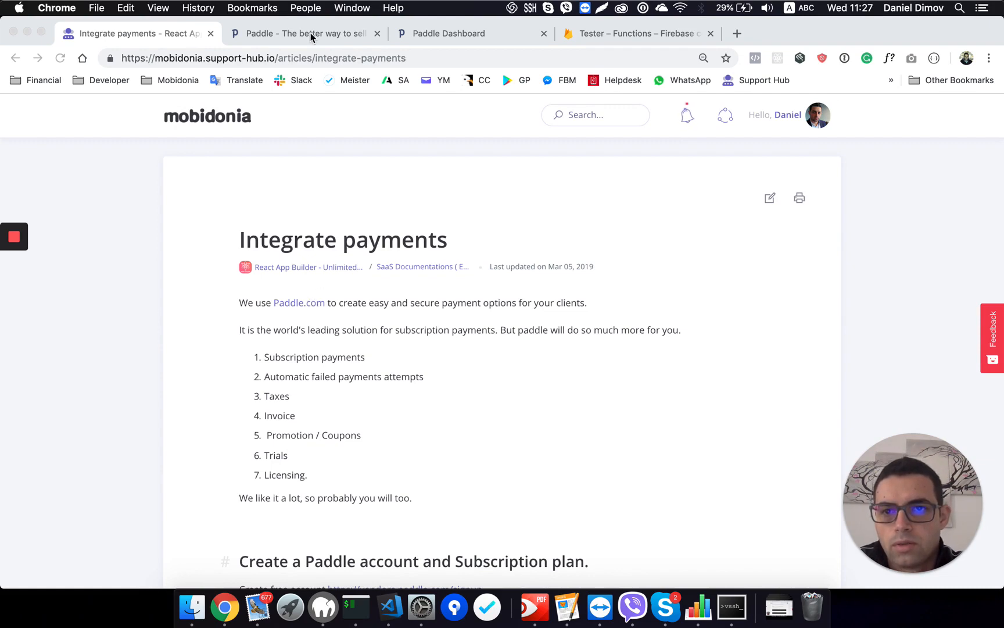
Browse the paddle.com homepage's features, customer logos and seller videos, ending back at the top
click(301, 33)
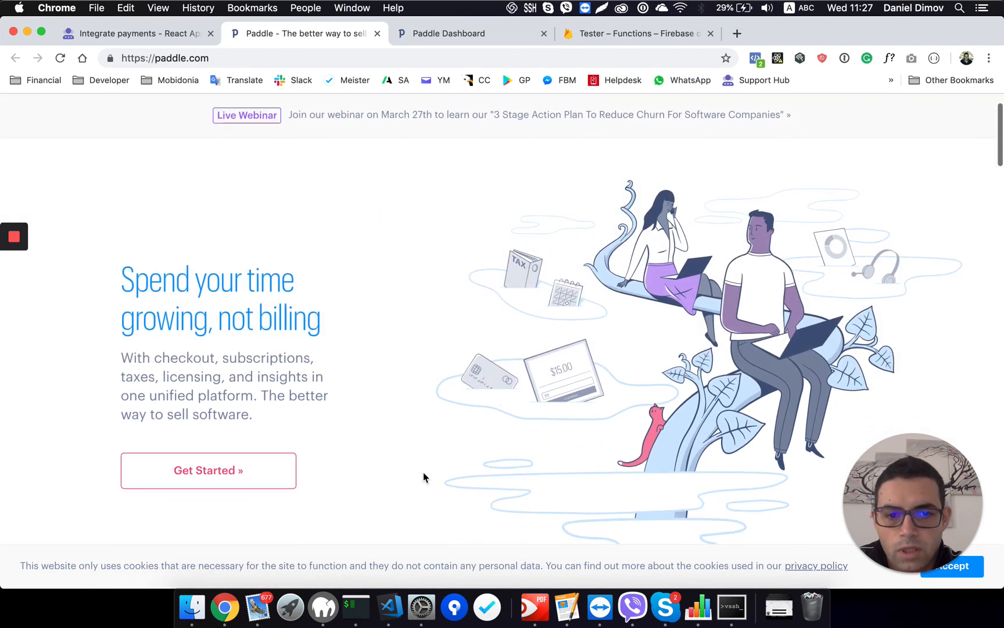
scroll(down, 3)
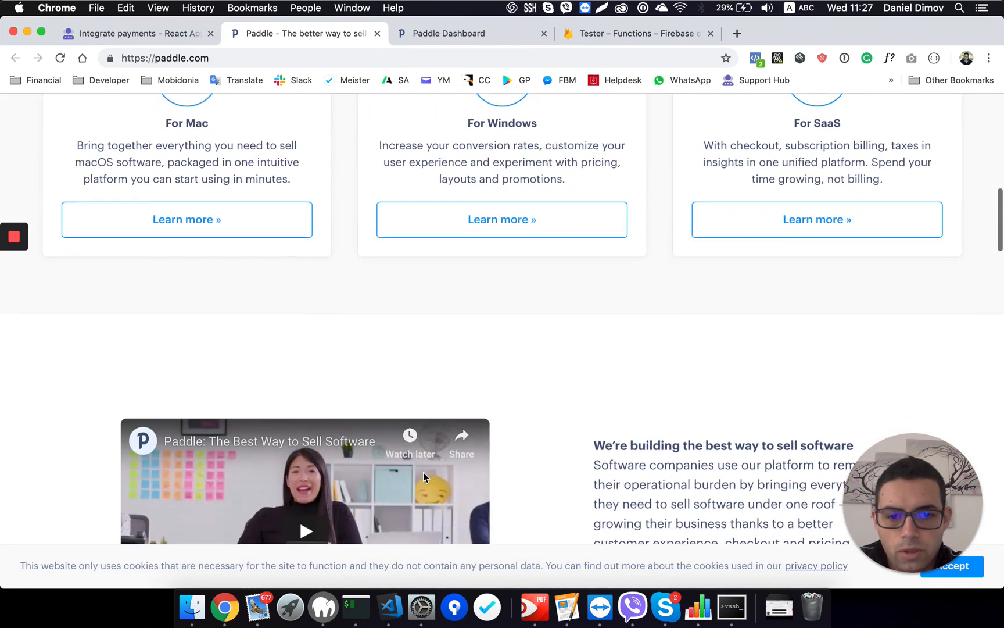
scroll(up, 3)
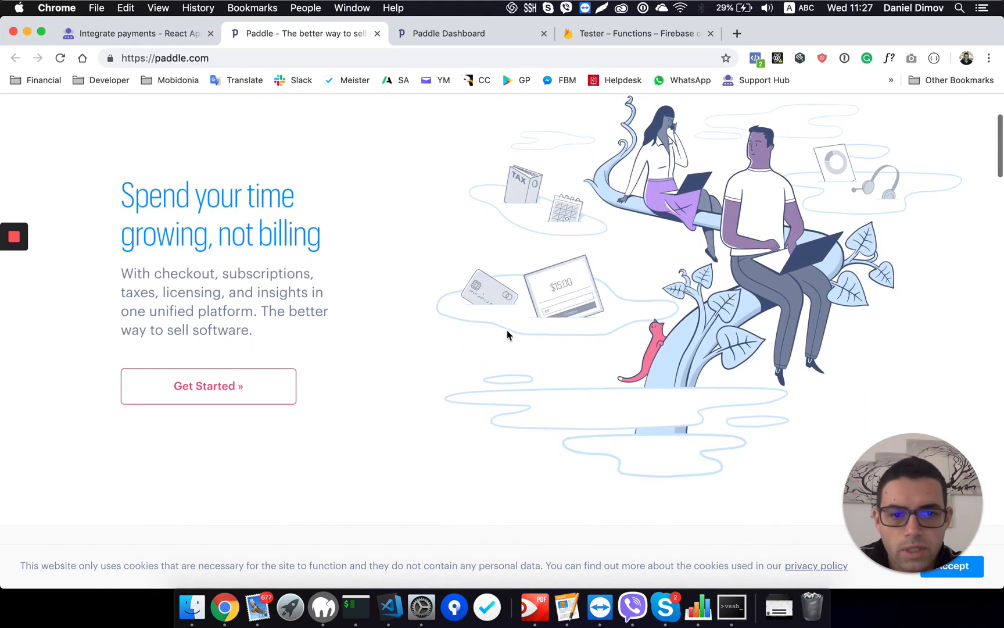
scroll(down, 3)
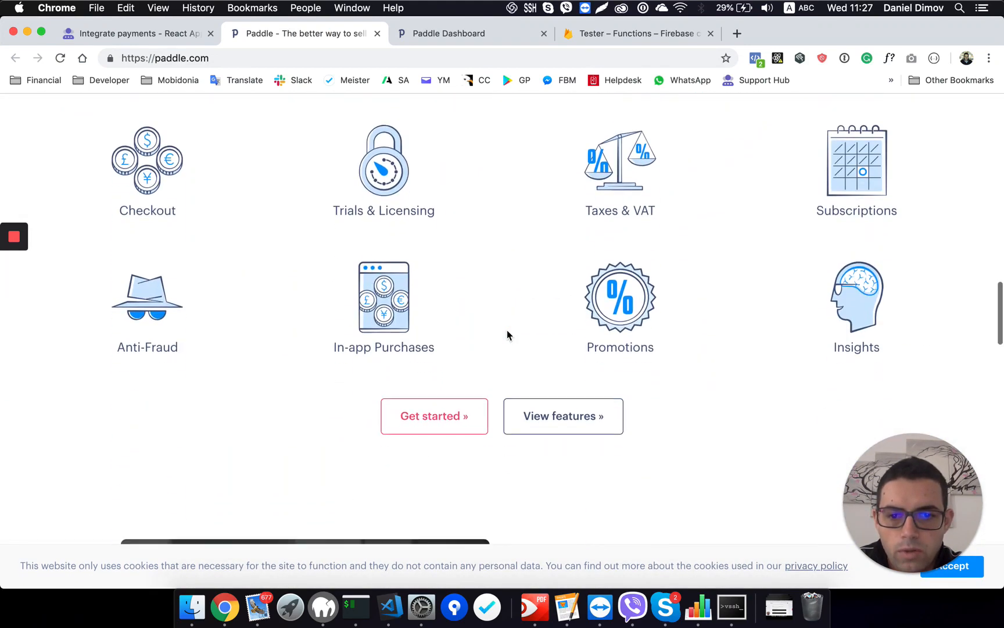
mouse_move(422, 243)
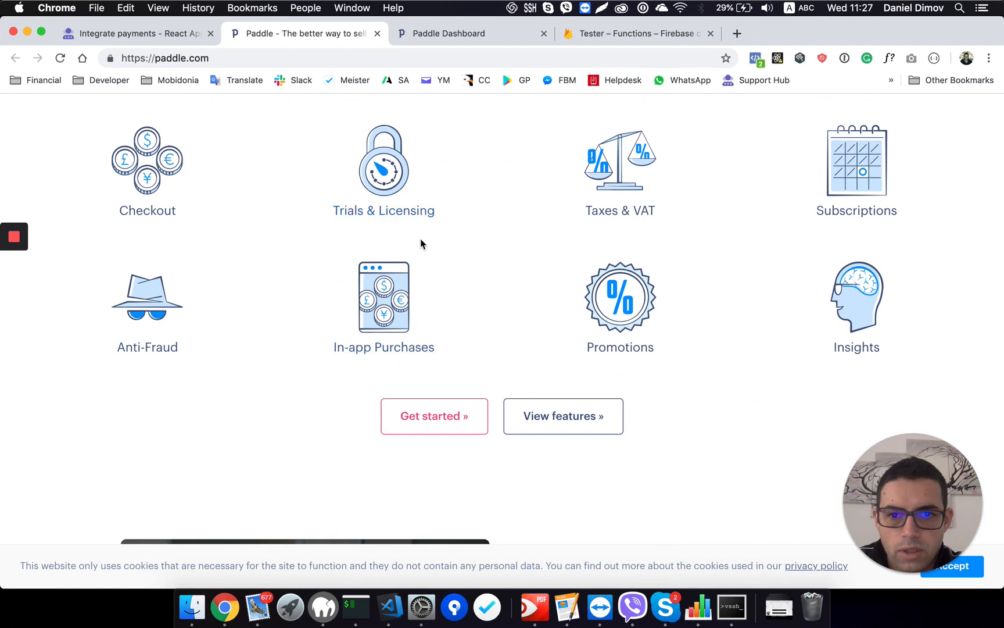
mouse_move(284, 232)
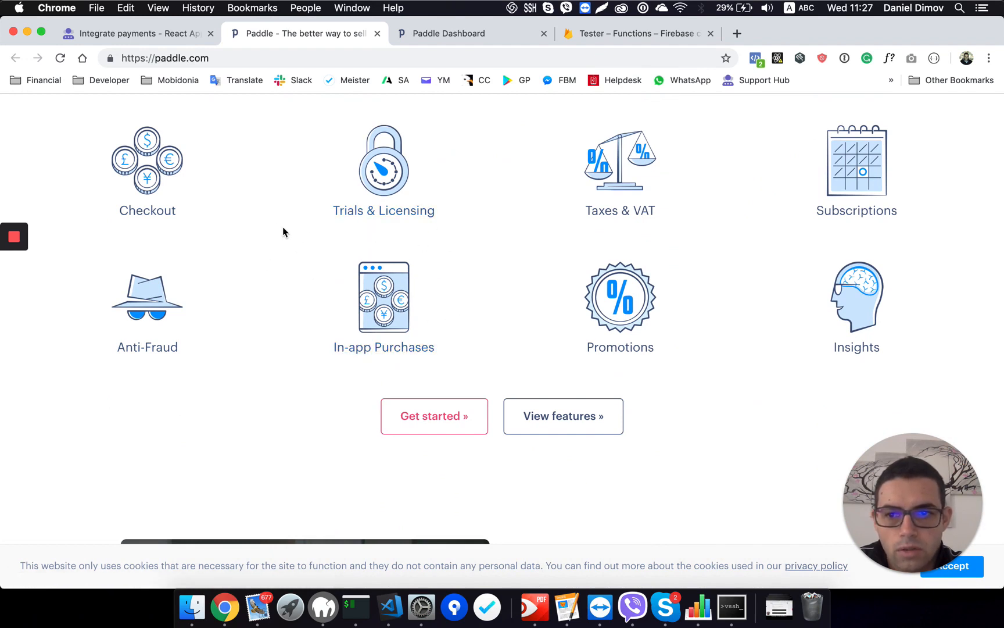
mouse_move(518, 227)
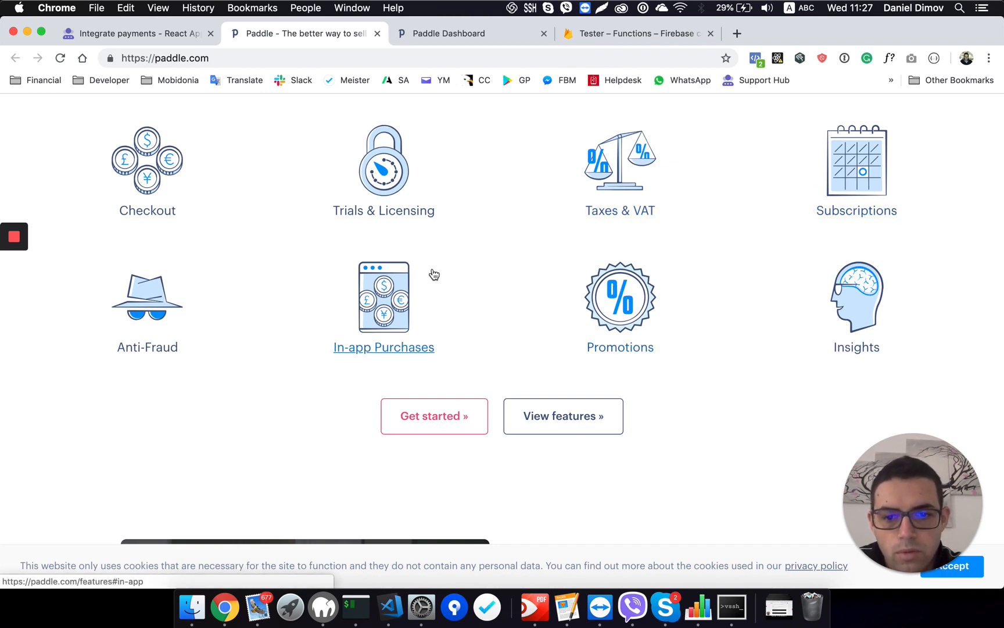
scroll(up, 3)
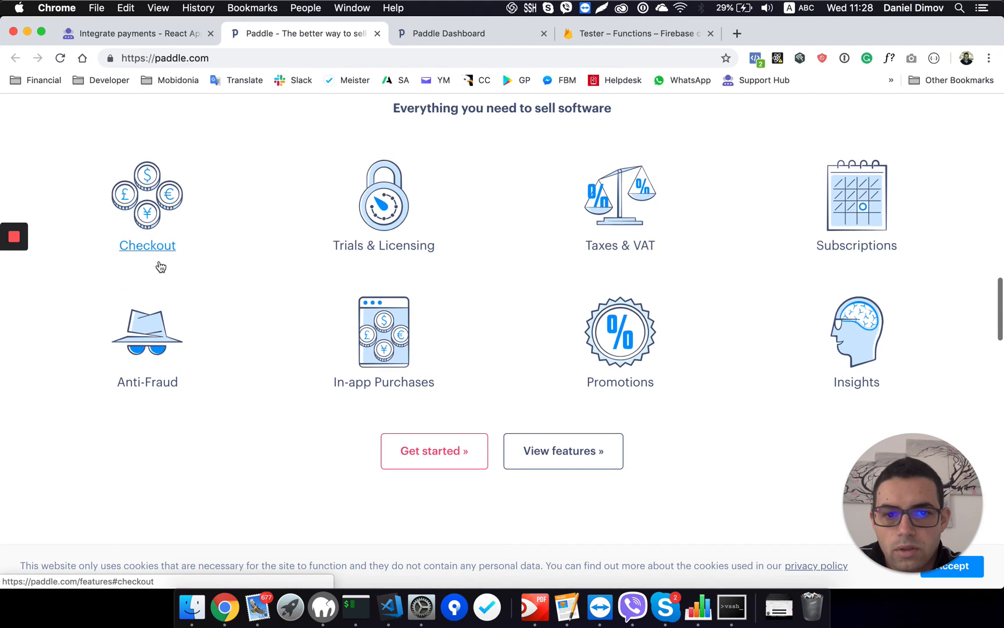
scroll(down, 3)
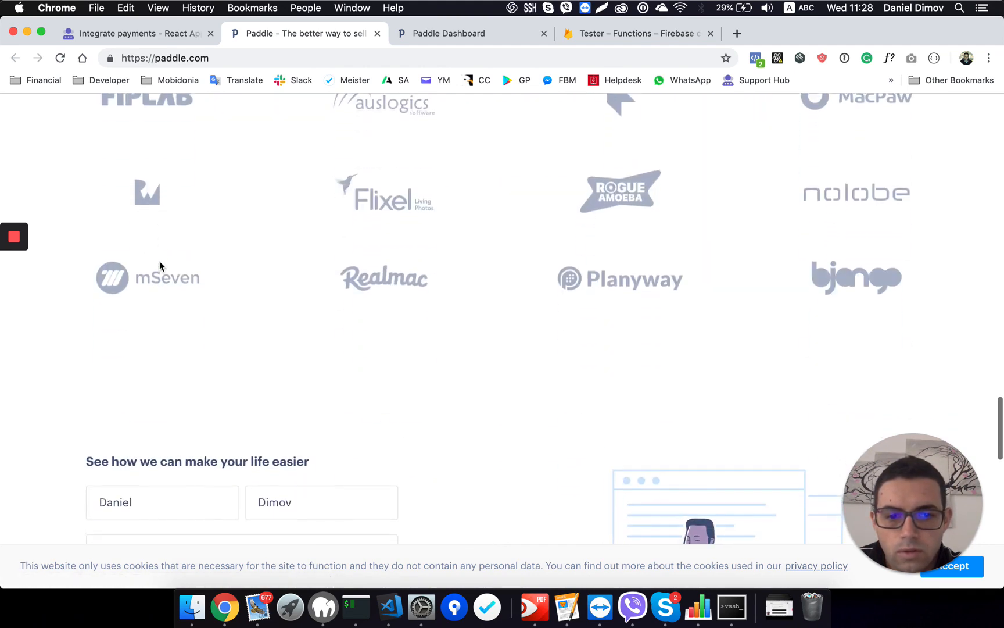
scroll(up, 3)
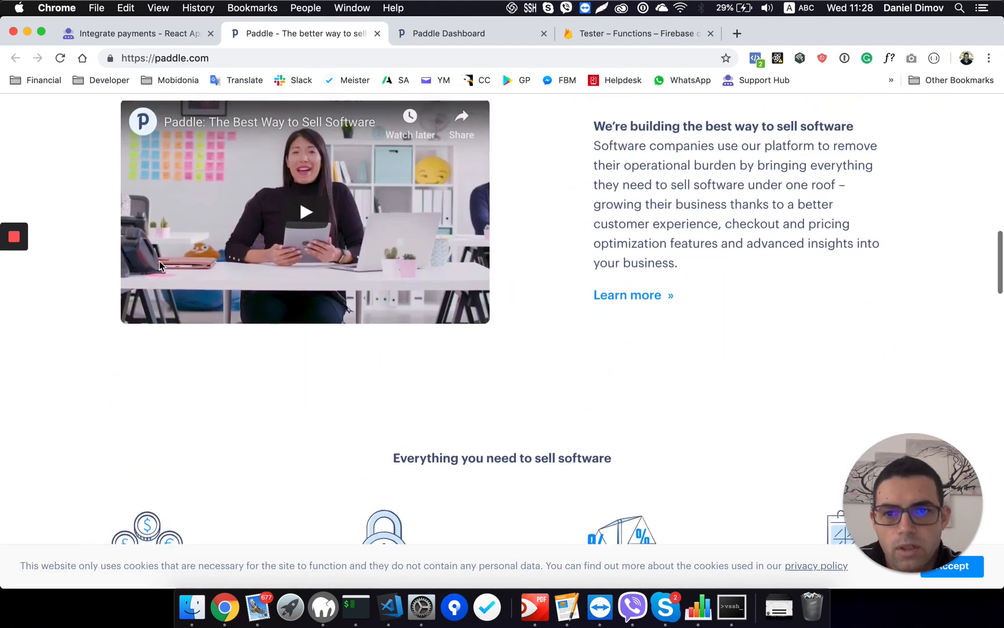
scroll(up, 3)
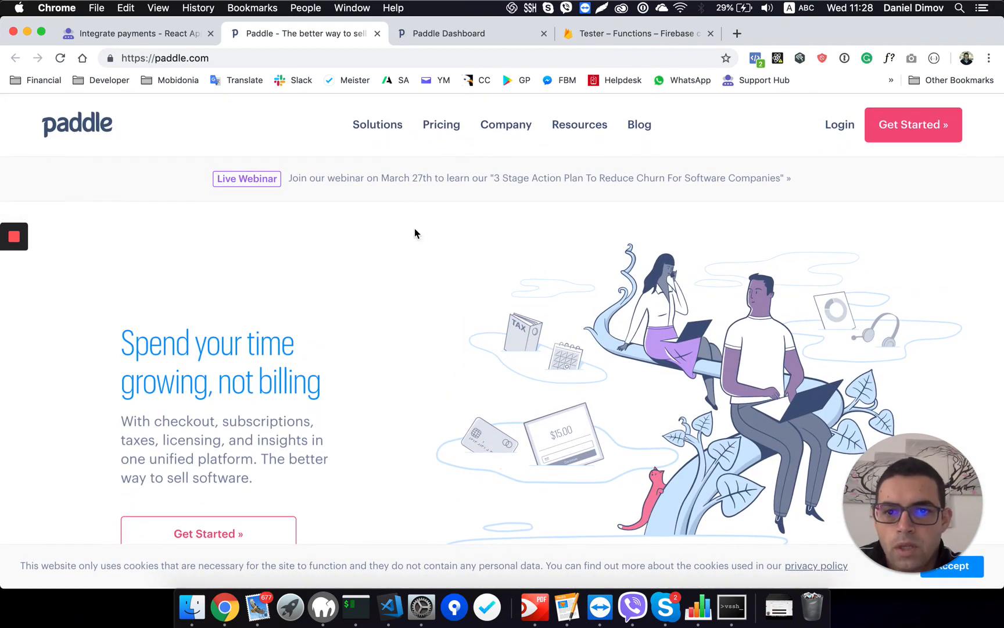
scroll(down, 3)
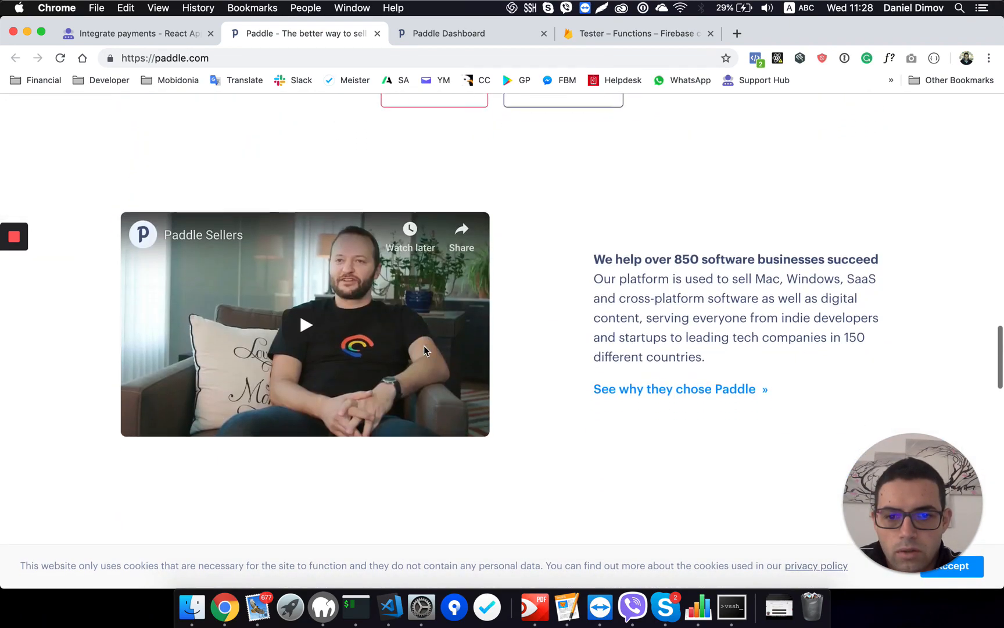
scroll(down, 3)
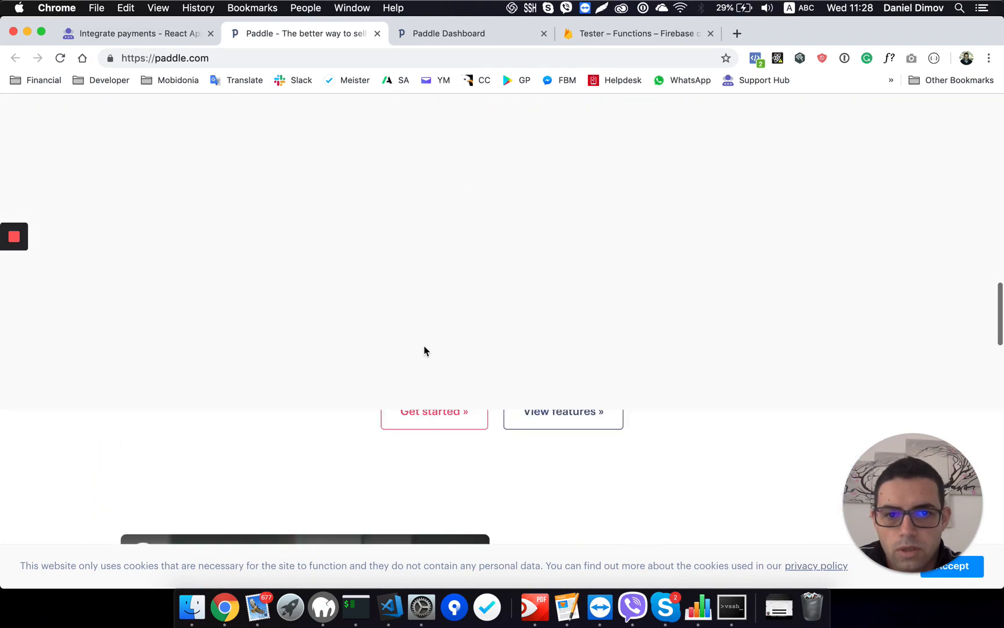
scroll(up, 3)
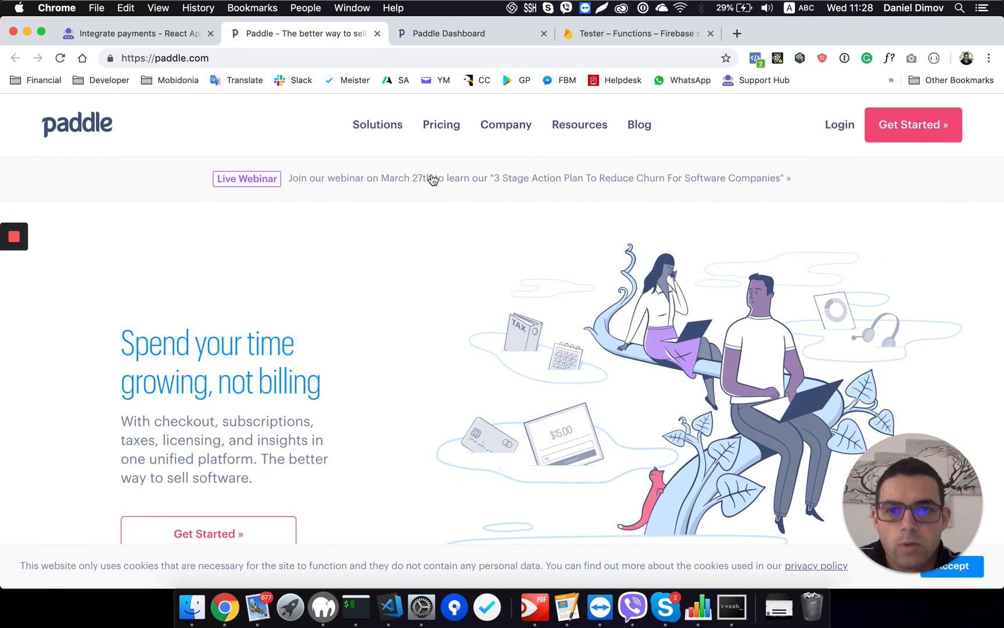
Review the article's 'Create a Paddle account and Subscription plan' section
click(135, 34)
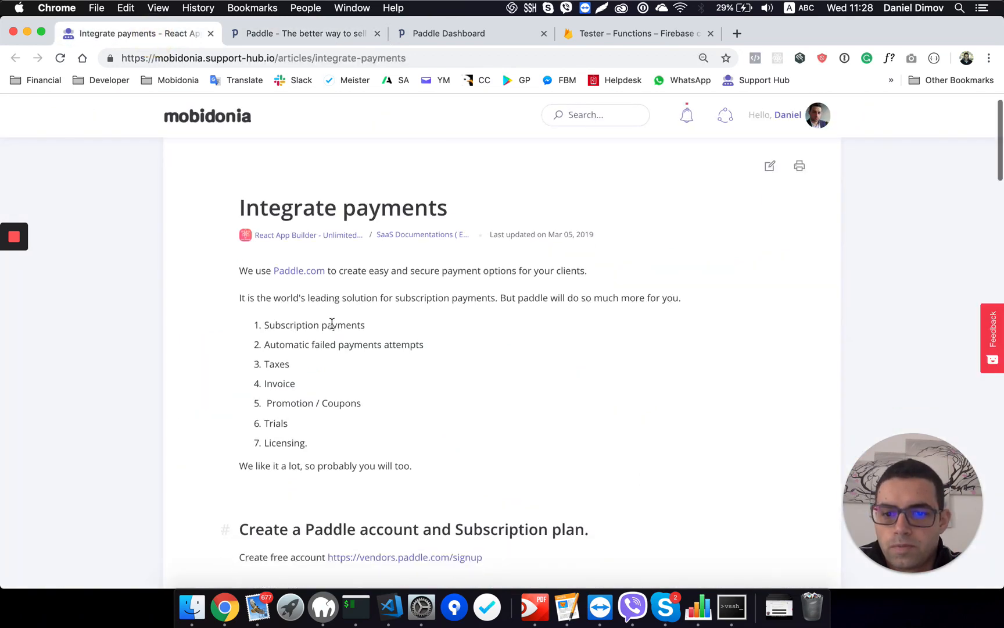
scroll(down, 3)
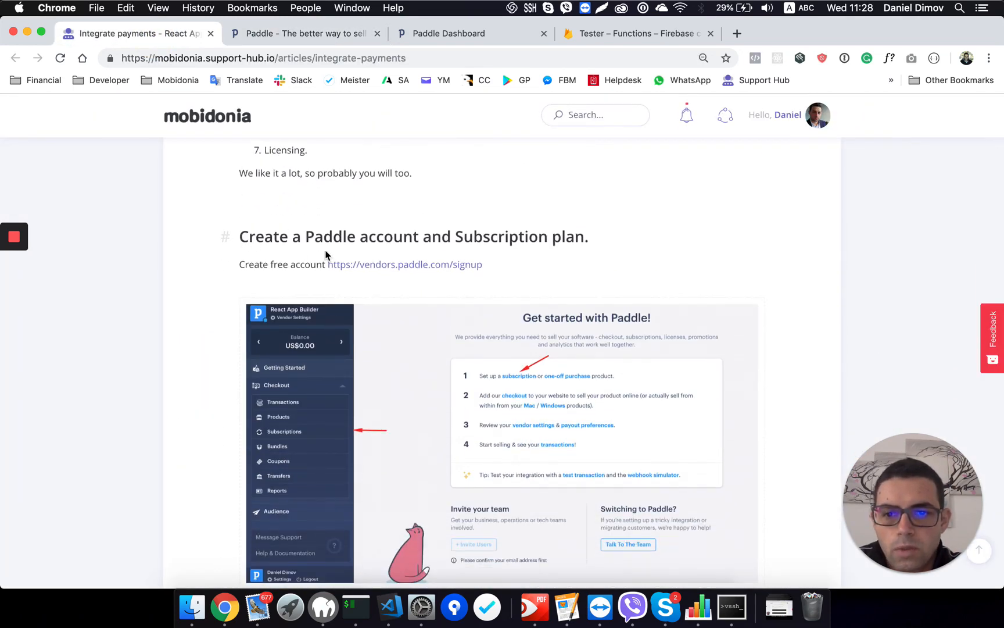
mouse_move(465, 173)
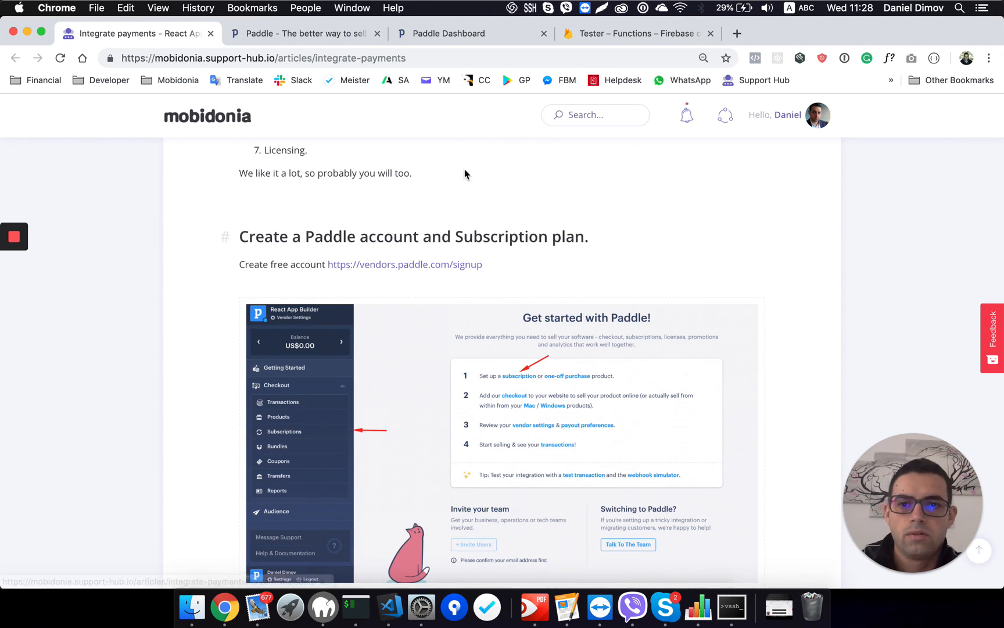
scroll(down, 3)
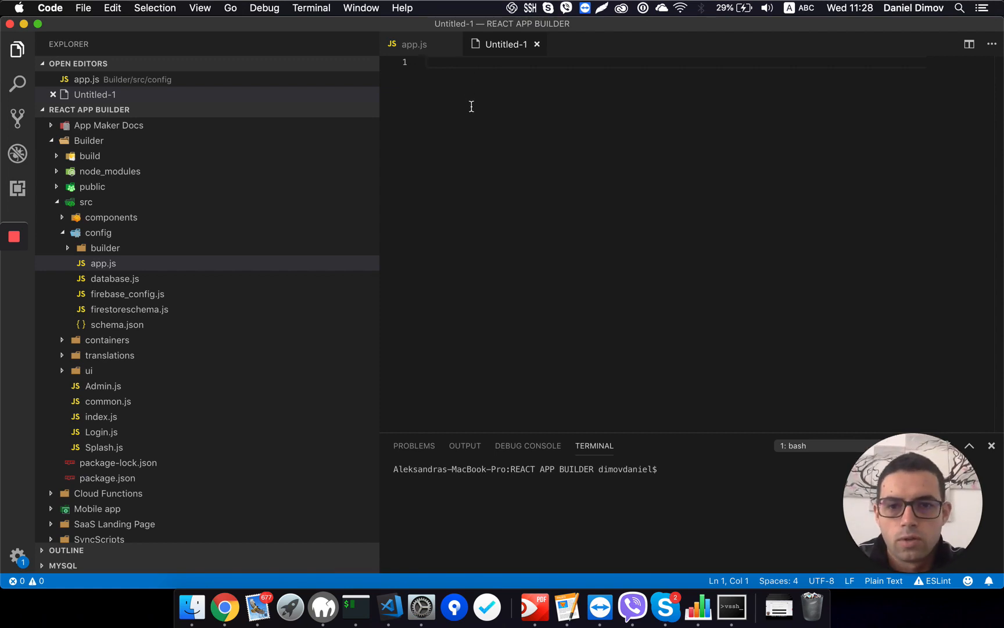
Note the plans Starter 10$, Pro 15$ and Rocket 20$ in the untitled VS Code file
text(Starter -)
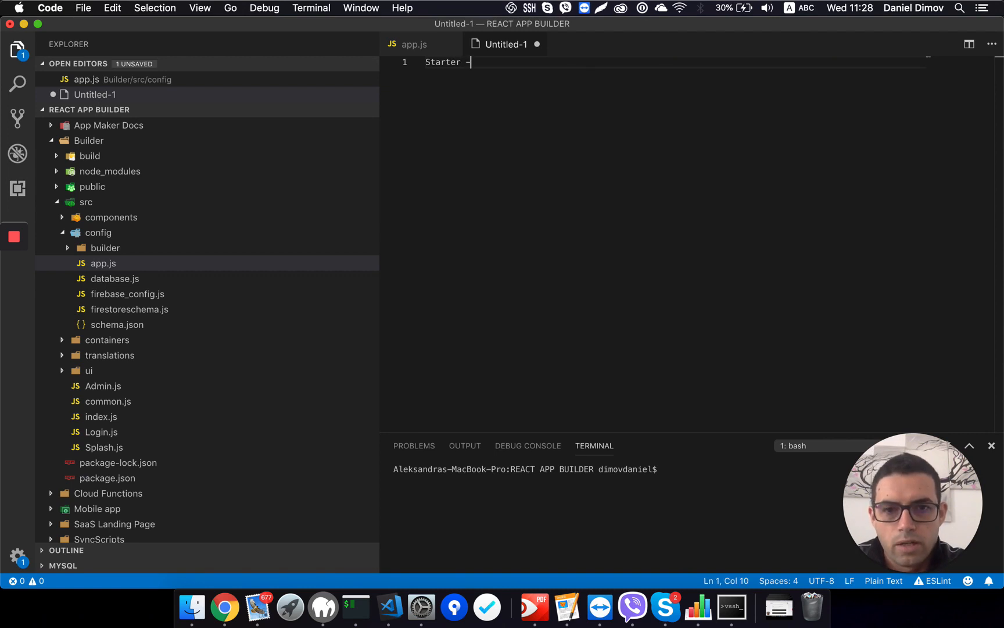
text(10 - 10$)
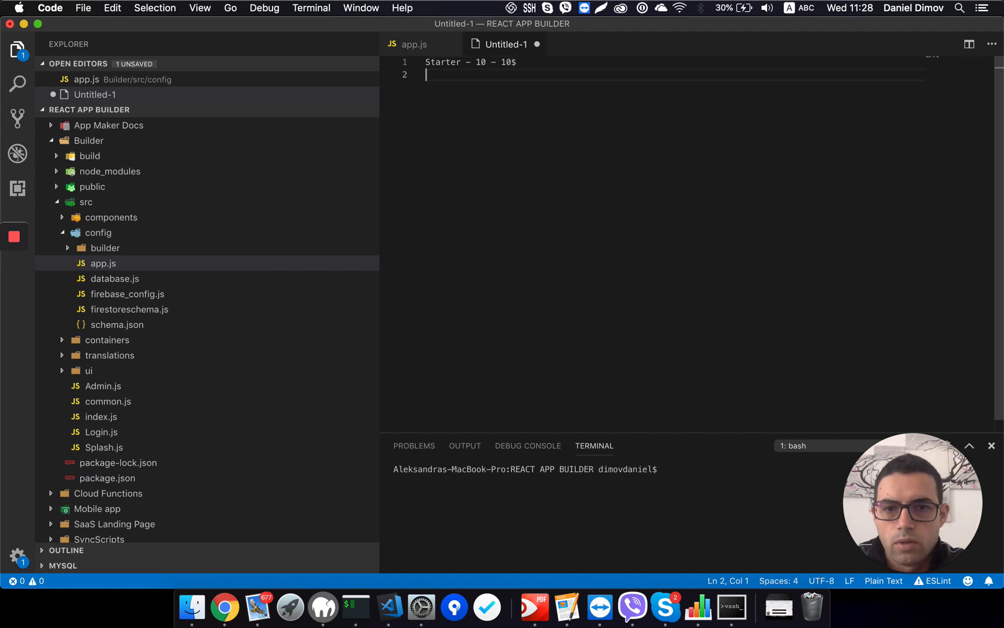
text(Pro —)
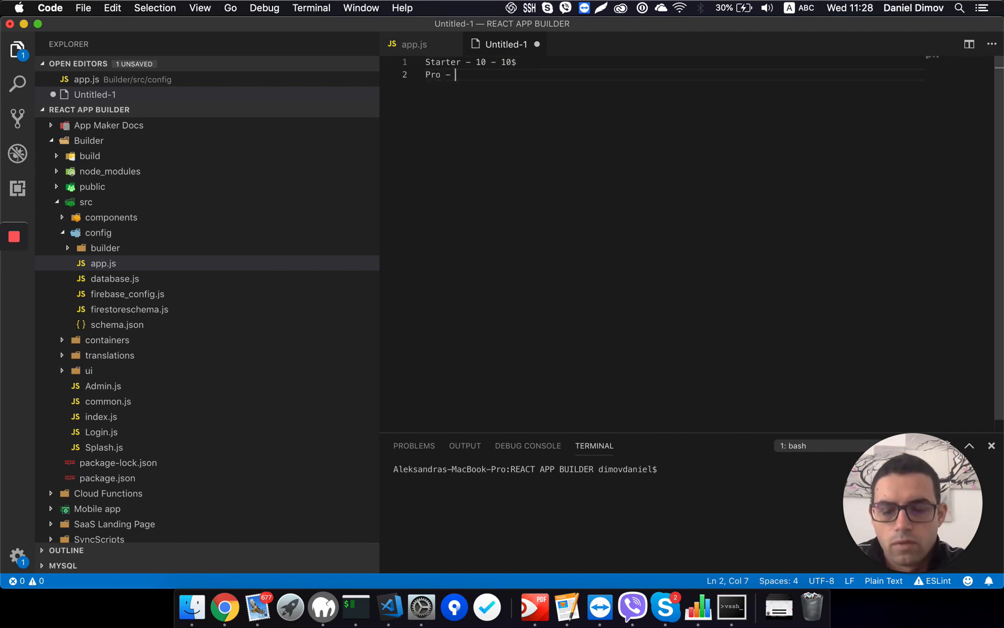
text(14 -)
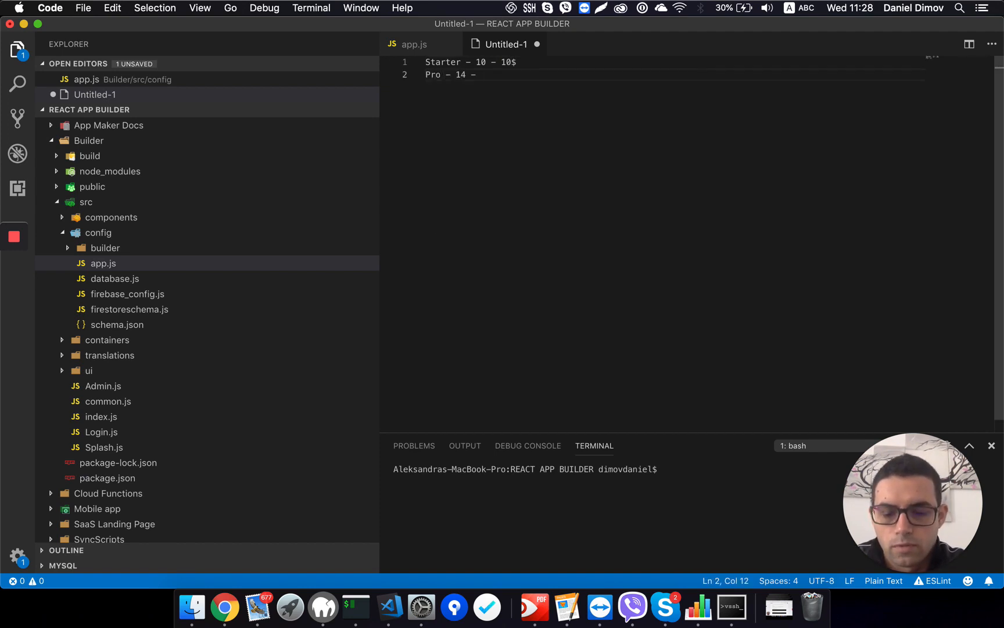
text(5)
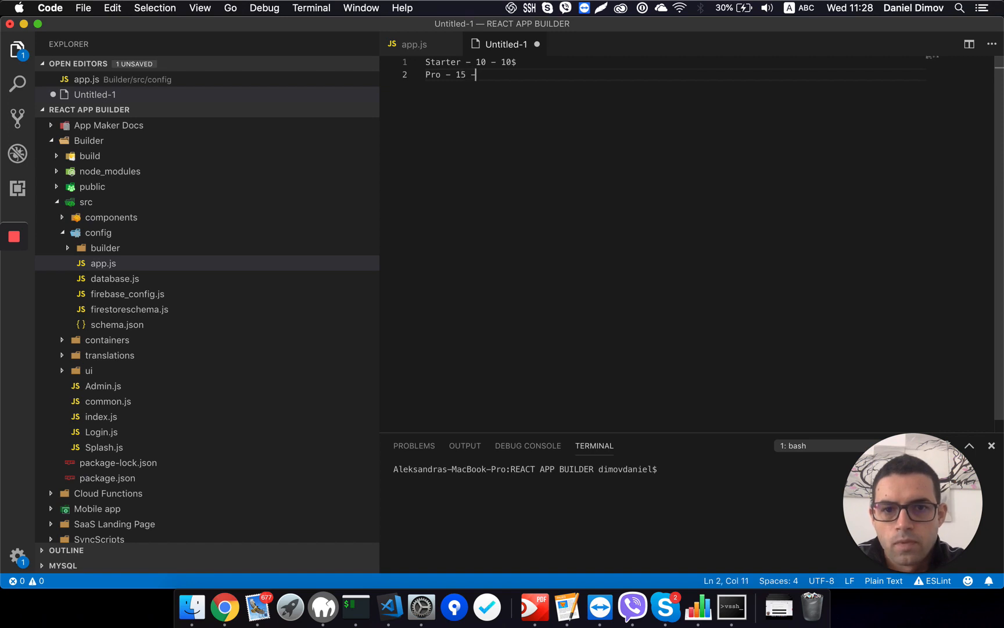
text(15$)
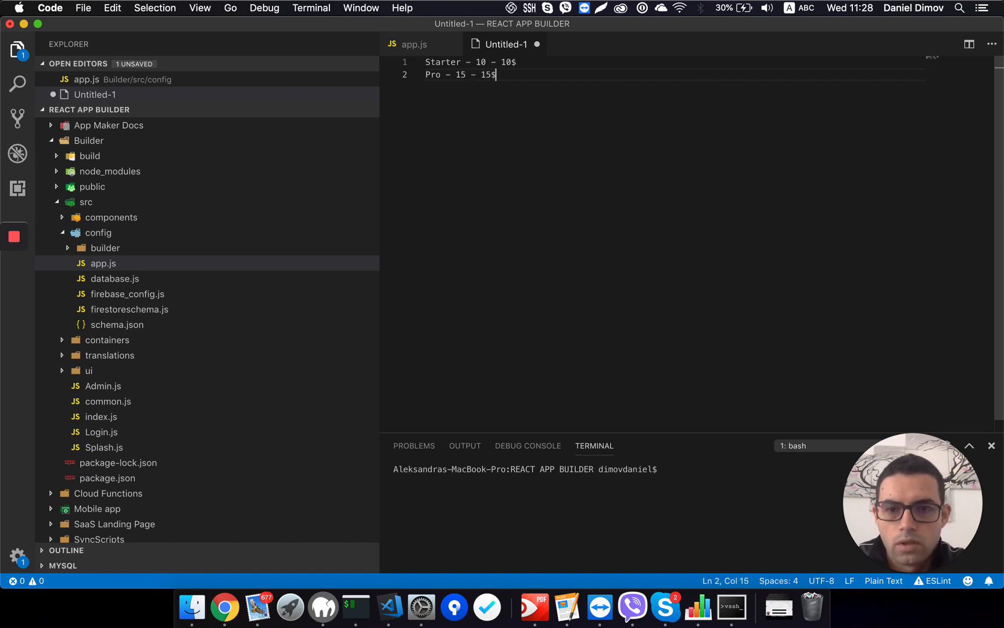
text(Rocket -)
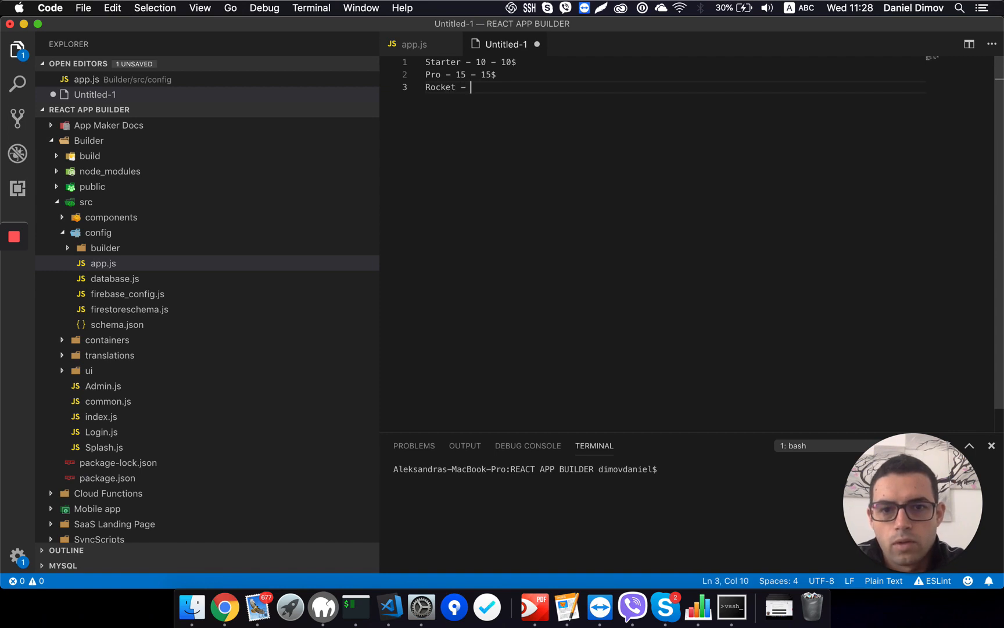
text(20 -)
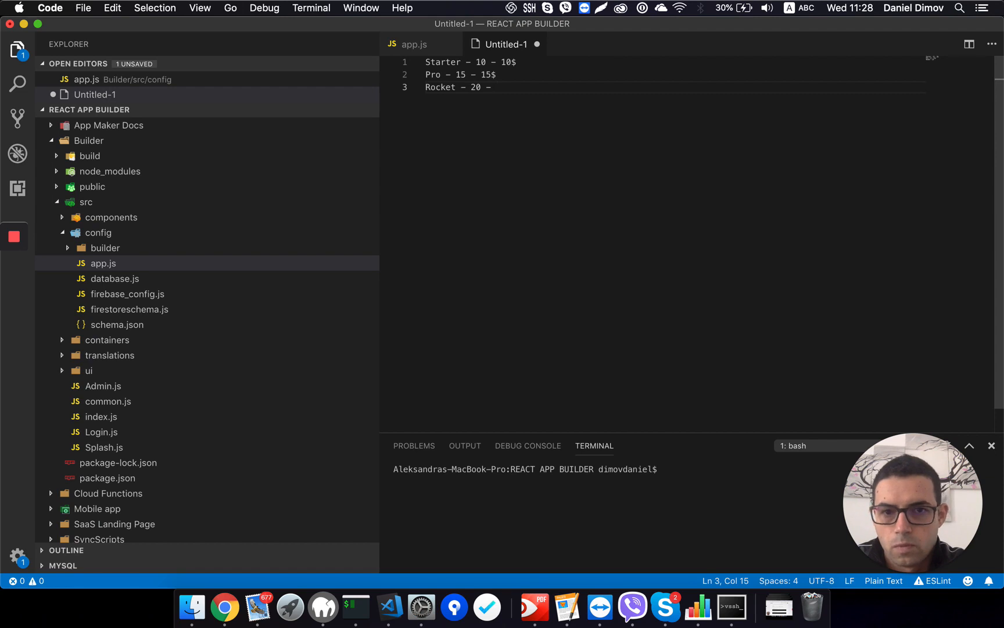
text(20$)
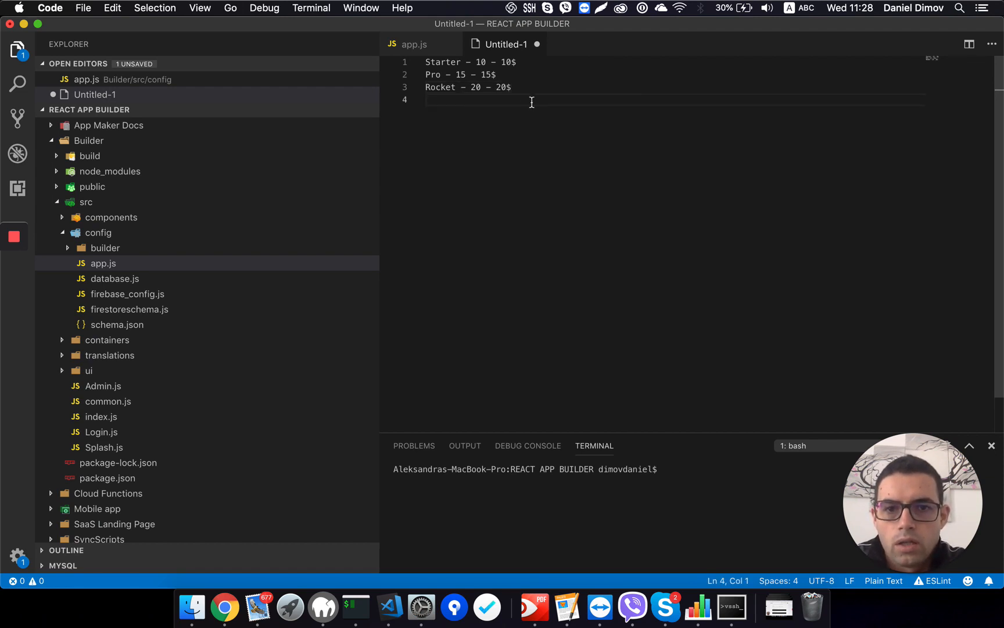
click(223, 607)
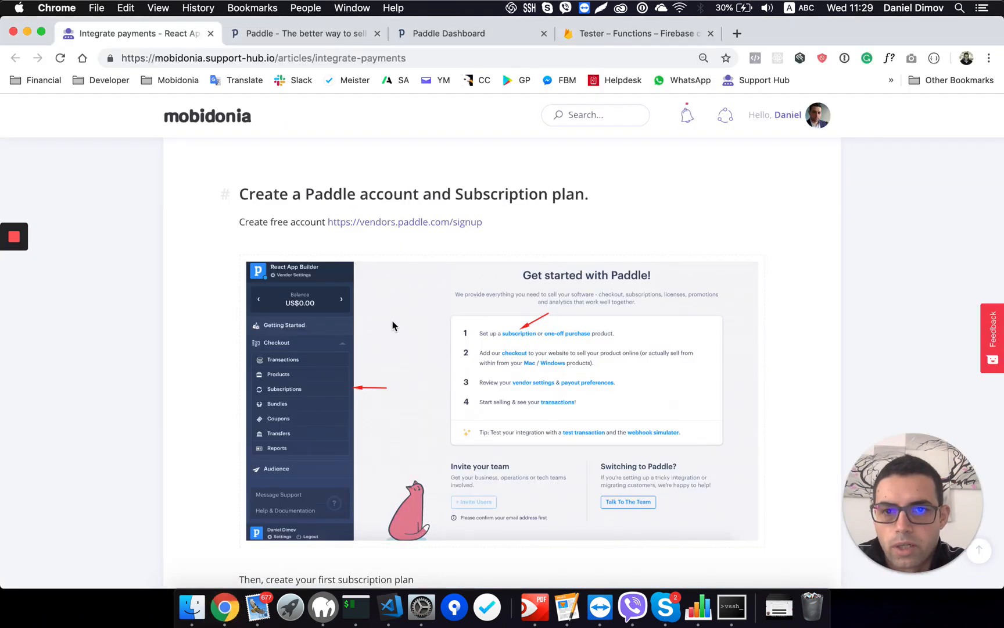
Navigate the Paddle dashboard to Checkout > Subscriptions > Plans, listing the Pro and Rocket plans
click(449, 34)
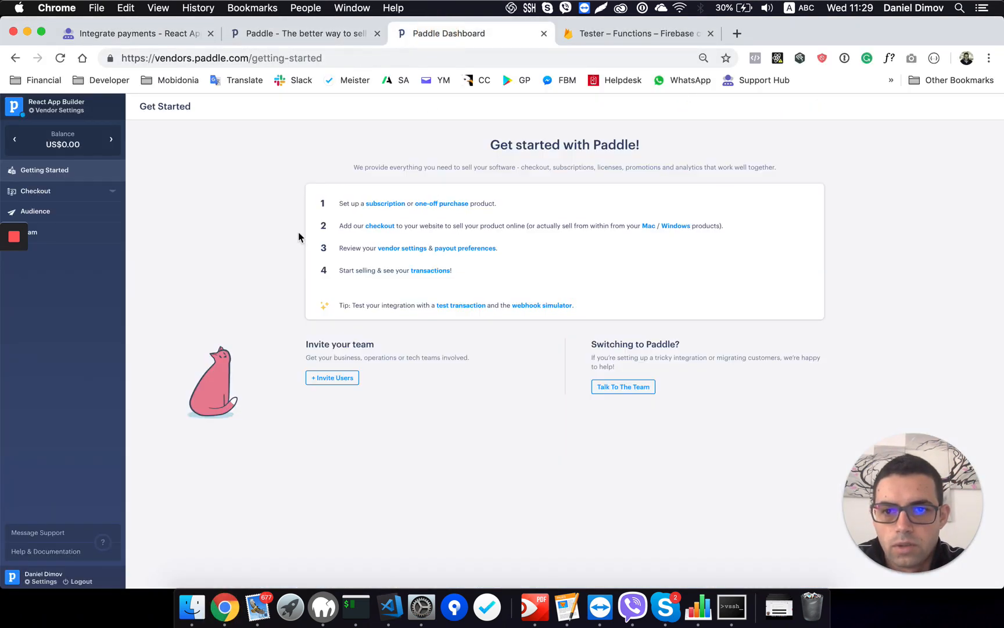
mouse_move(384, 203)
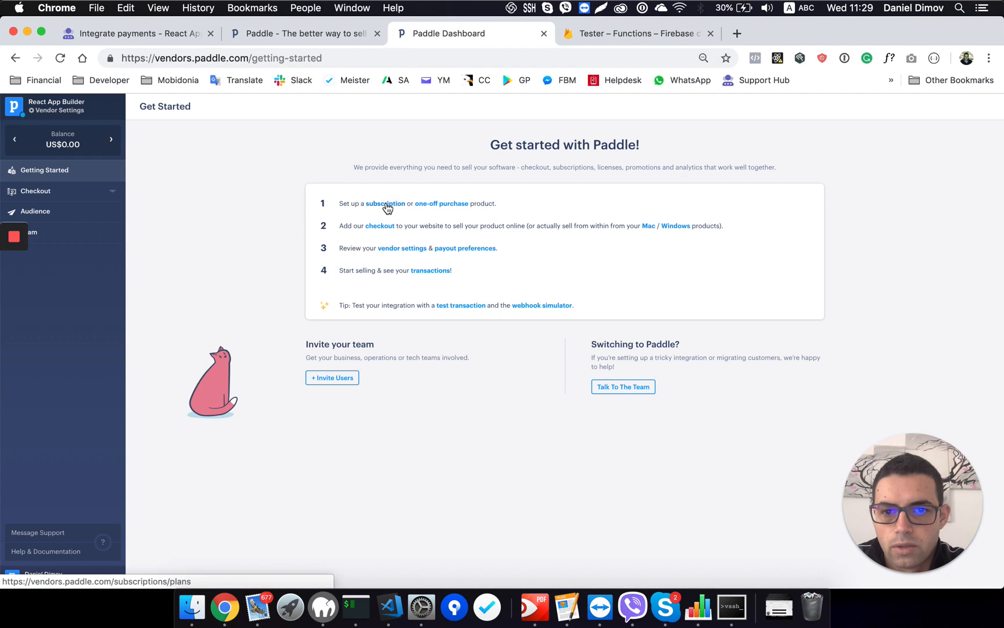
mouse_move(105, 196)
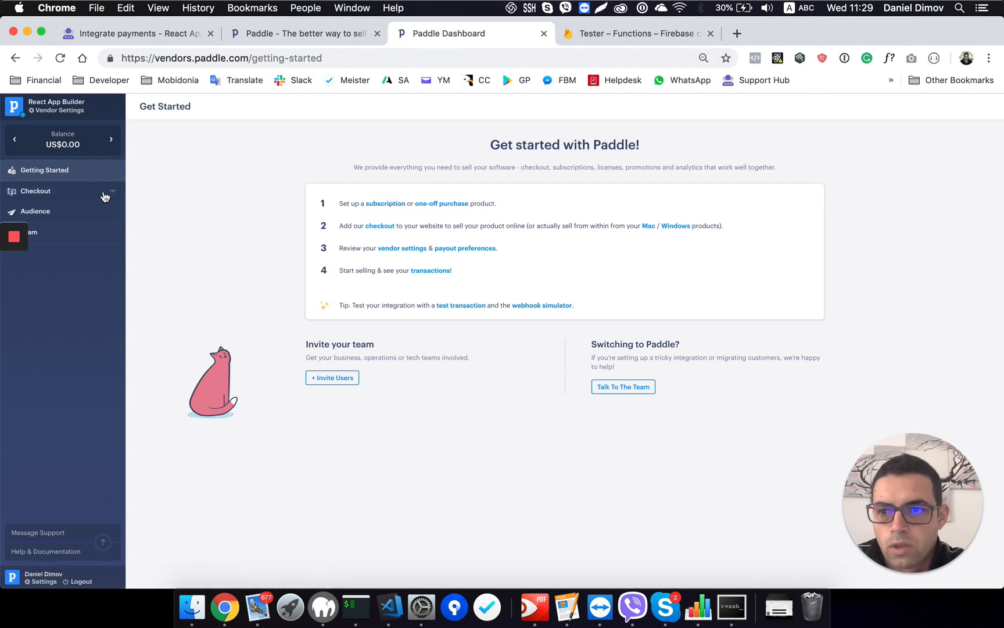
click(34, 191)
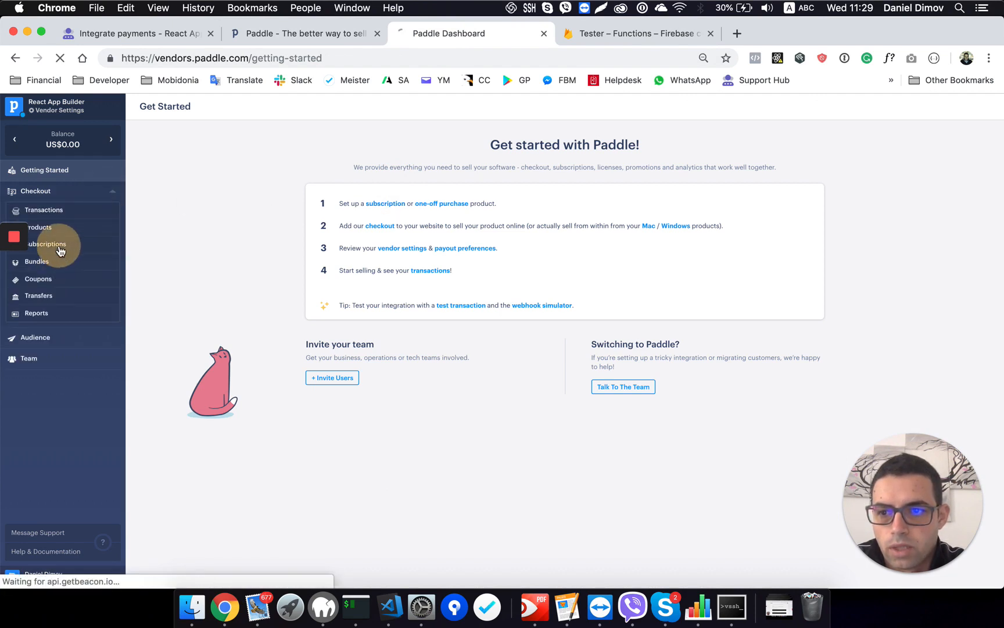
click(47, 244)
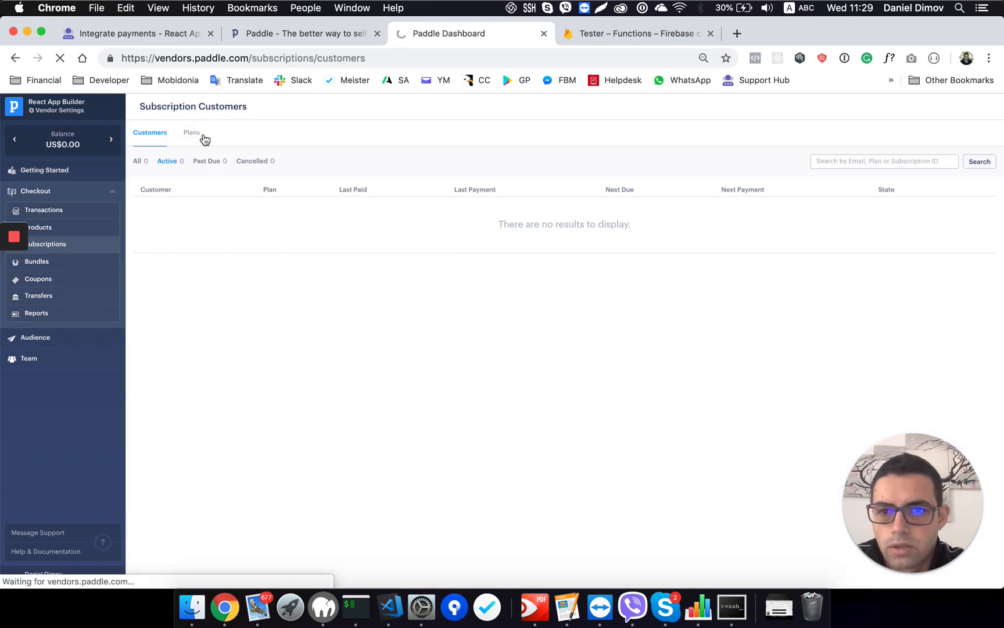
click(191, 133)
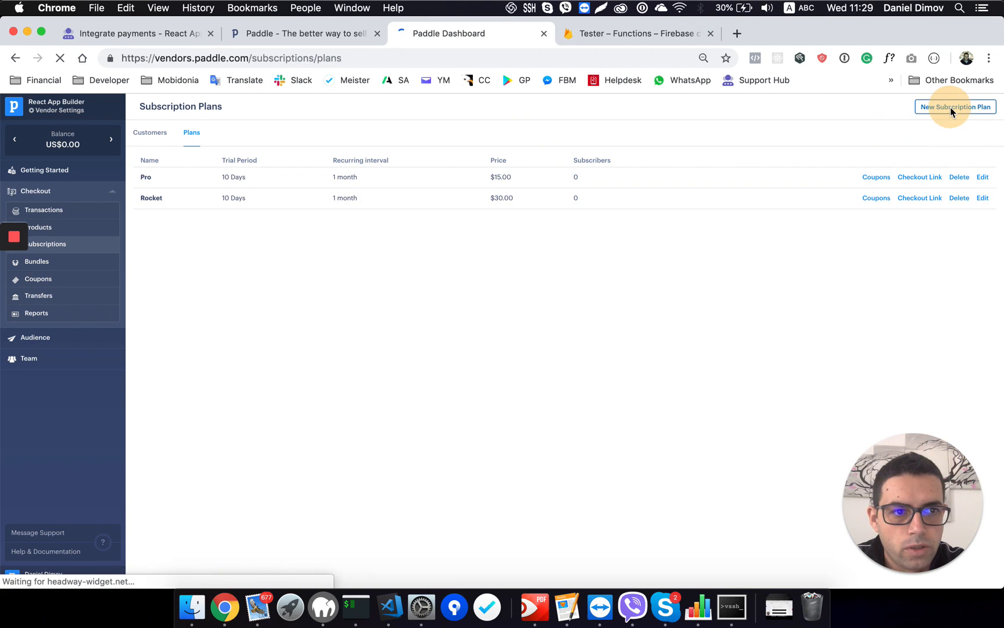
Create a new plan named Starter, billed Monthly at 10 USD, and save it
click(956, 106)
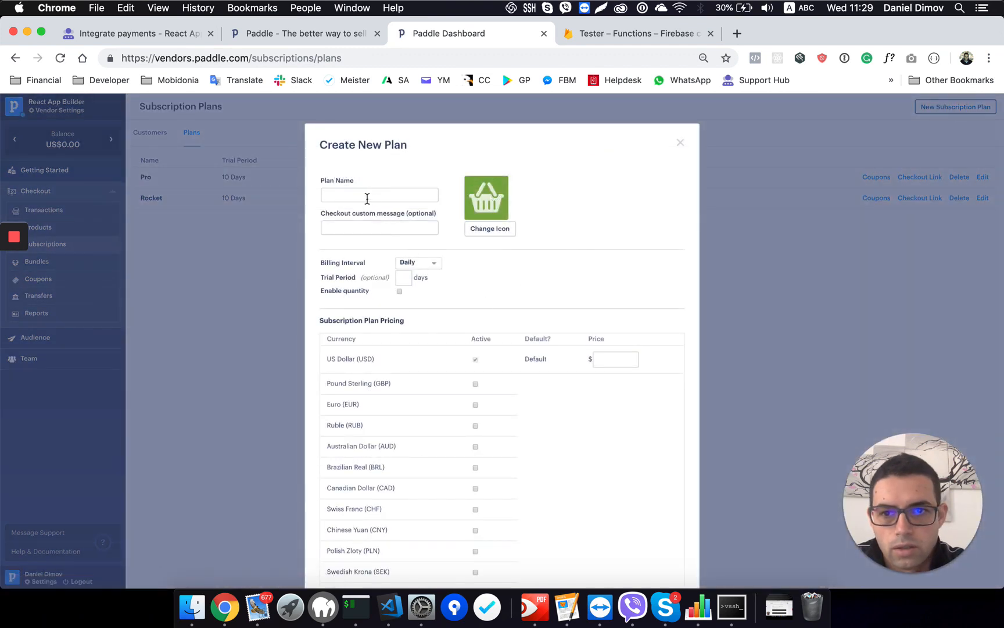
text(Sta)
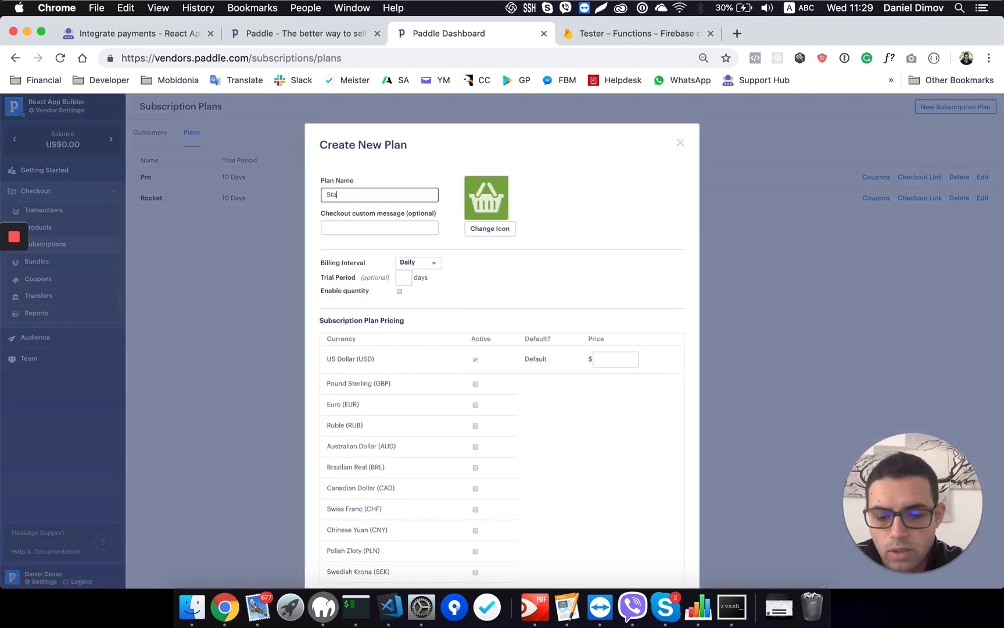
text(rter)
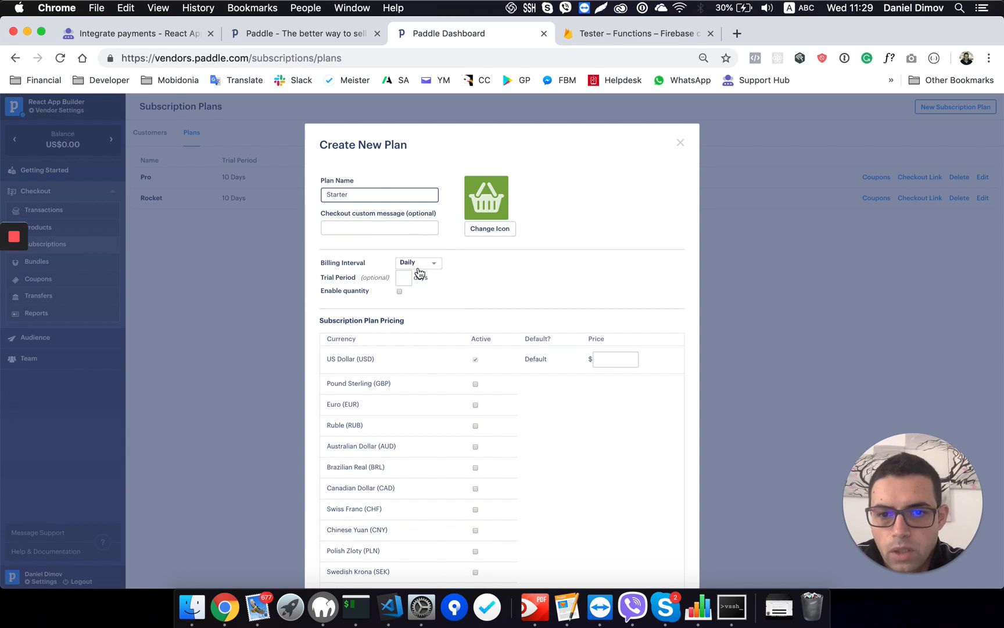
click(417, 261)
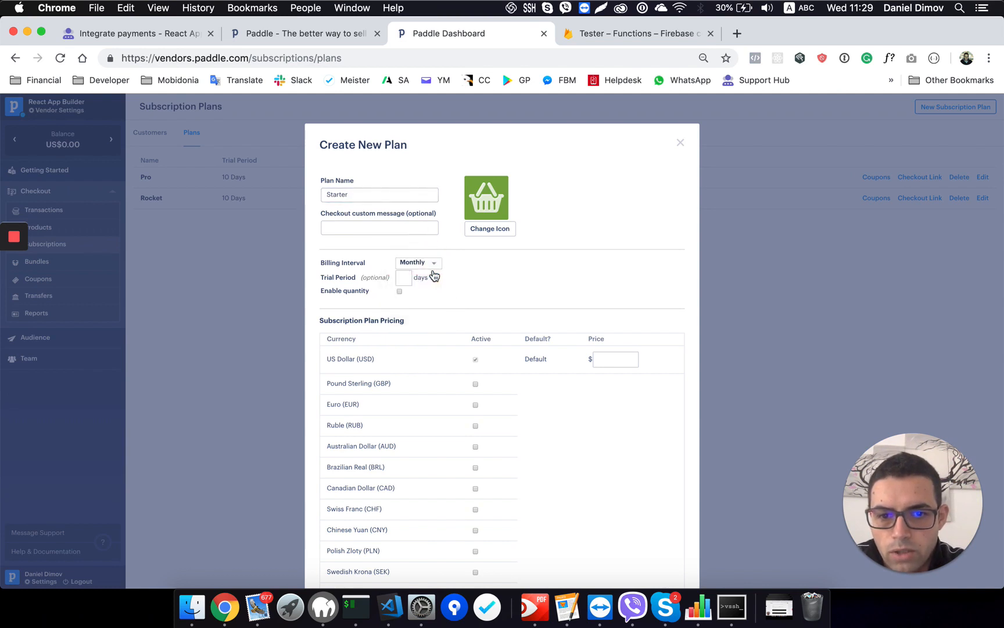
text(10)
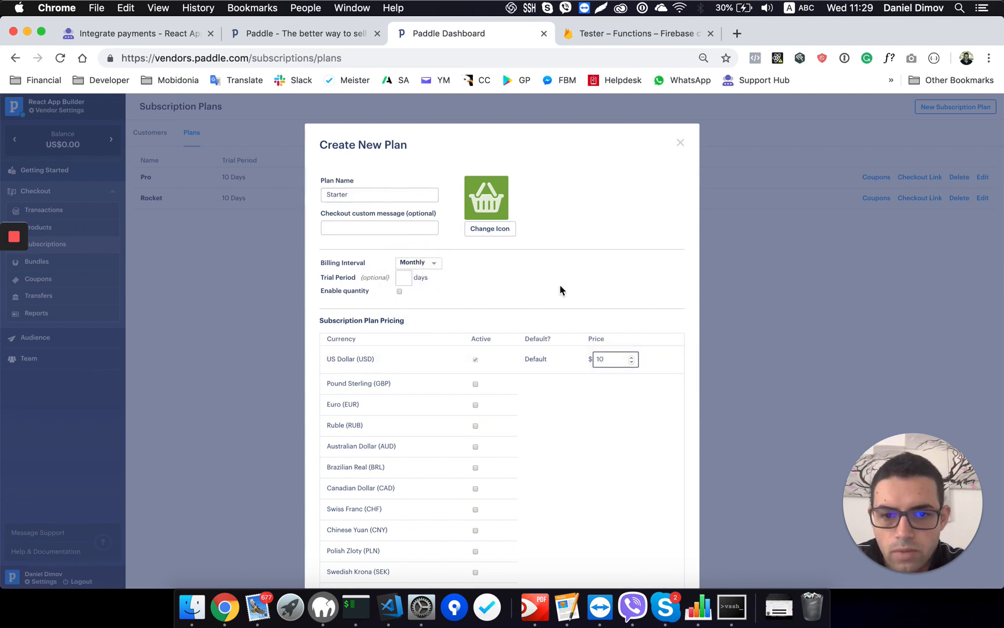
click(664, 540)
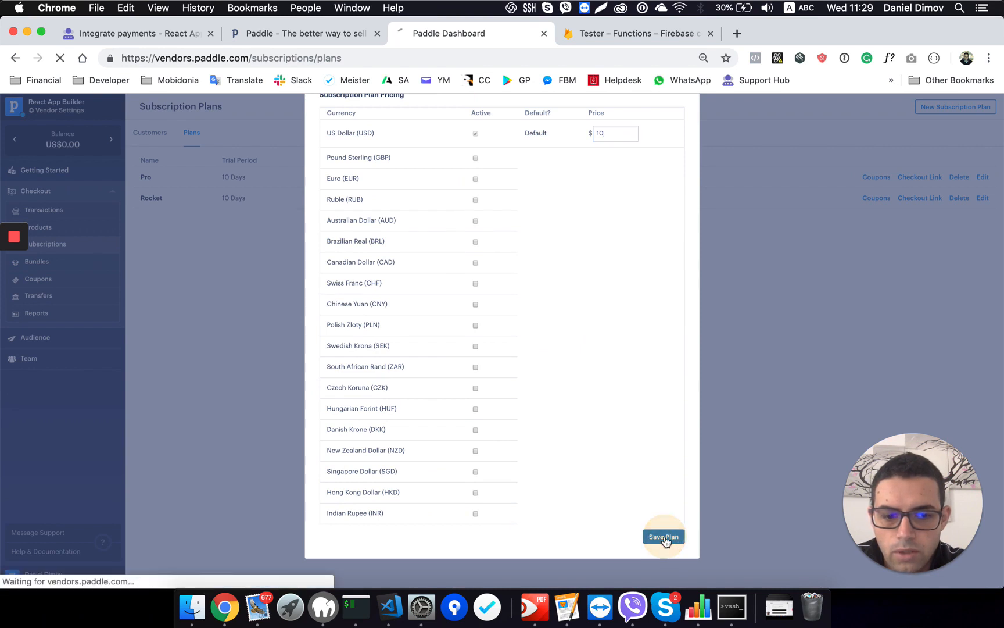
click(663, 536)
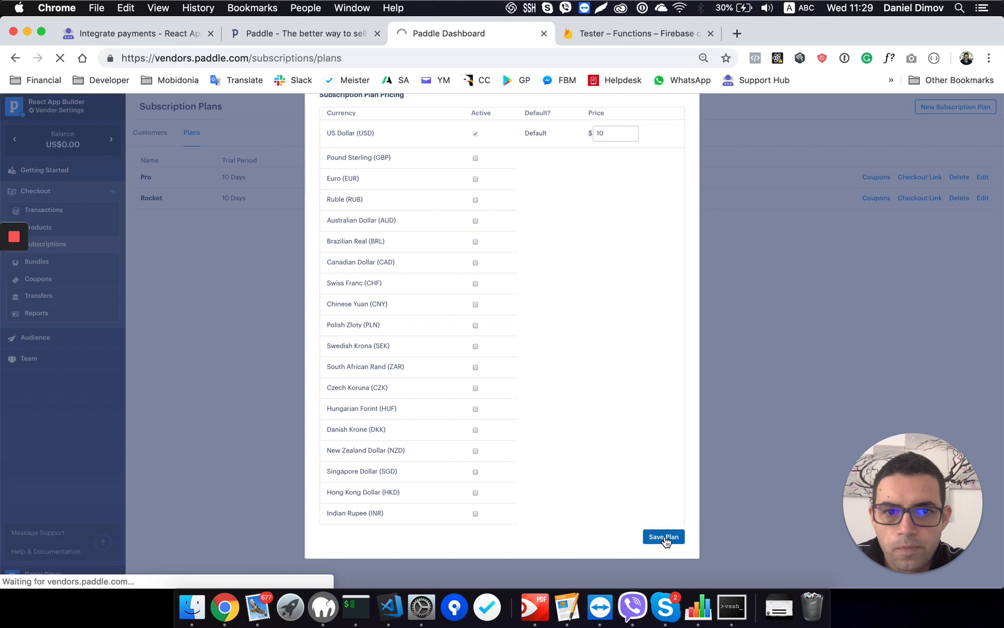
Note the Starter plan's checkout product ID 552947 after its line in the VS Code file
click(664, 537)
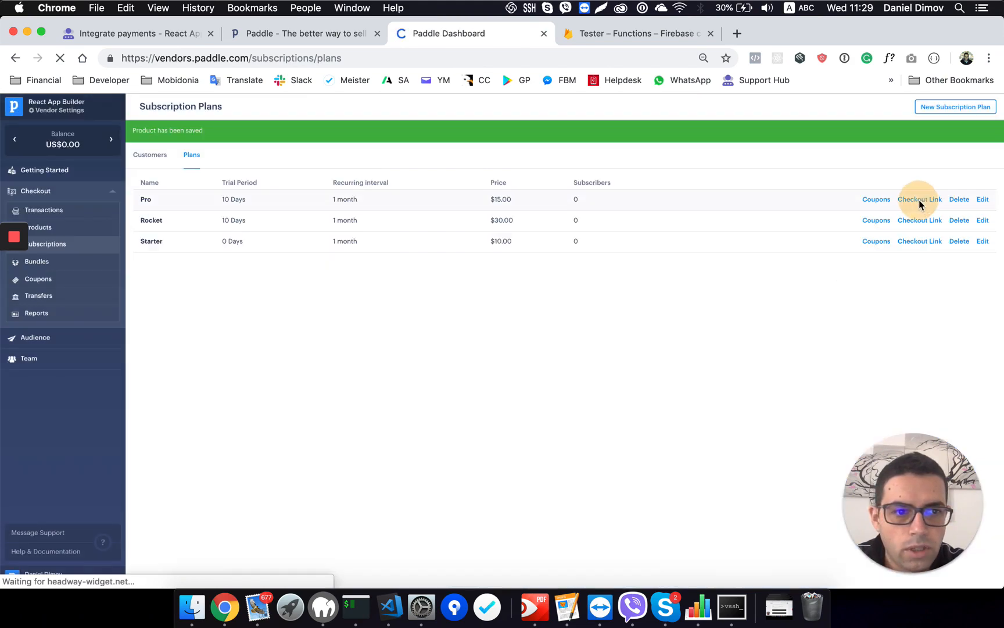
click(919, 199)
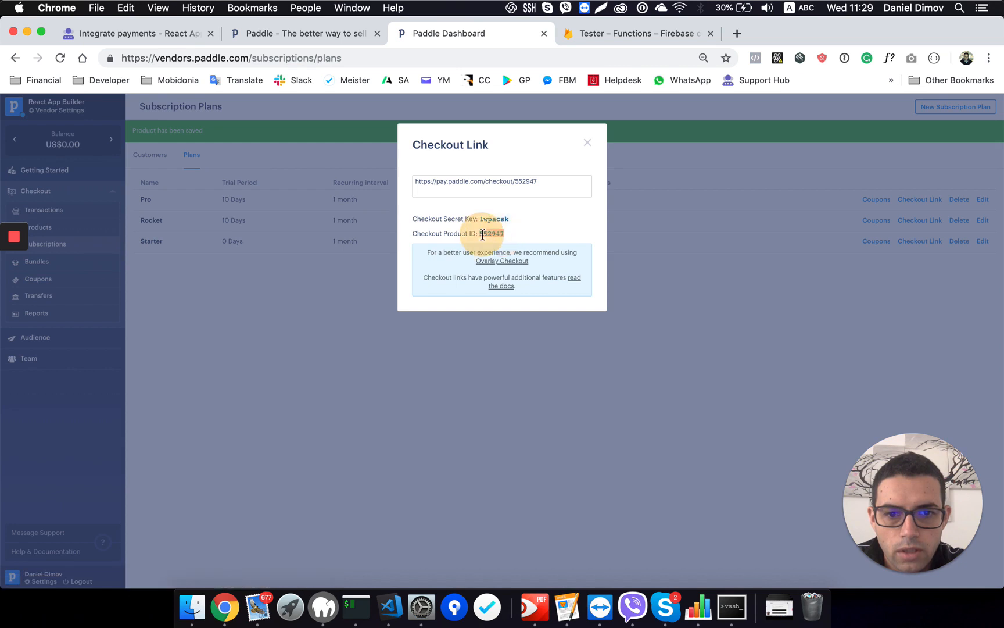
click(388, 607)
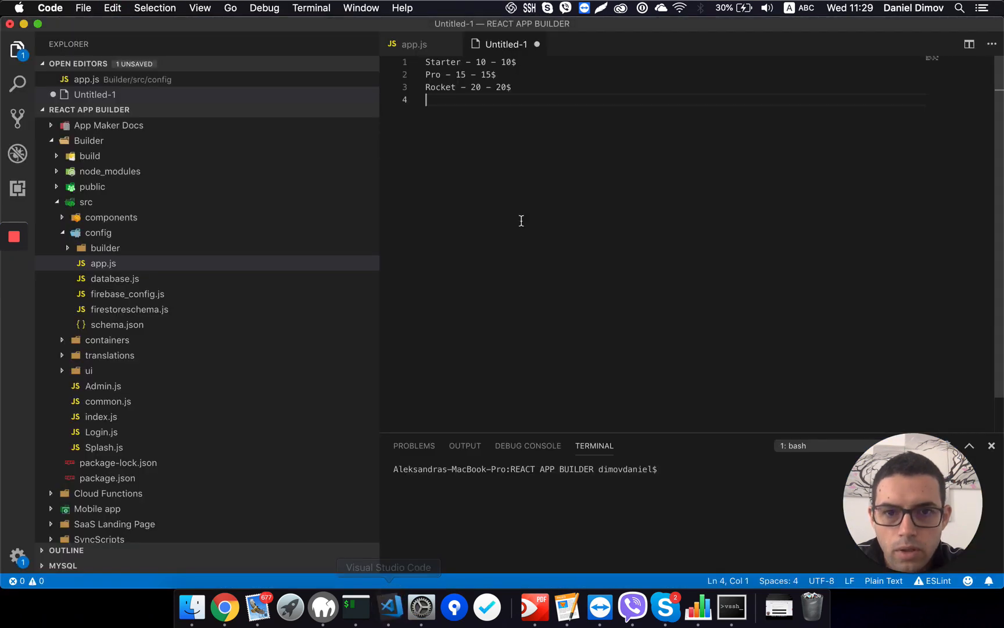
click(521, 62)
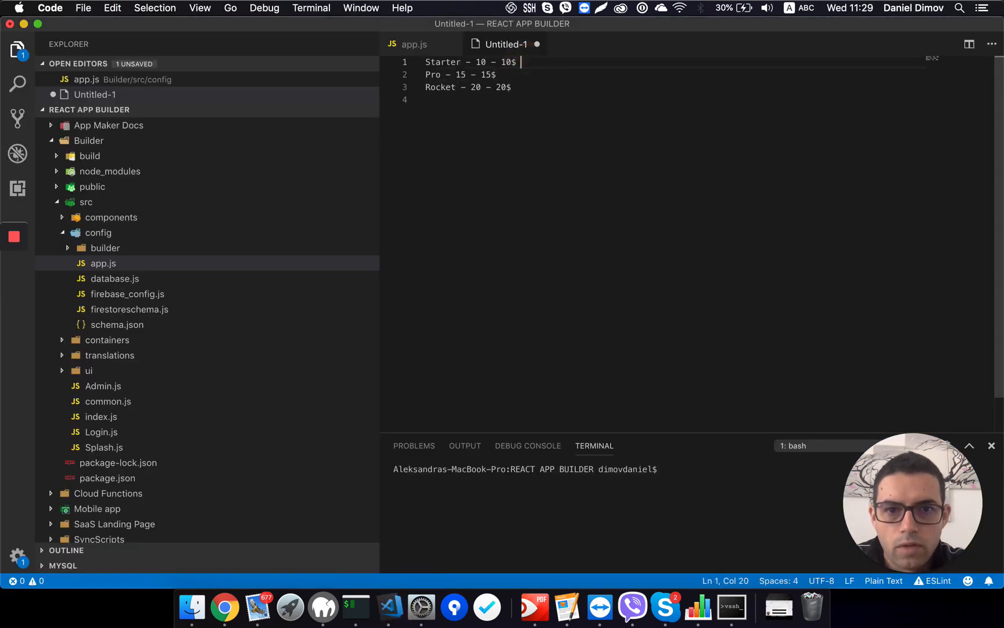
text(-- 552947)
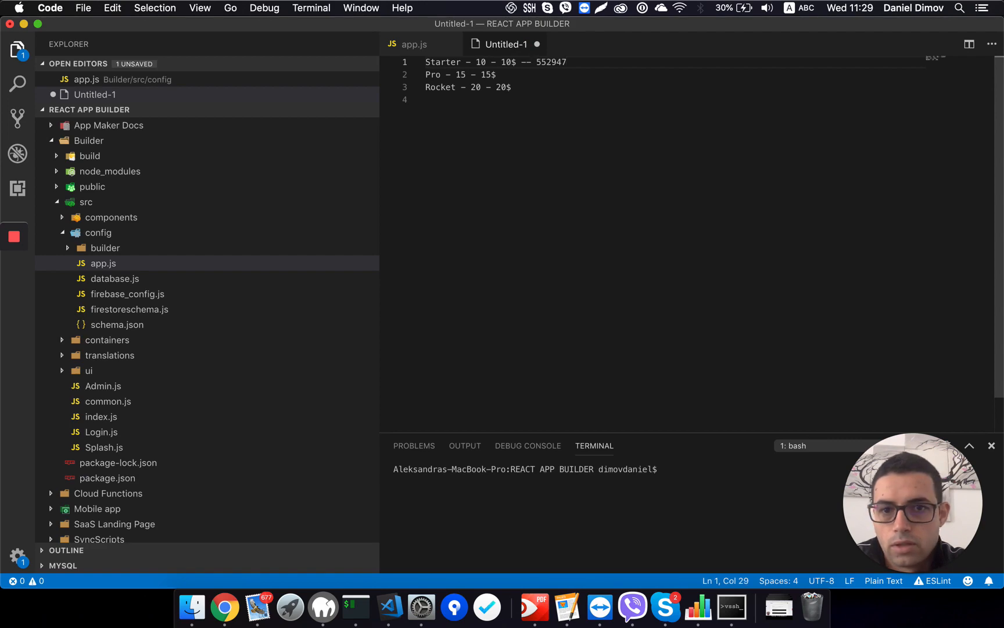
Look up the Pro plan's checkout product ID 554811 and start noting it beside Pro
click(223, 606)
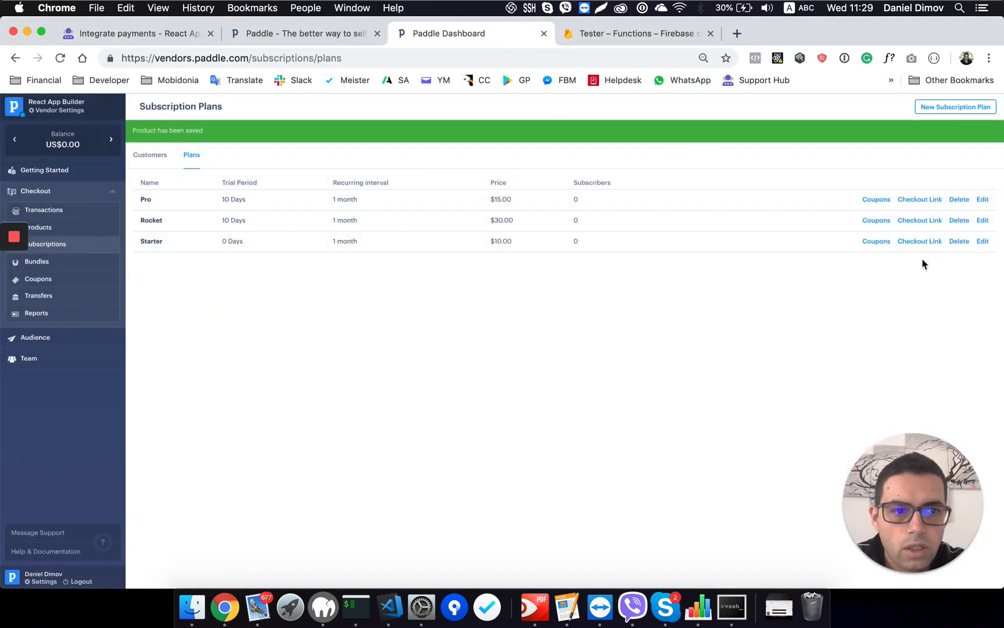
click(919, 199)
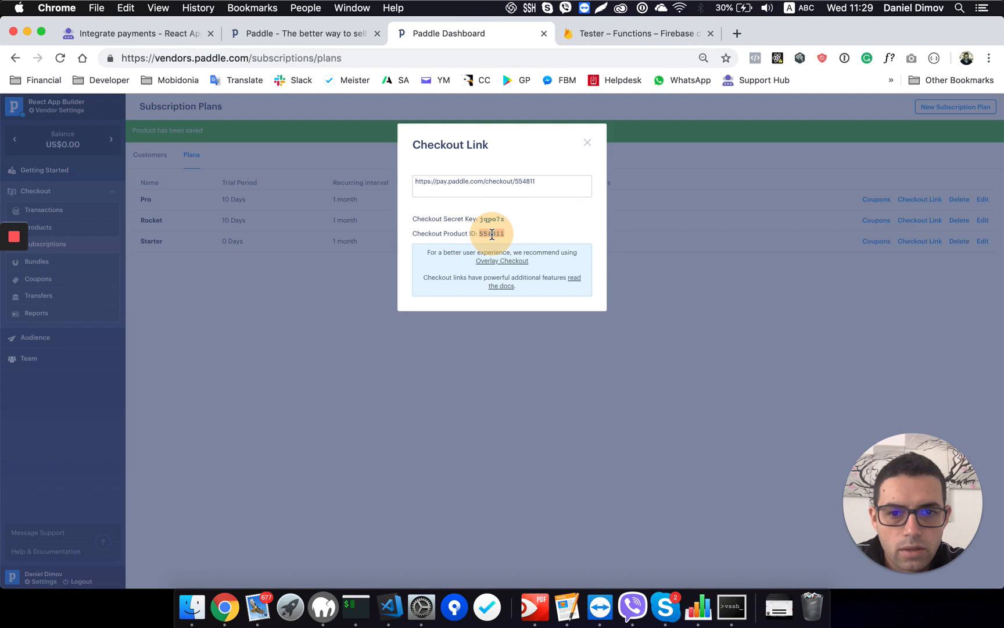
click(389, 606)
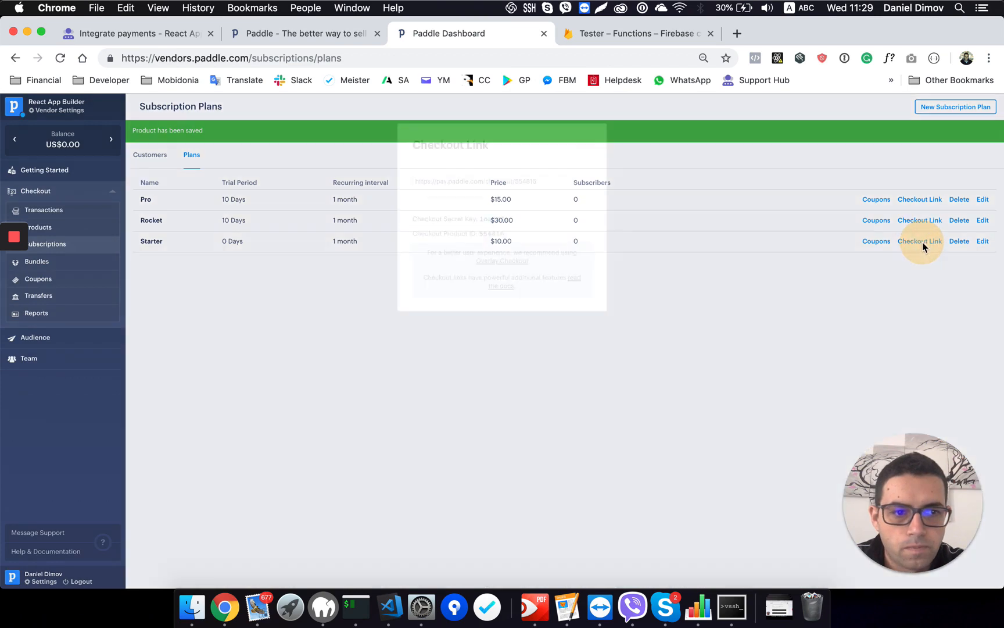
click(388, 605)
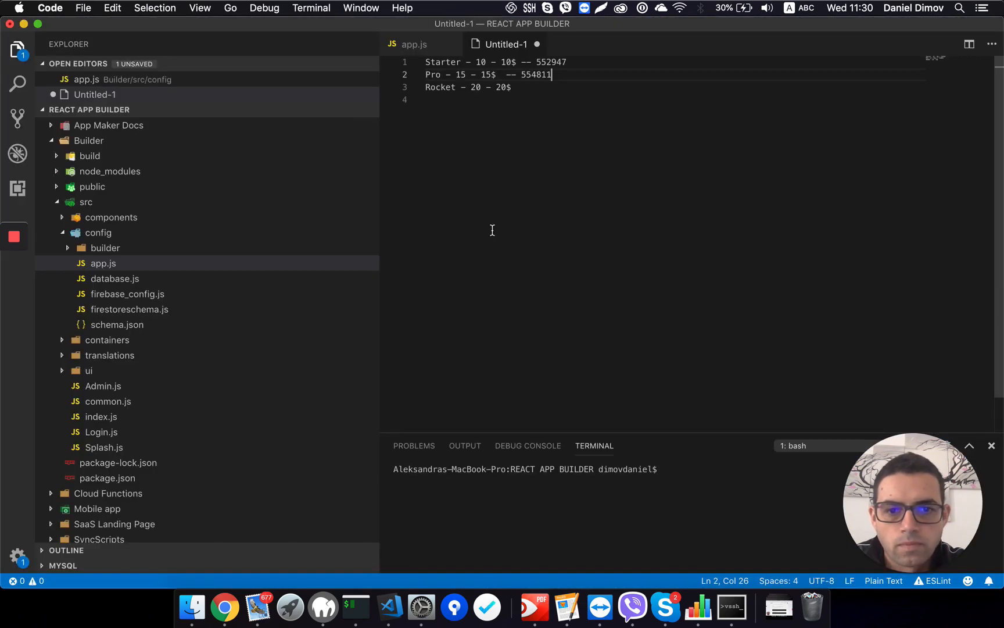
text(--)
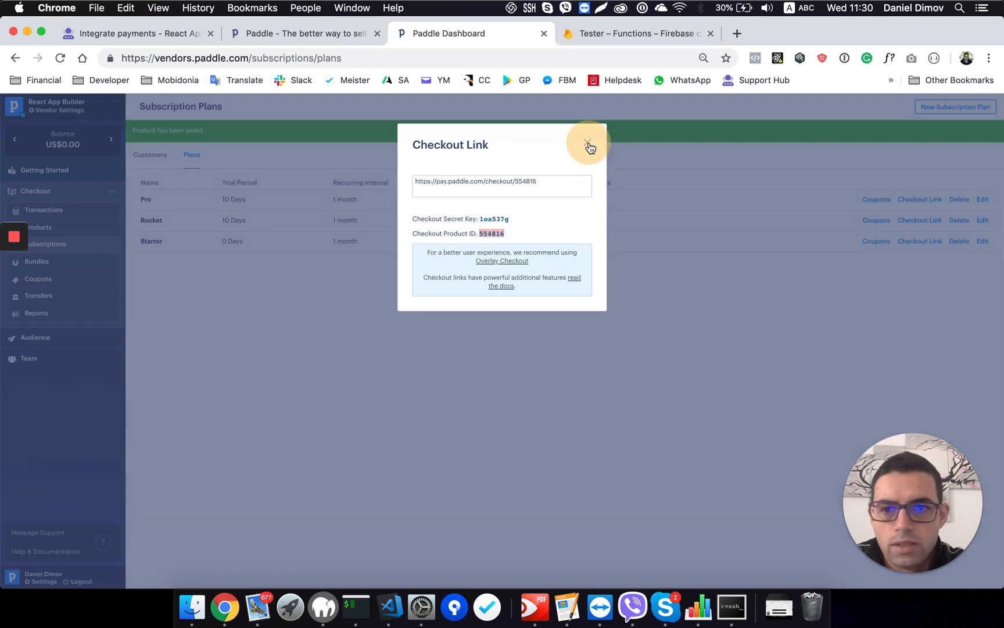
Close the checkout link details and go to Vendor Settings > Checkout Settings
click(587, 142)
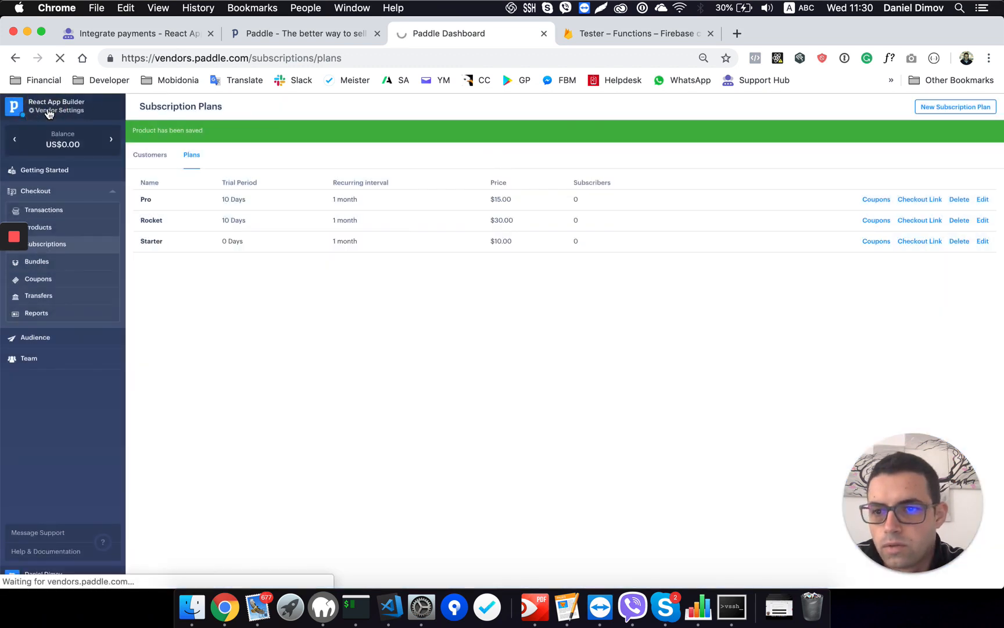
click(61, 109)
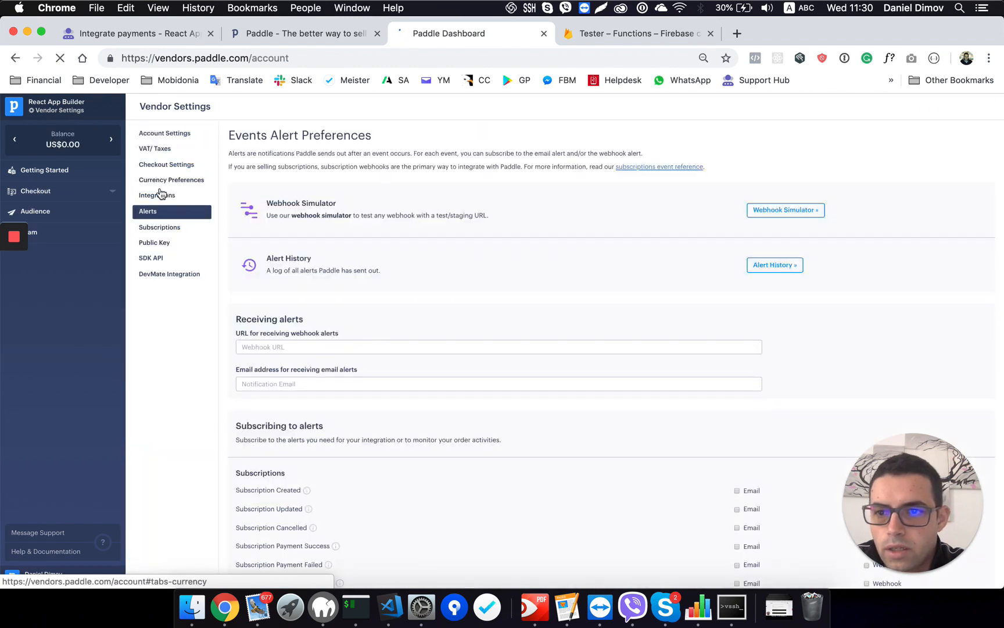
click(164, 133)
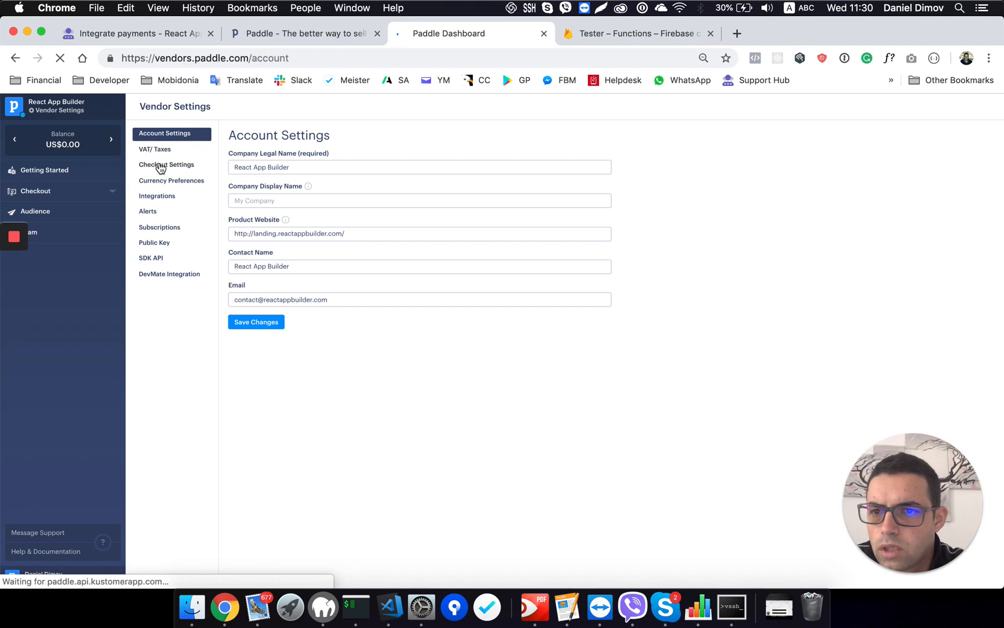
click(166, 165)
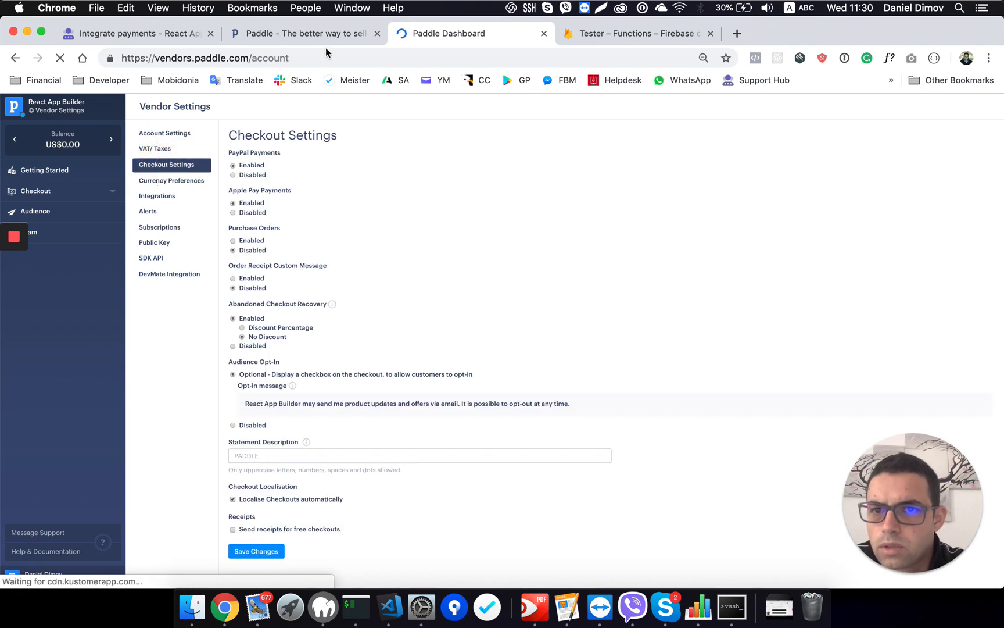
Find vendor ID 40068 under Vendor Settings > Integrations and record it in the VS Code notes
click(135, 34)
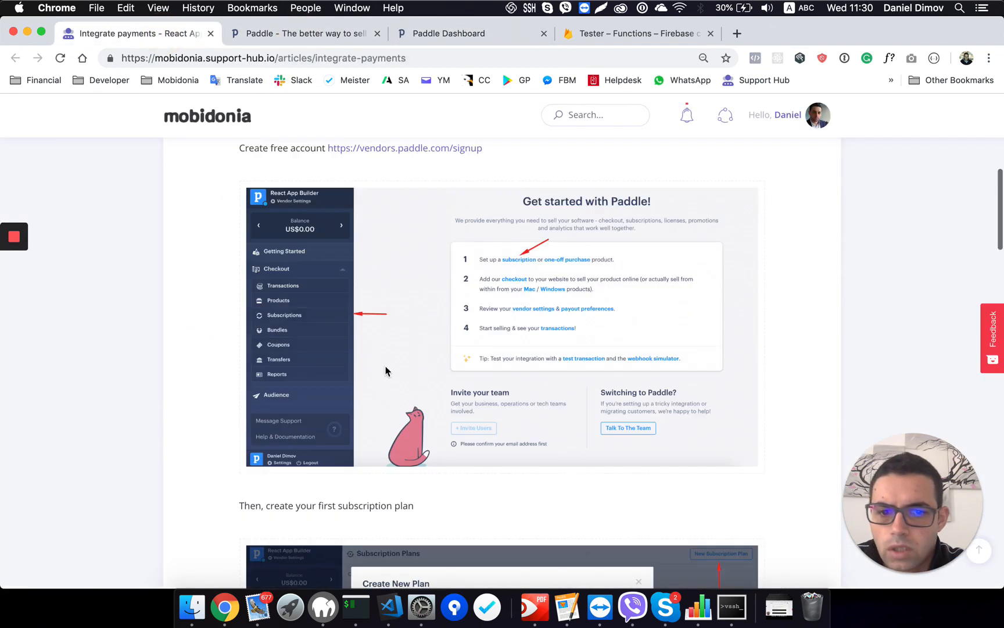
scroll(down, 3)
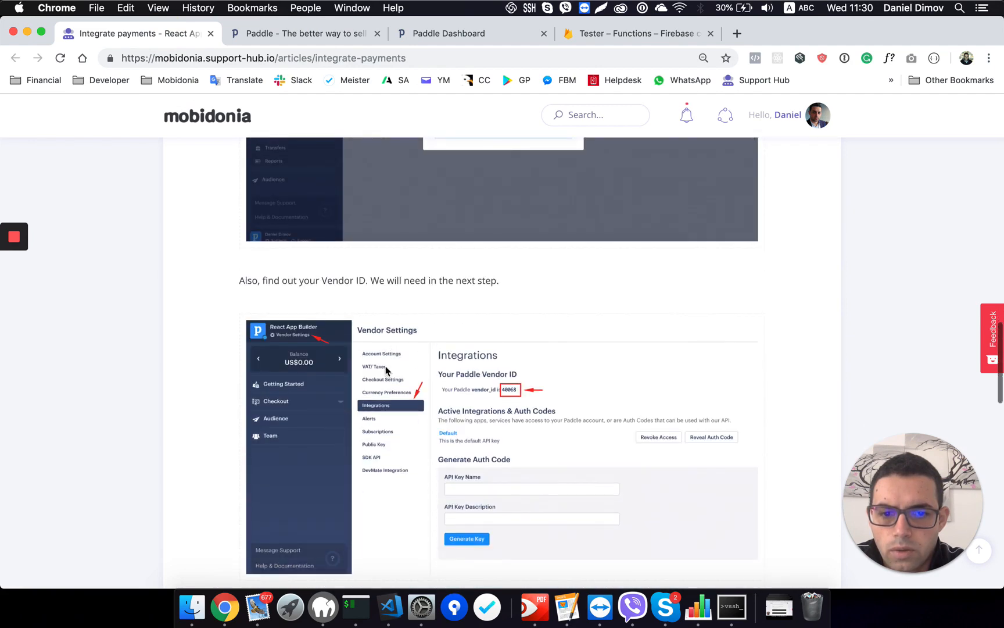
click(448, 33)
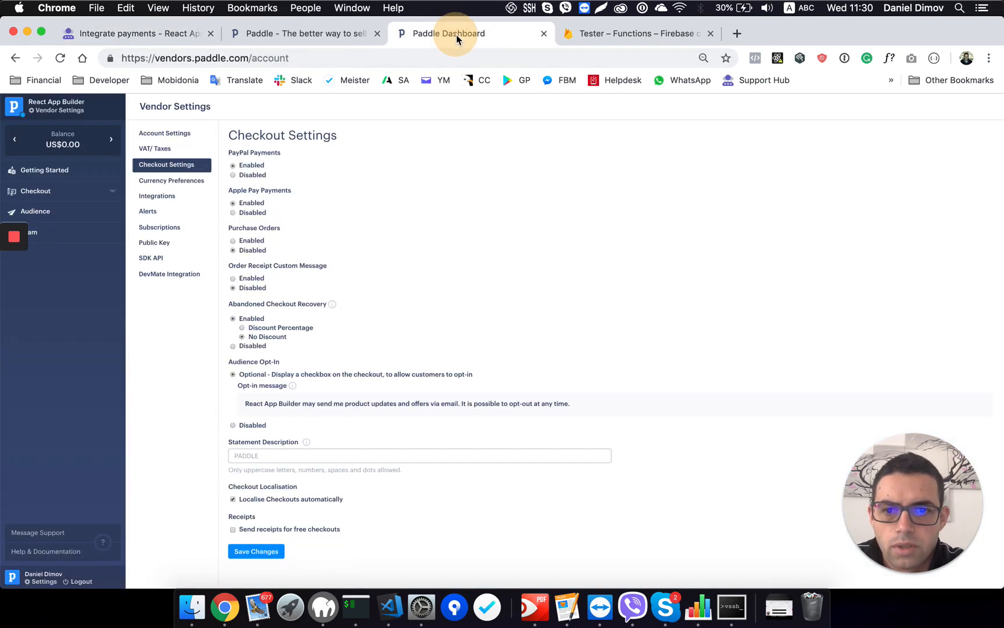
click(157, 195)
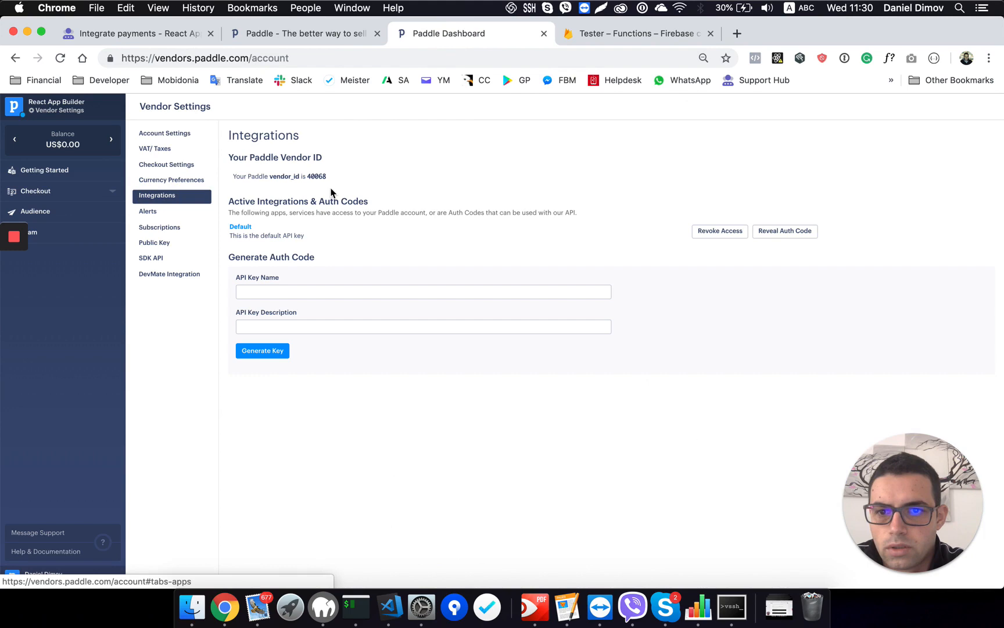
double_click(301, 177)
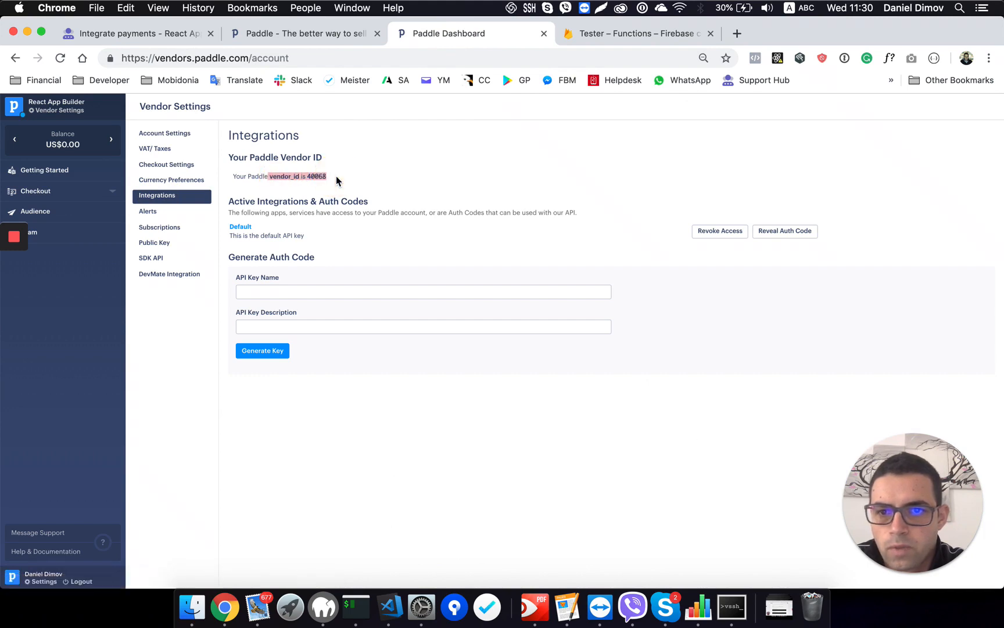
click(388, 607)
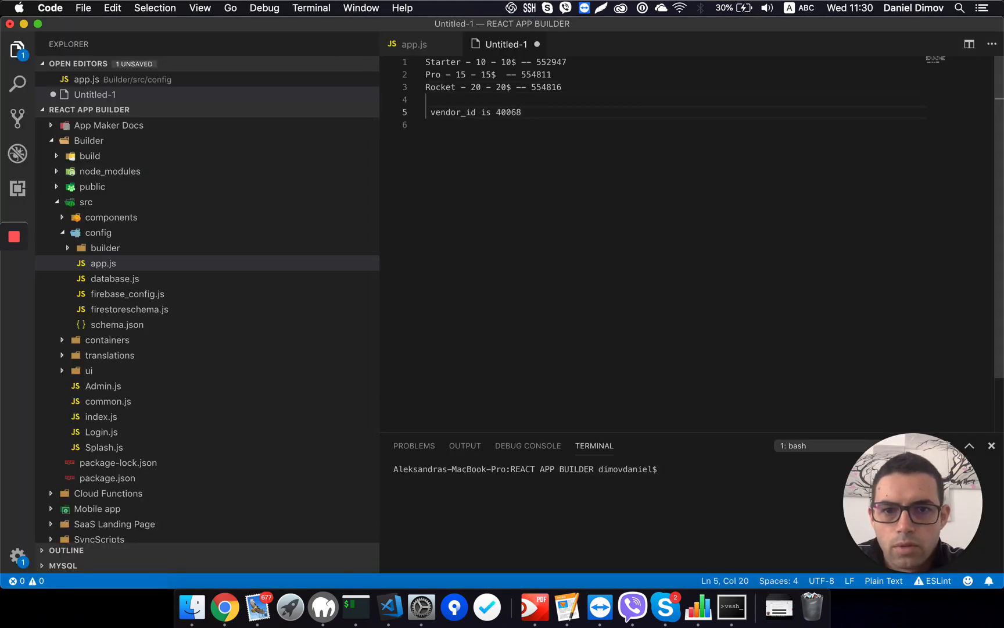
click(225, 606)
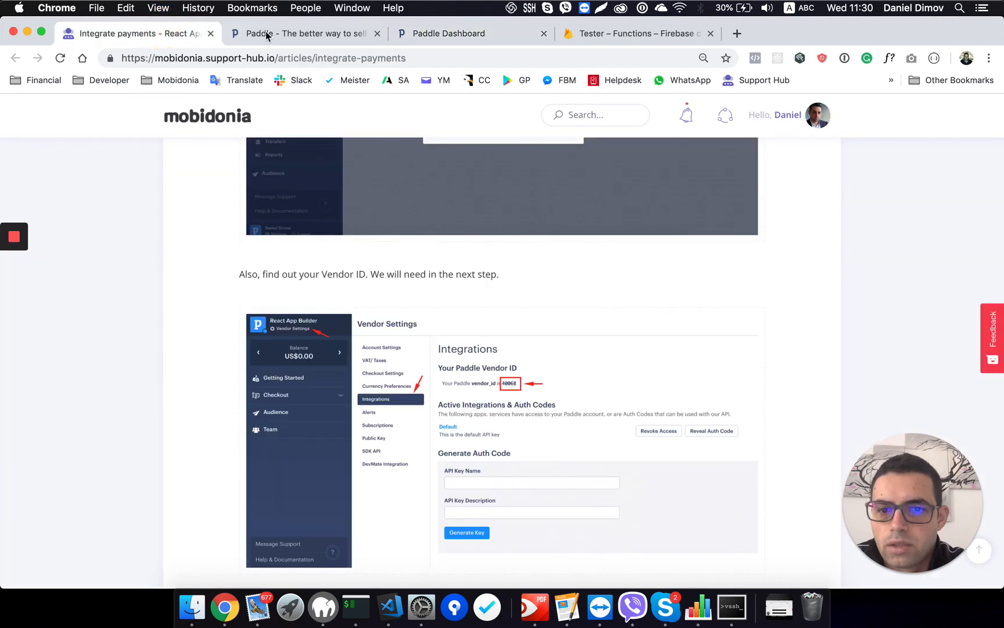
Scroll the Integrate payments article down to its WebHooks section
scroll(down, 3)
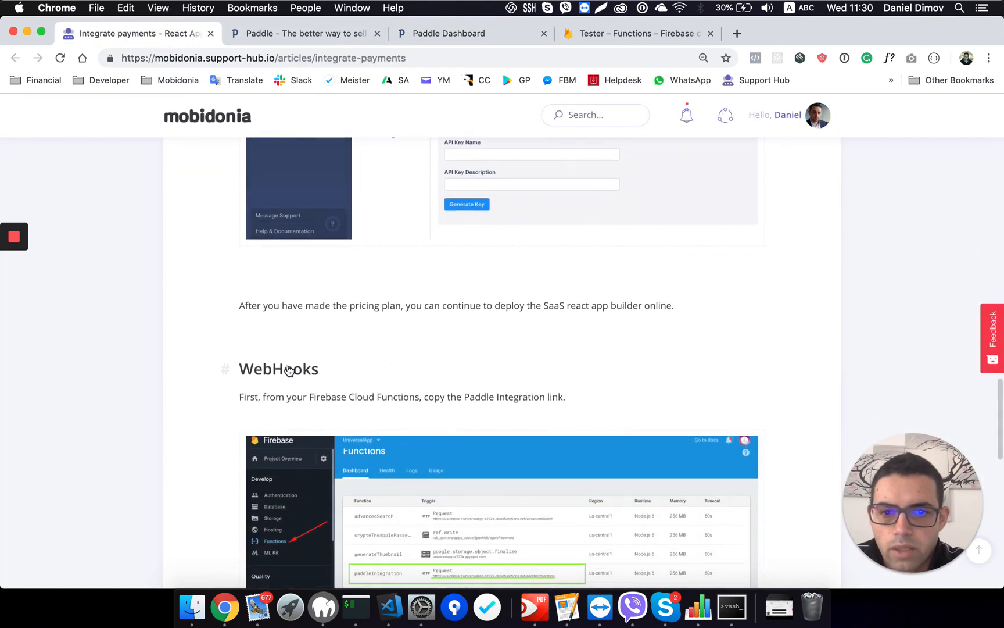
scroll(down, 3)
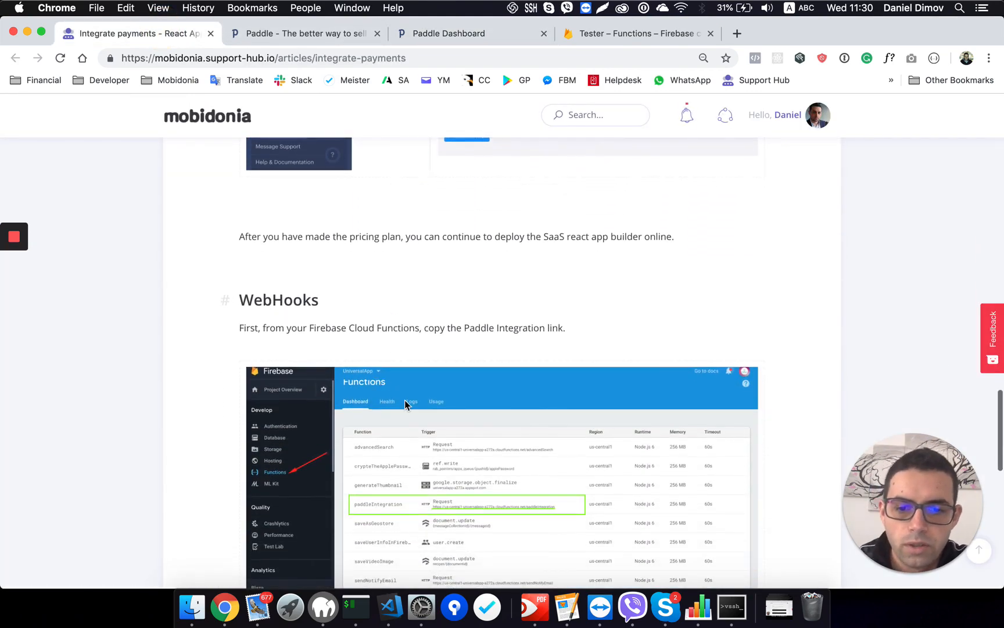
scroll(down, 3)
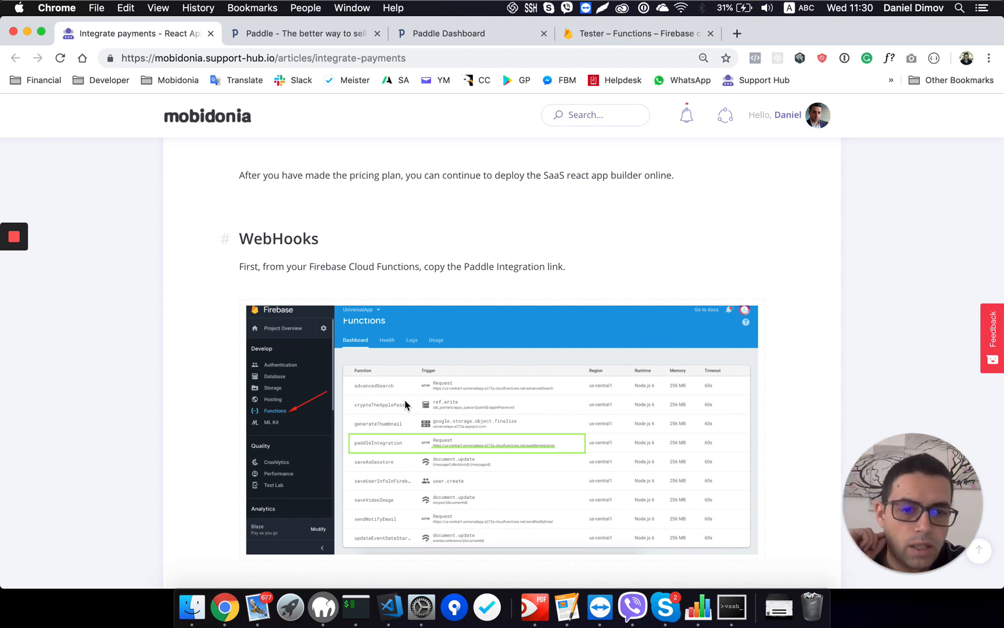
scroll(down, 3)
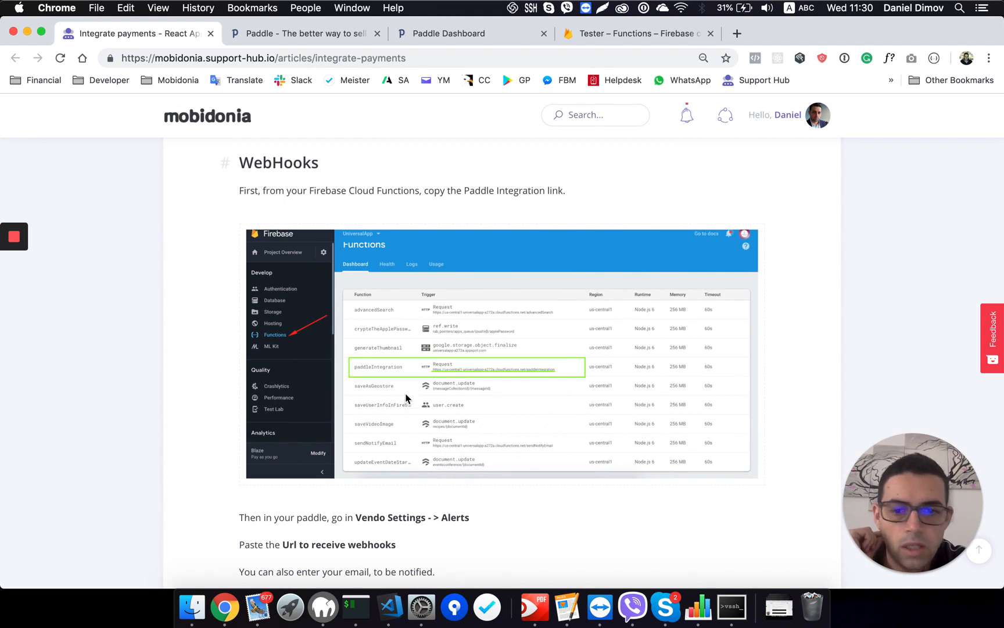
mouse_move(384, 374)
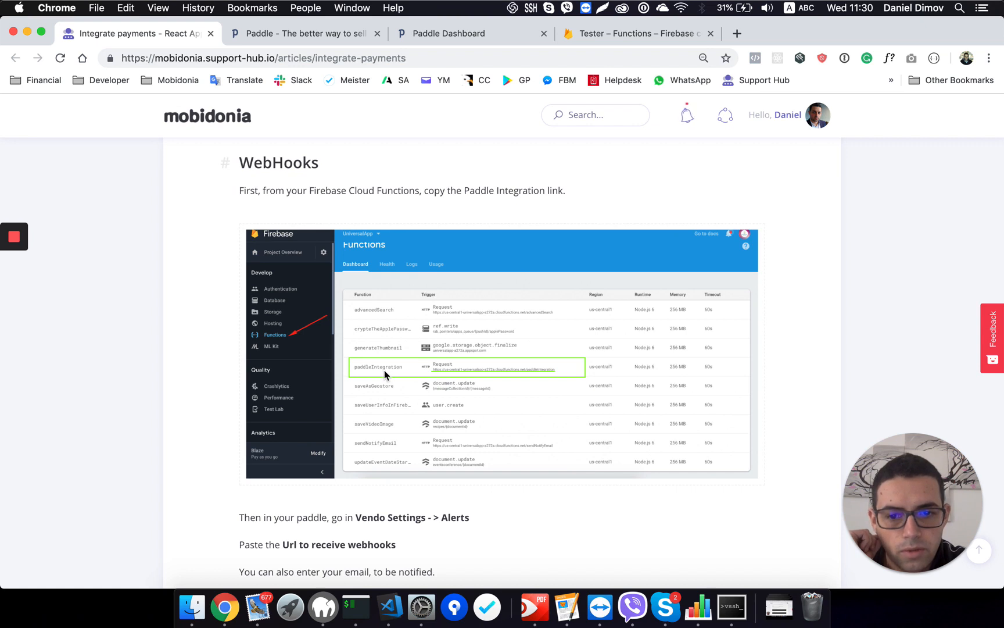
mouse_move(423, 372)
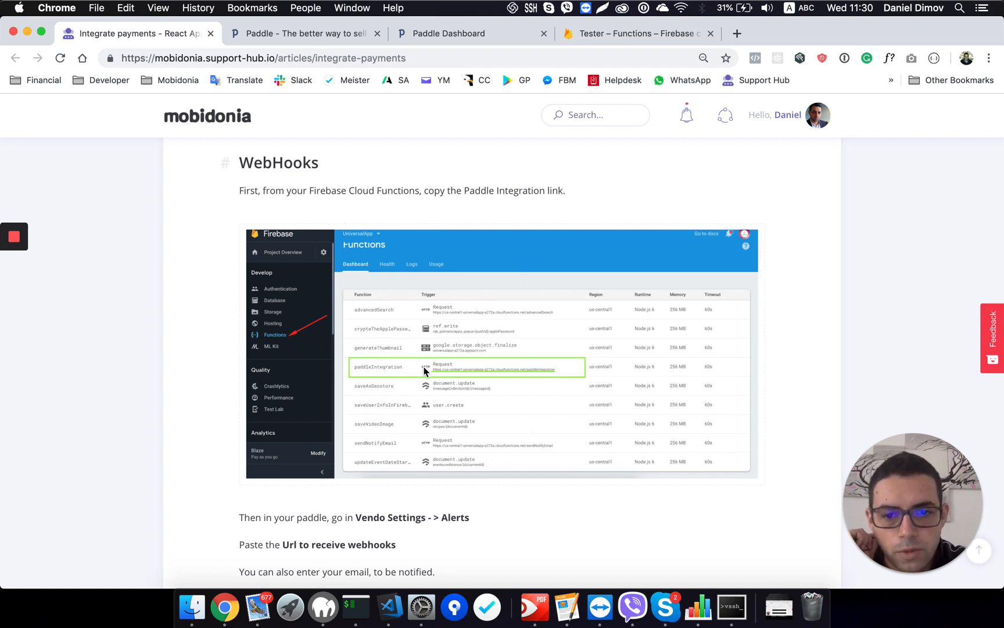
mouse_move(273, 338)
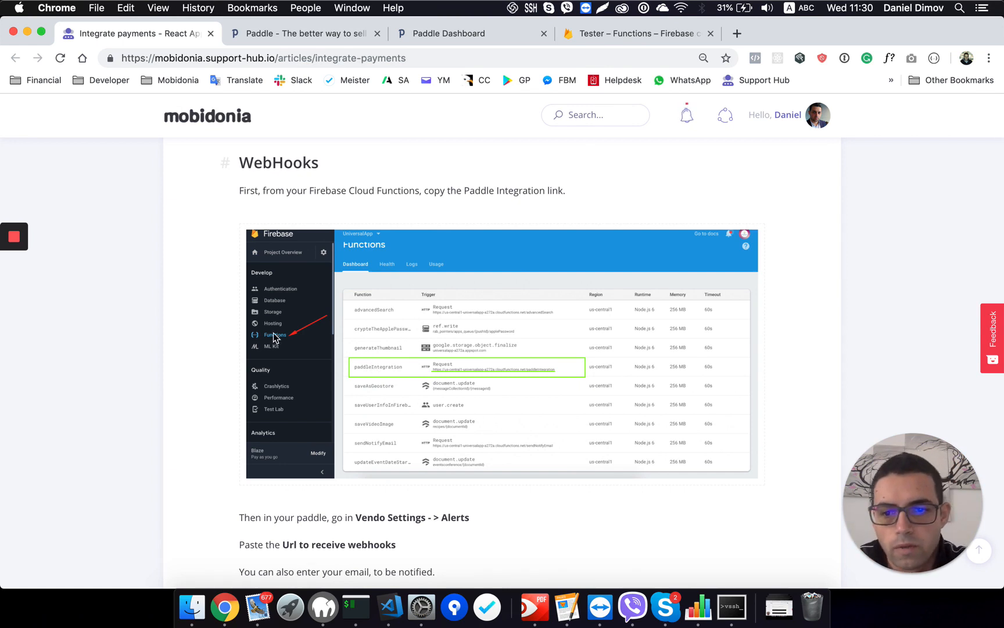
mouse_move(369, 360)
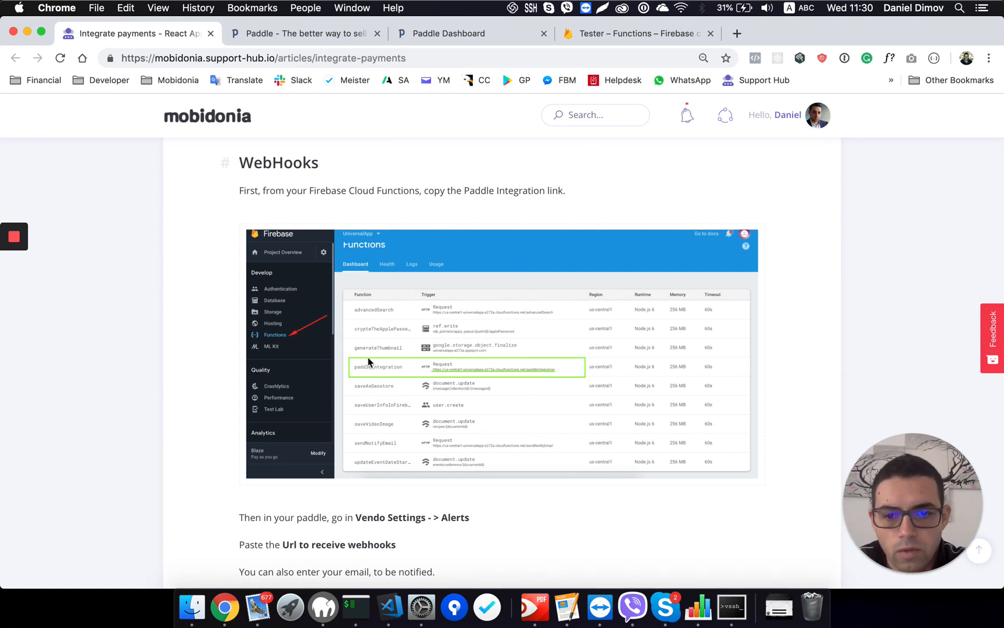
mouse_move(448, 373)
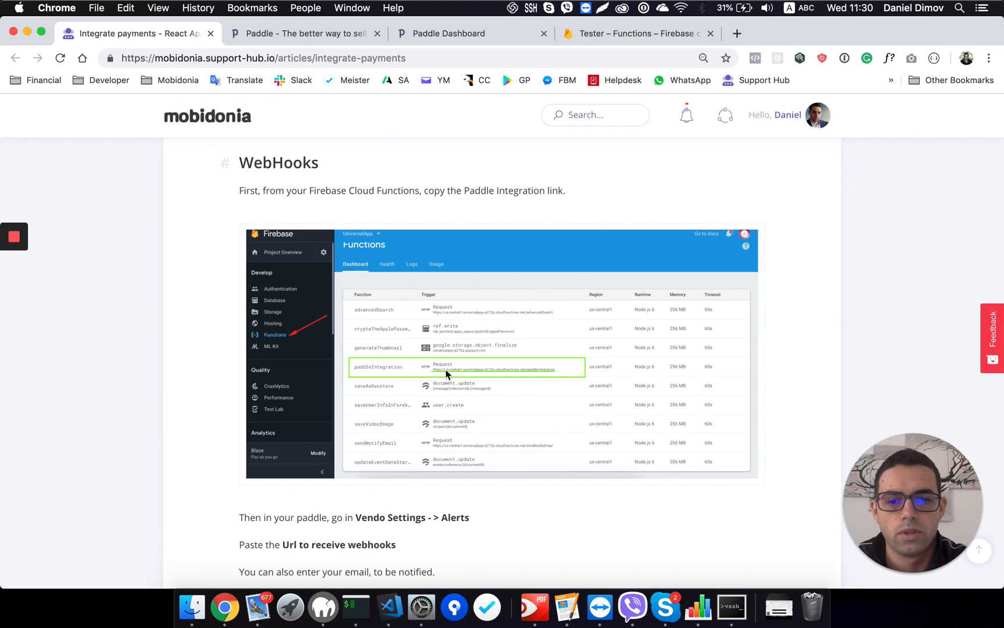
Copy the paddleIntegration function's trigger URL from Firebase Functions and return to the Paddle dashboard
click(637, 34)
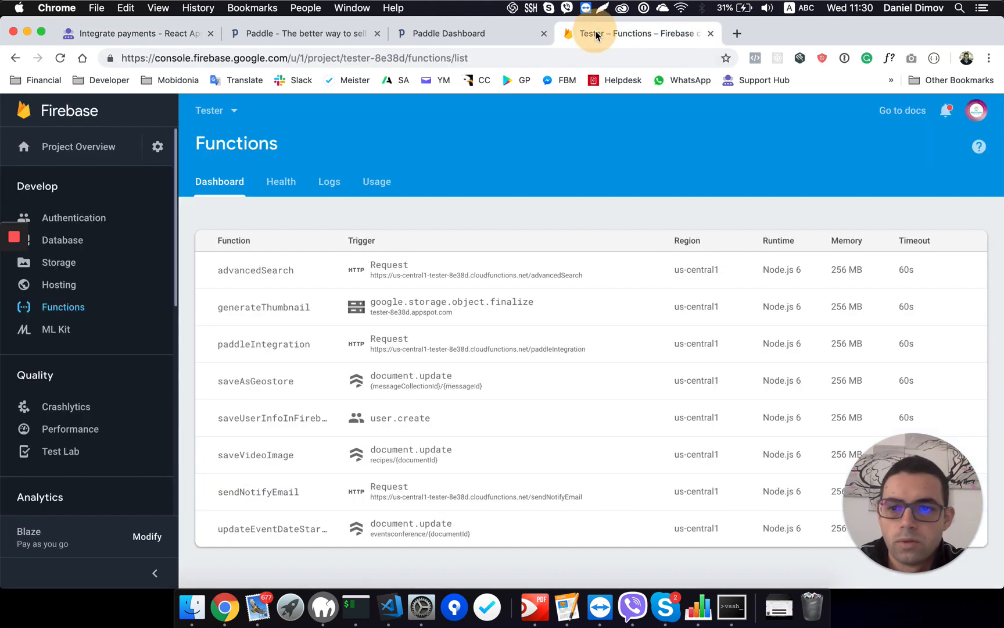
click(62, 307)
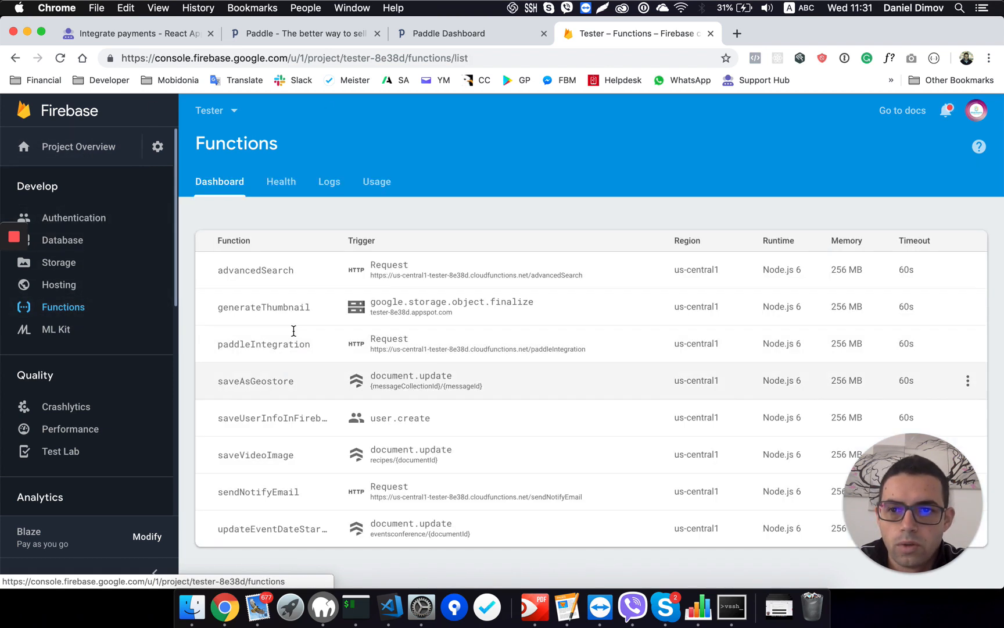
mouse_move(315, 329)
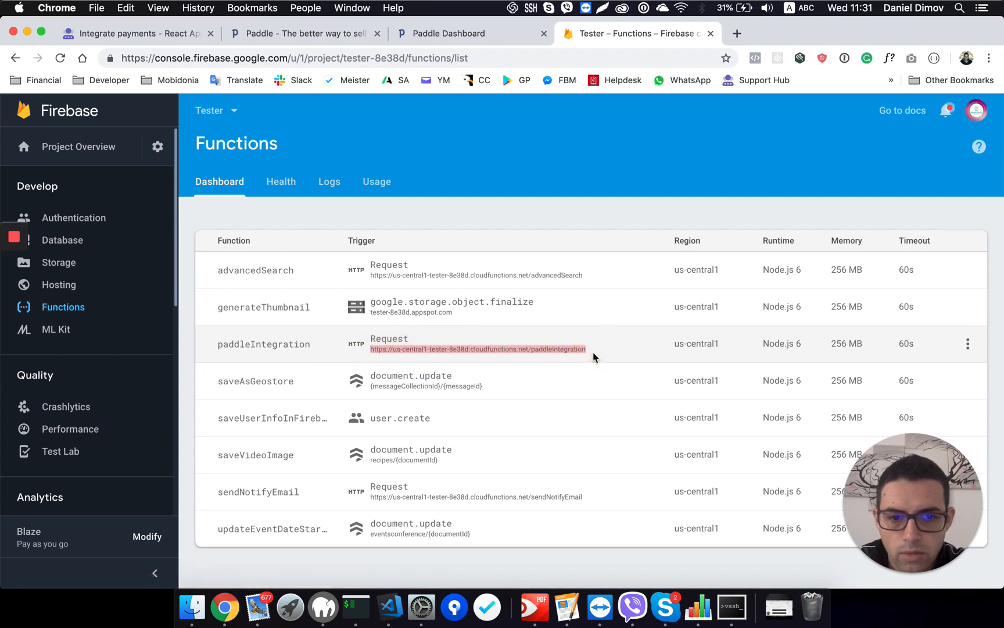
click(449, 34)
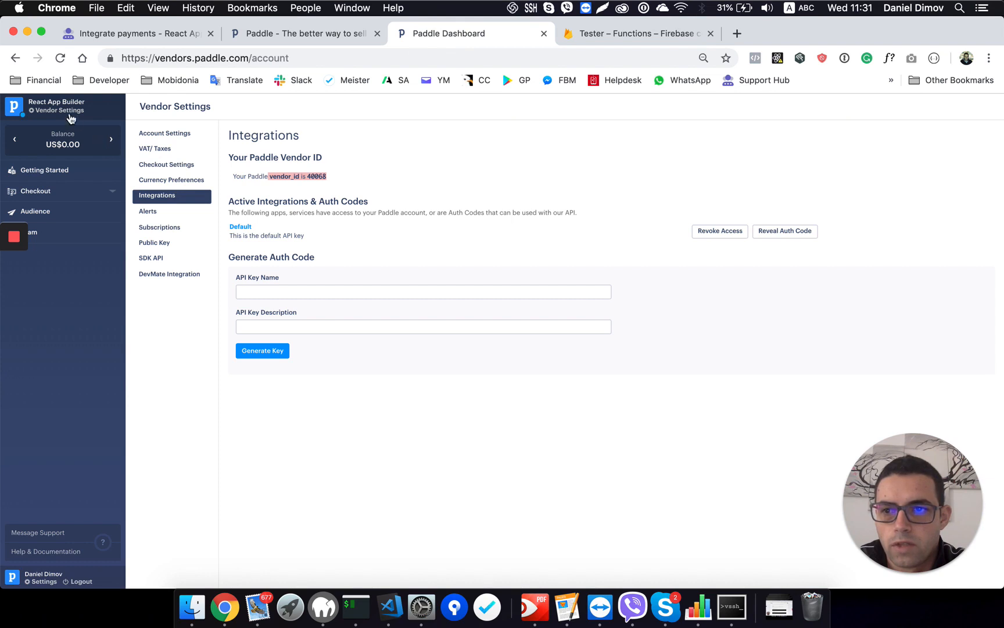
Set the webhook alert URL to the us-central1 paddleIntegration cloud function
click(148, 210)
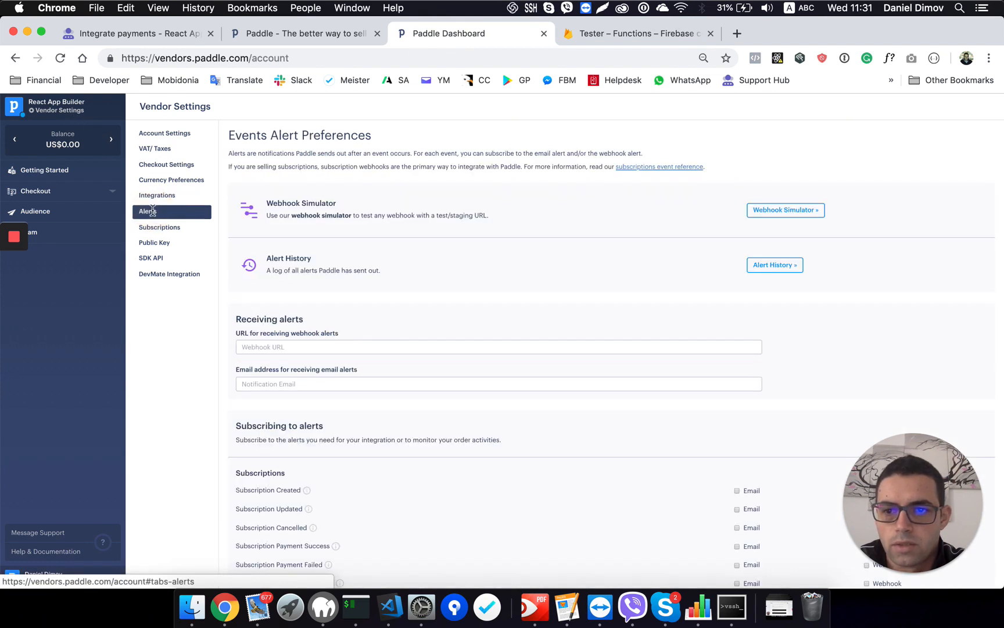
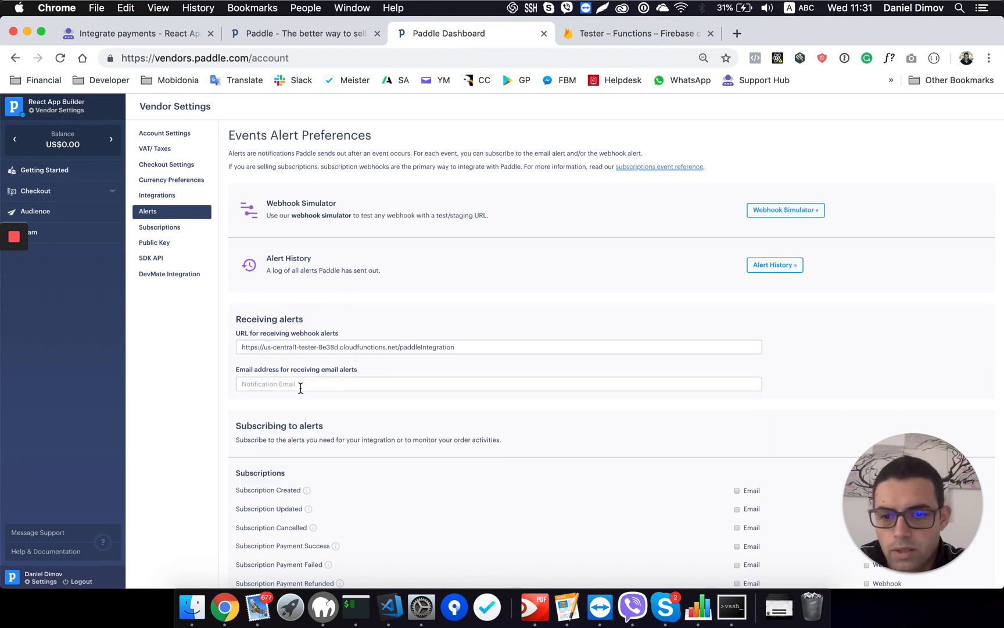
scroll(down, 3)
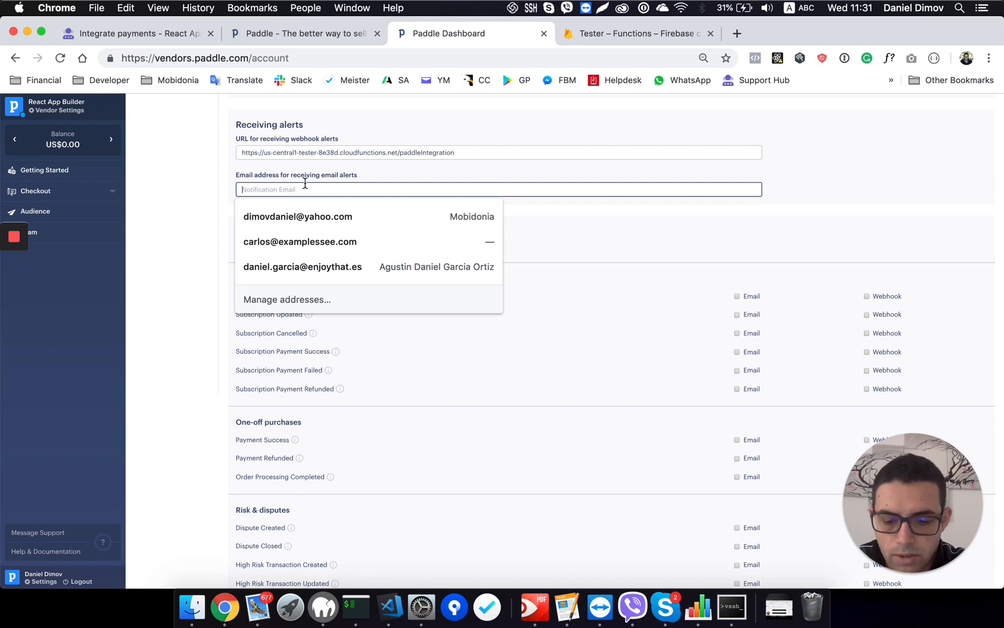
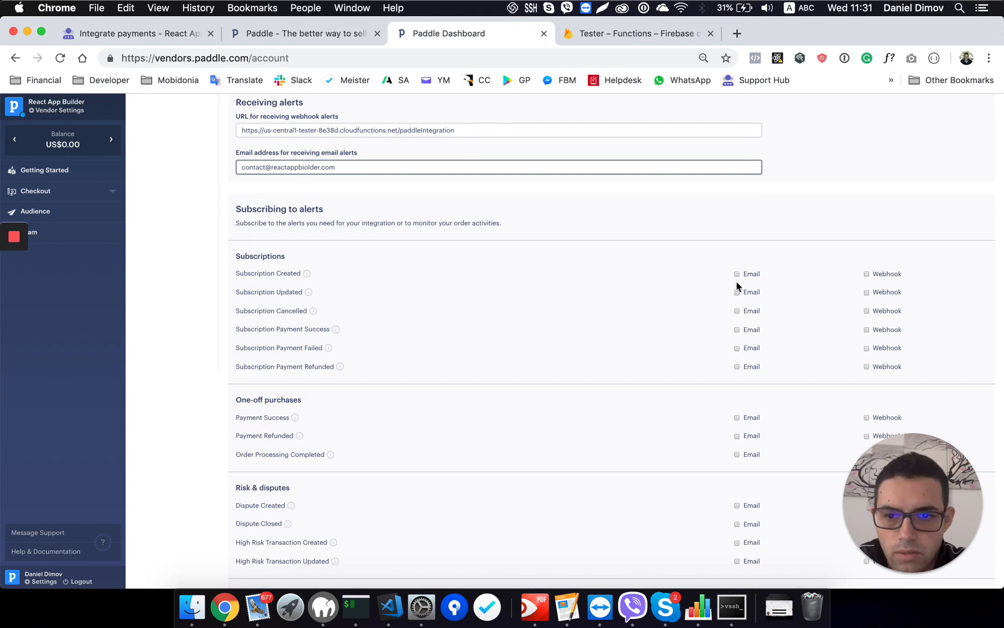
mouse_move(774, 333)
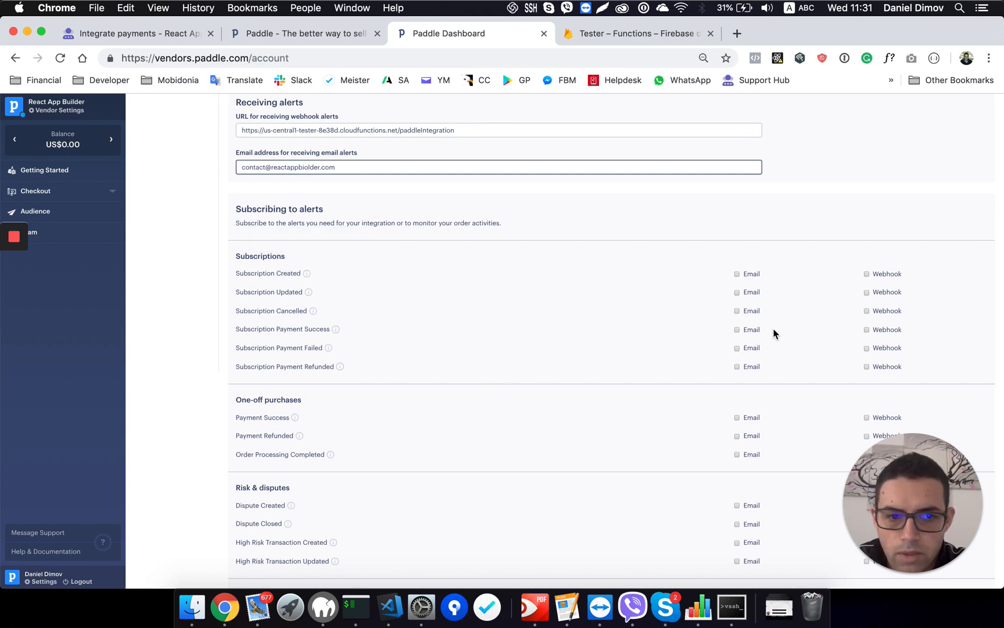
Enable email alerts for Subscription Cancelled and Subscription Payment Success events
click(737, 329)
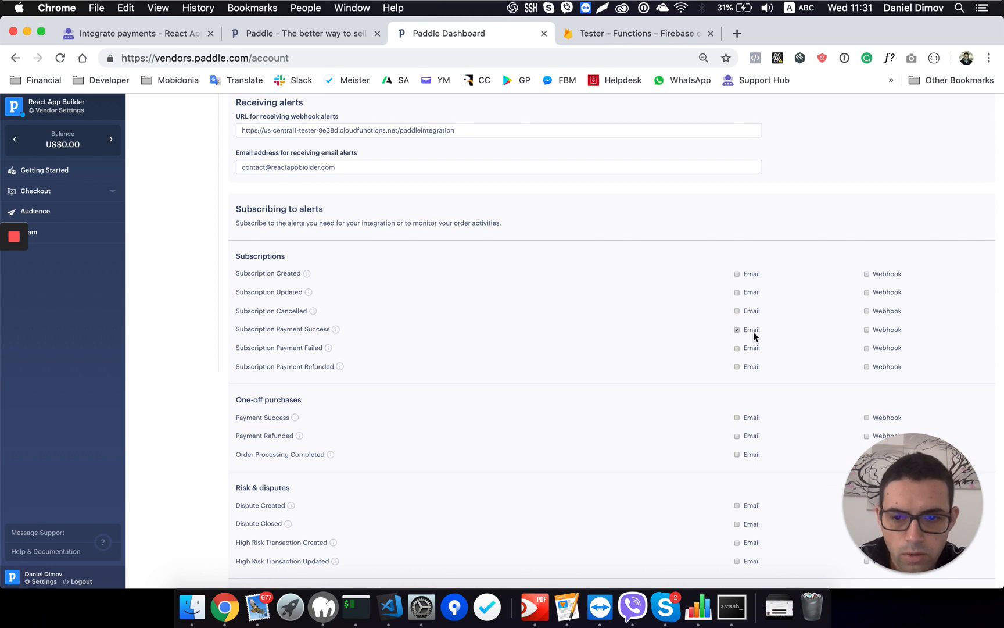
scroll(down, 3)
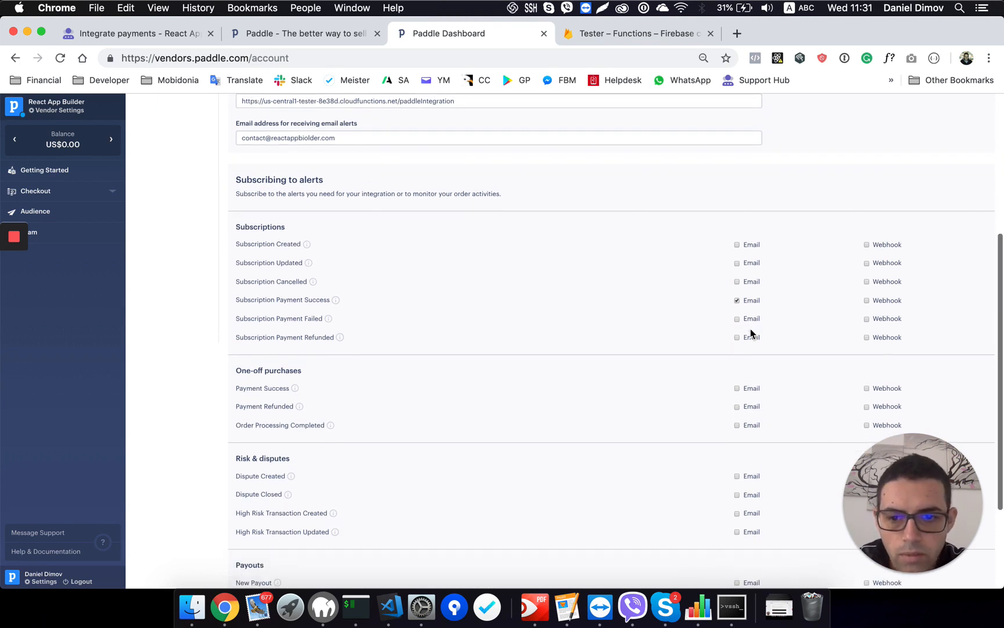
scroll(down, 3)
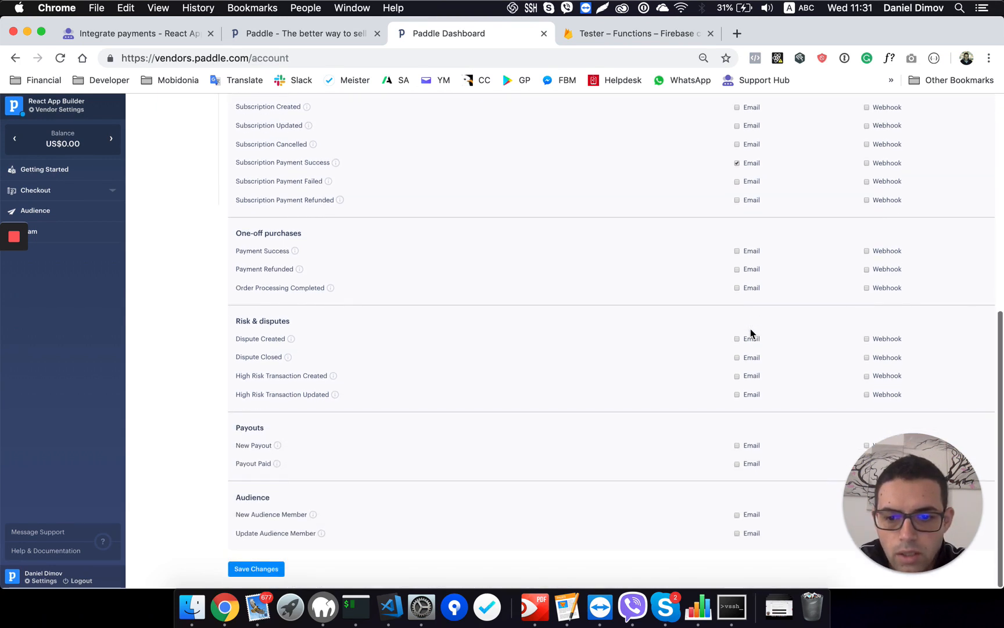
scroll(up, 3)
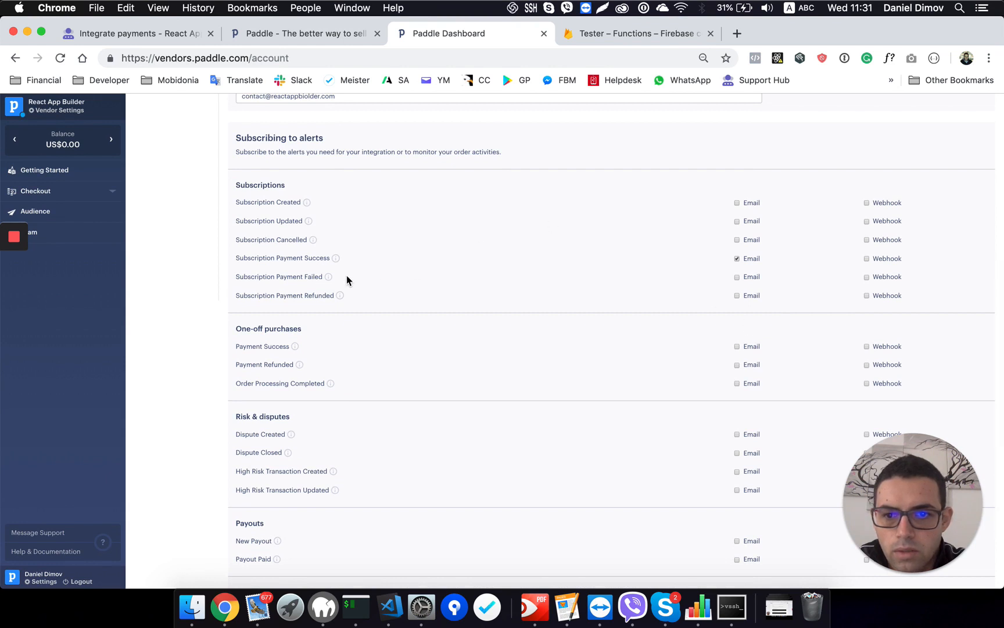
mouse_move(306, 242)
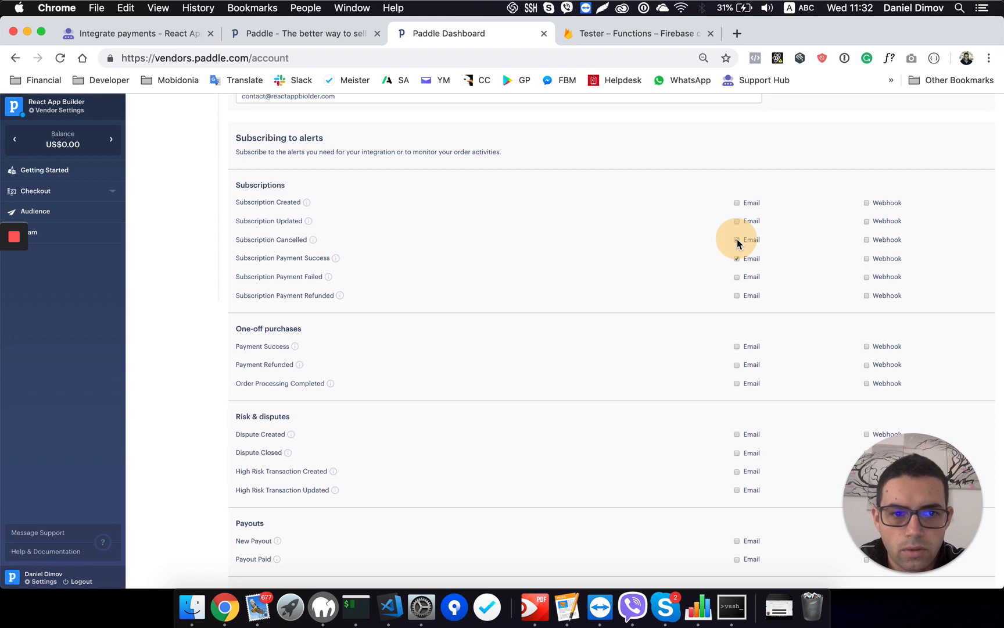
click(737, 240)
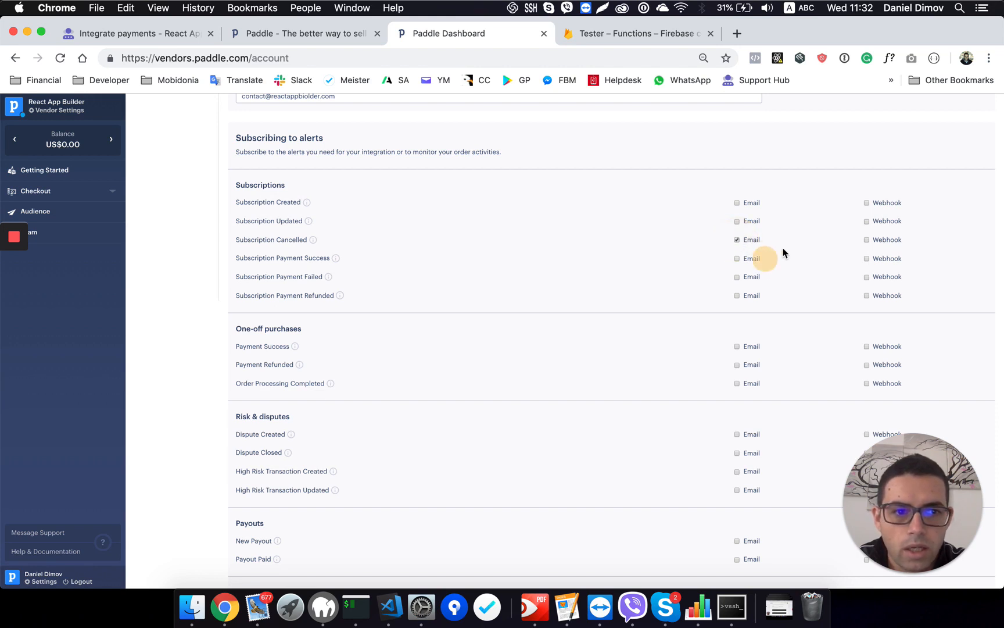
click(737, 258)
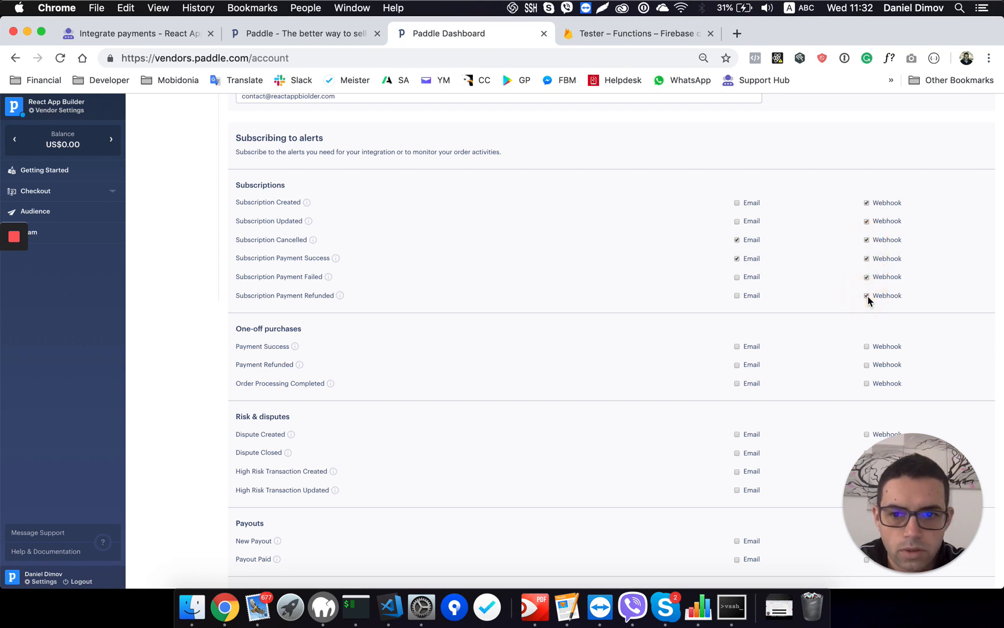
Save the alert preferences with webhooks for all six subscription events
scroll(down, 3)
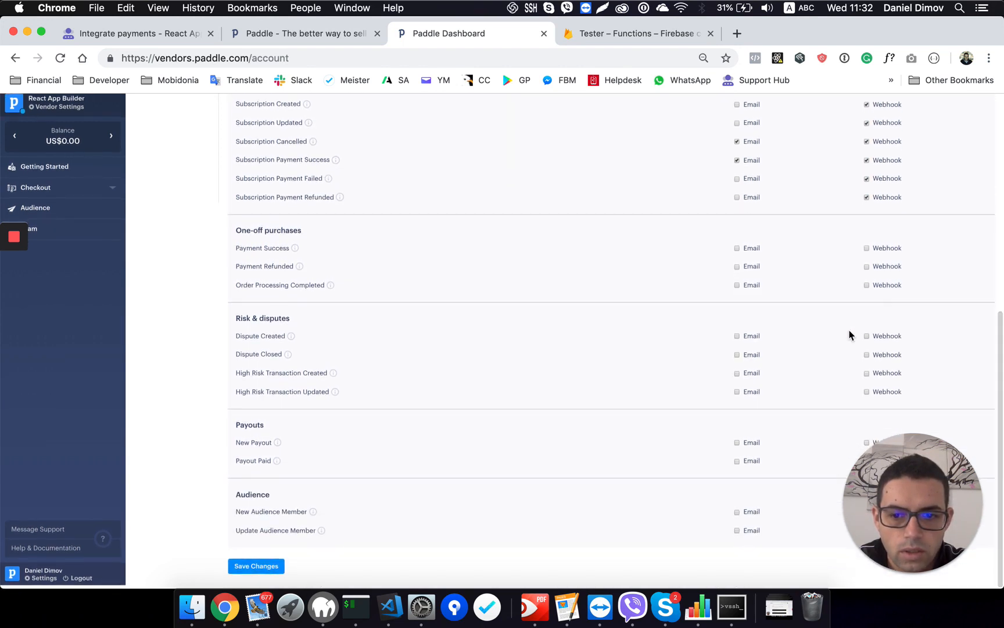
scroll(up, 3)
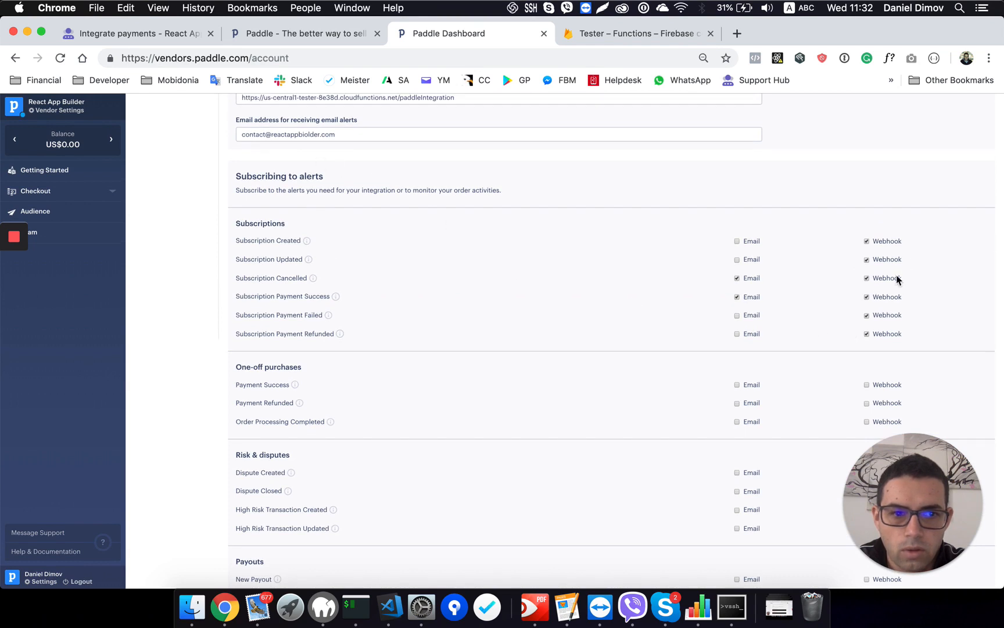
scroll(down, 3)
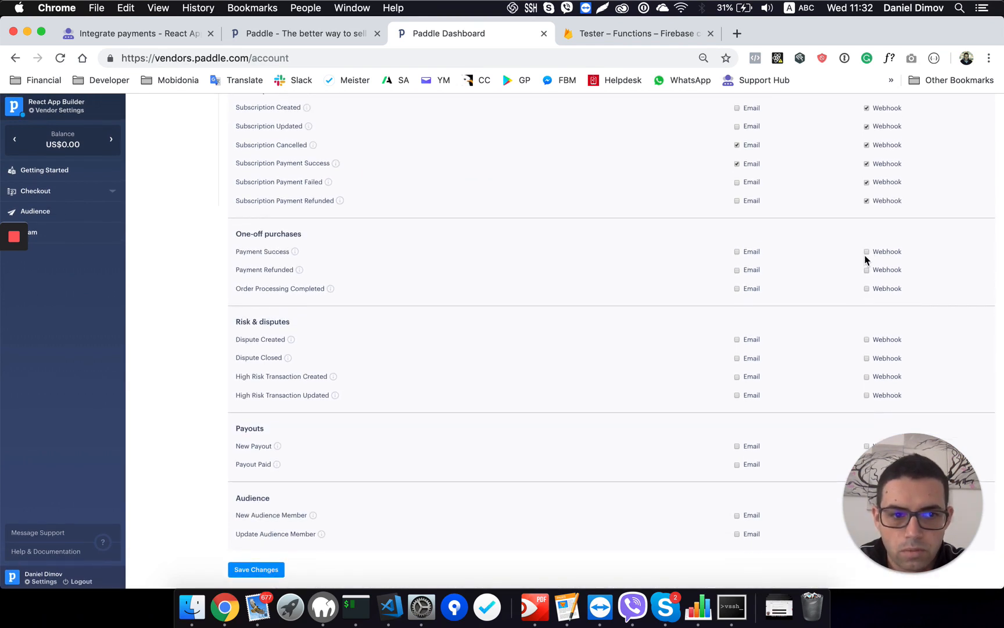
scroll(up, 3)
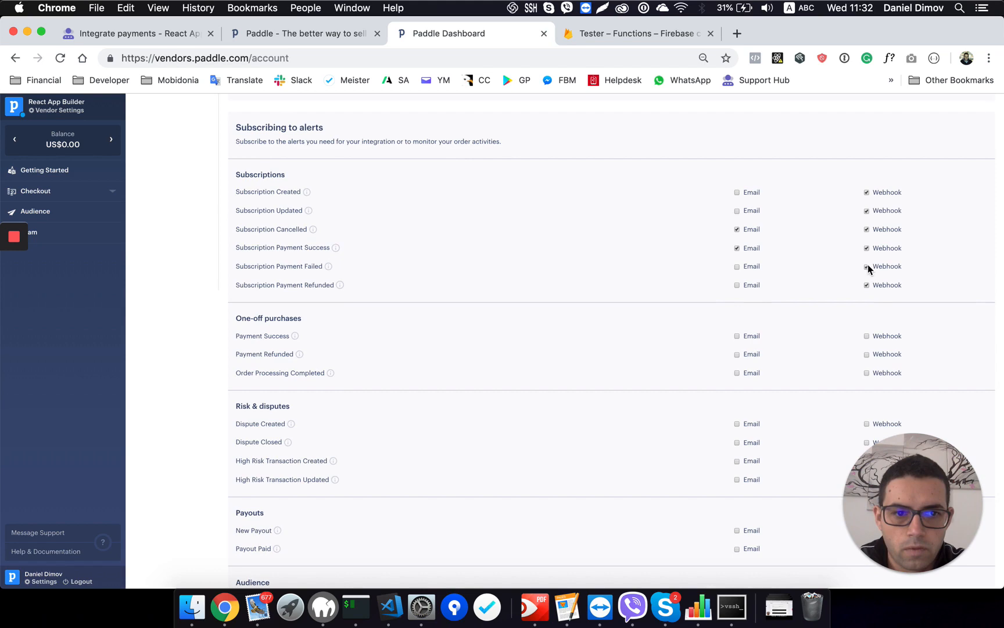
scroll(down, 3)
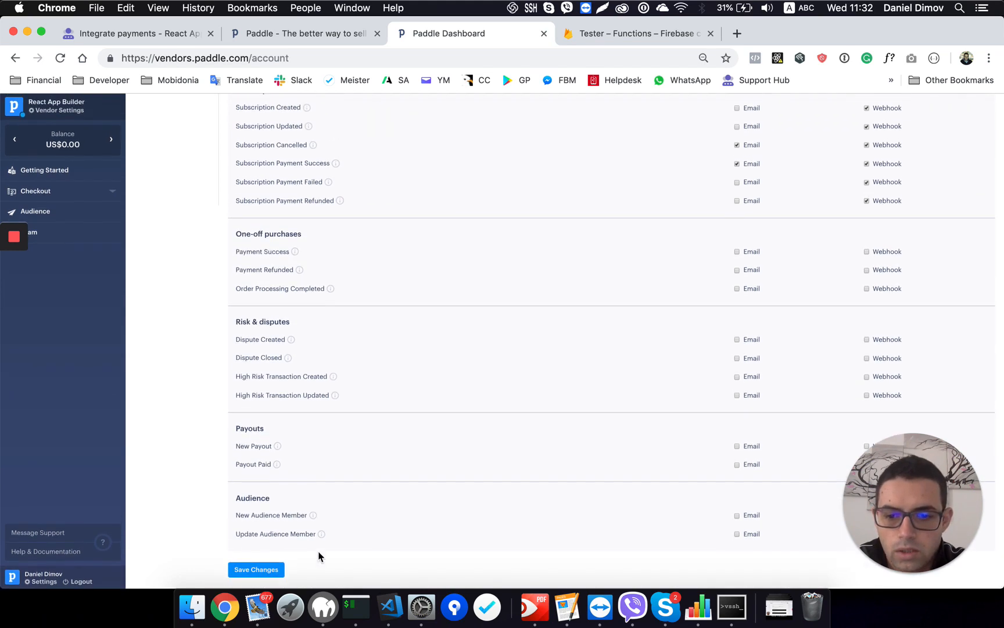
click(255, 568)
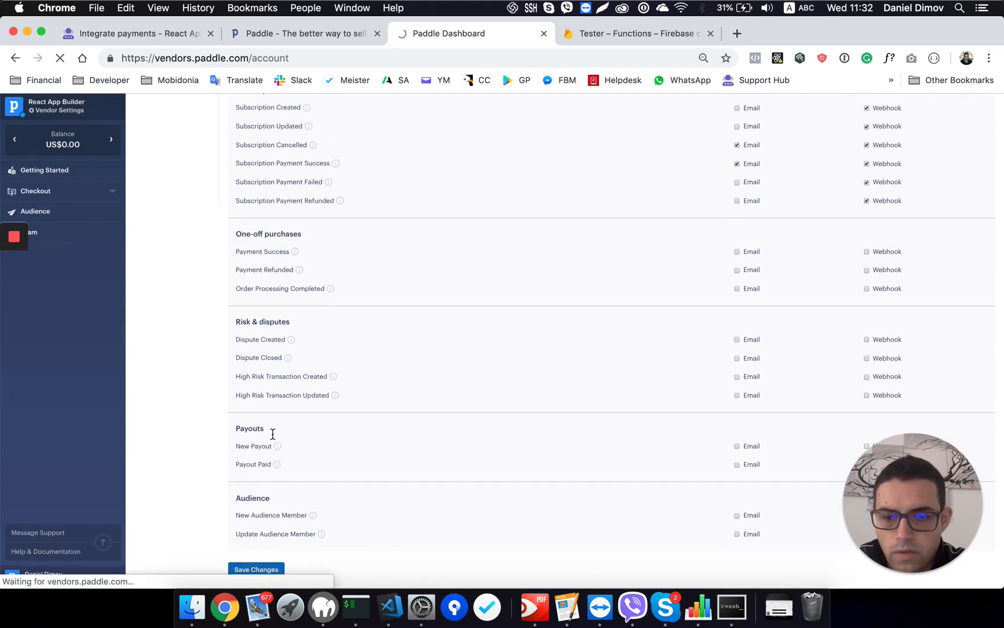
Review the guide's WebHooks section after checking the plan and vendor ID notes in VS Code
click(135, 34)
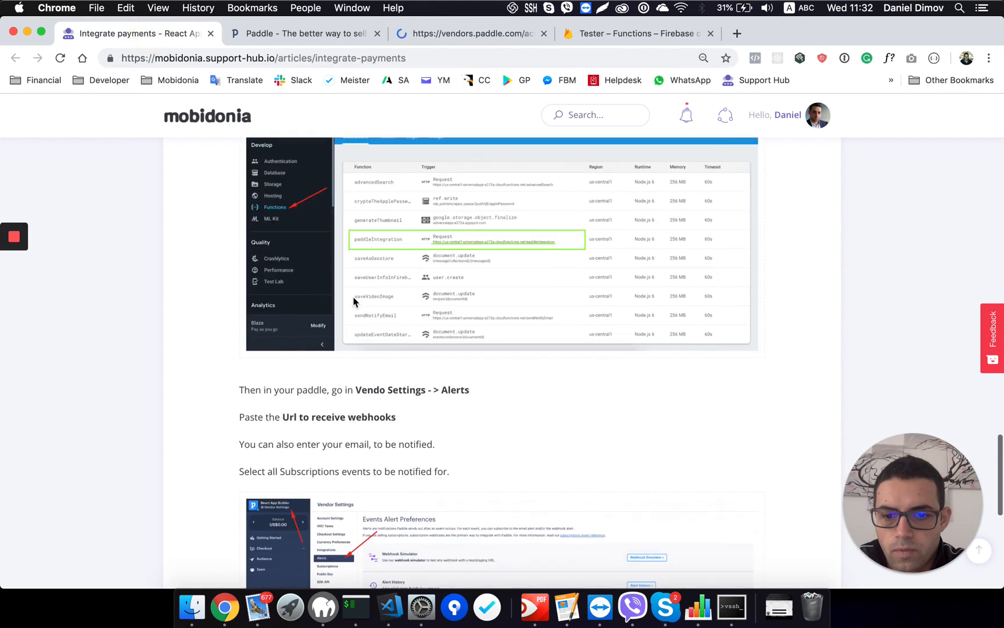
scroll(down, 3)
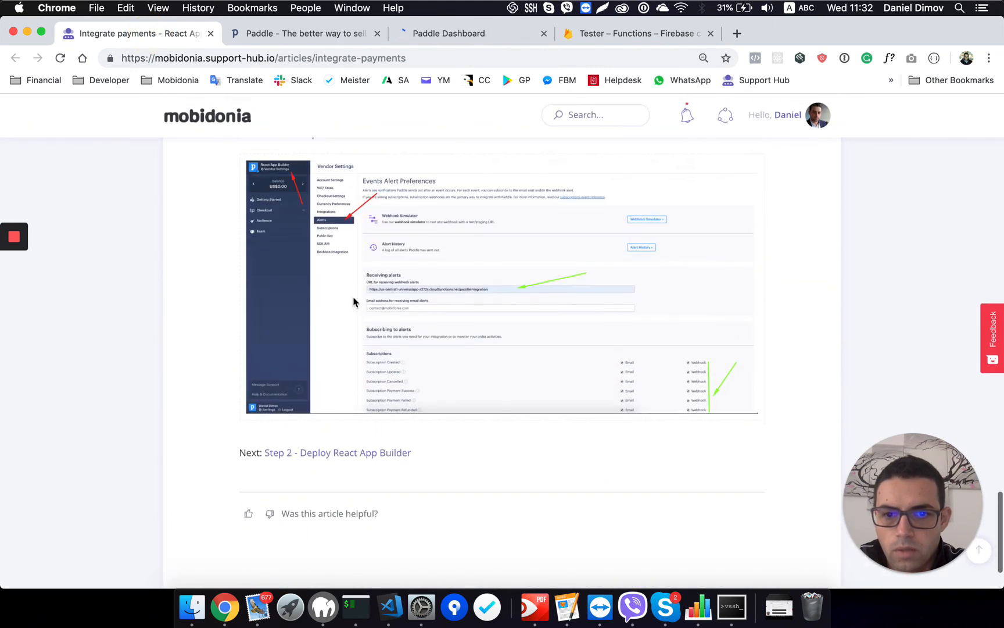
scroll(up, 3)
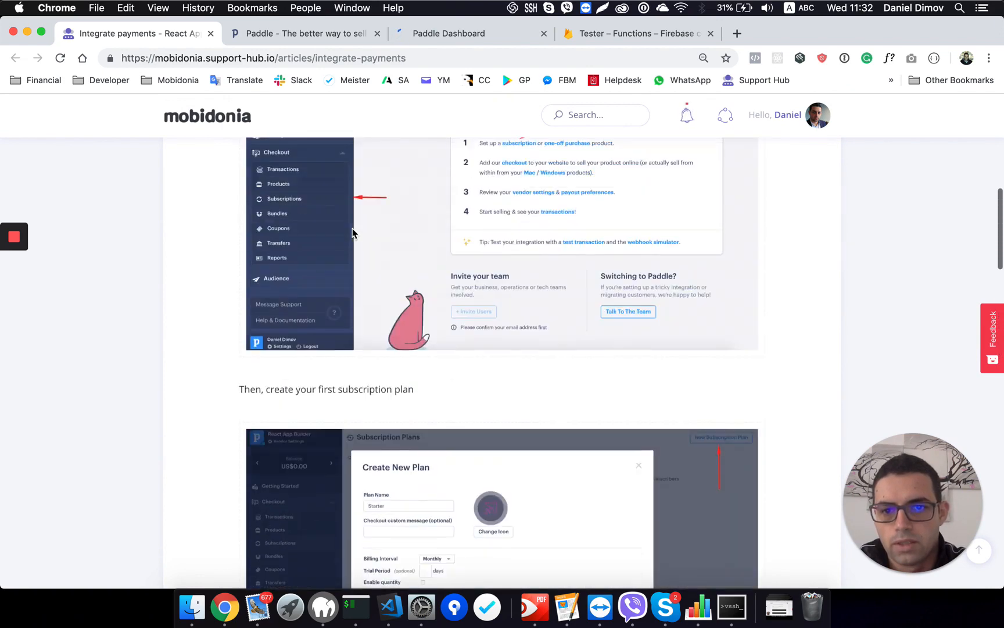
scroll(up, 3)
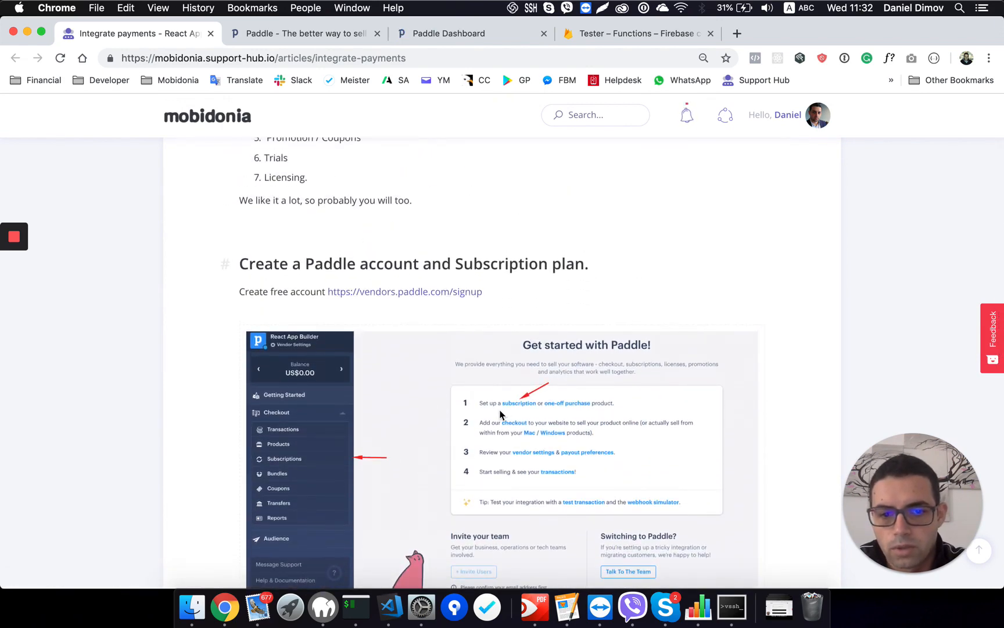
click(388, 605)
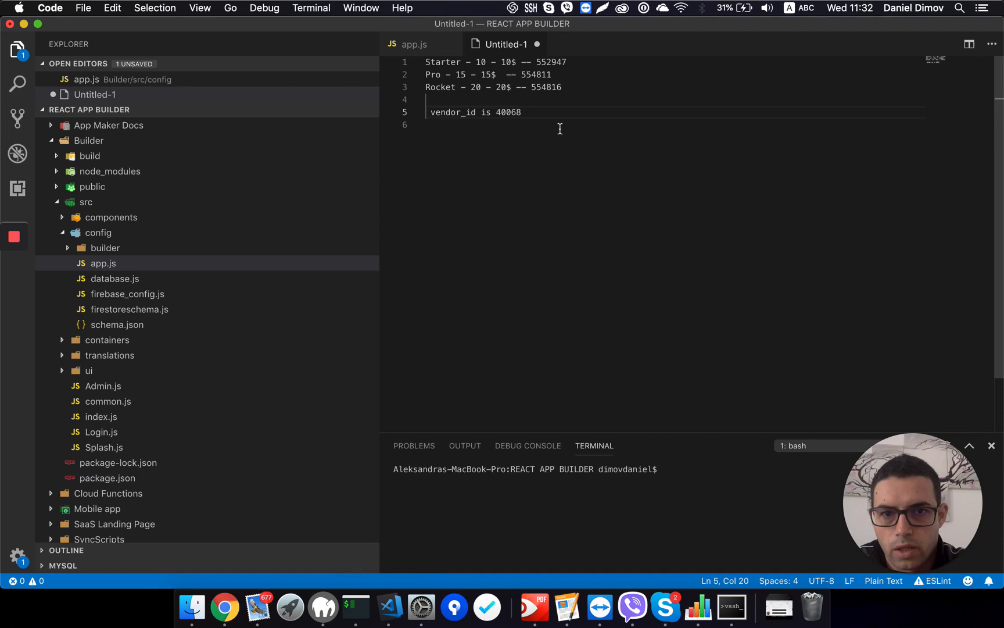
mouse_move(258, 605)
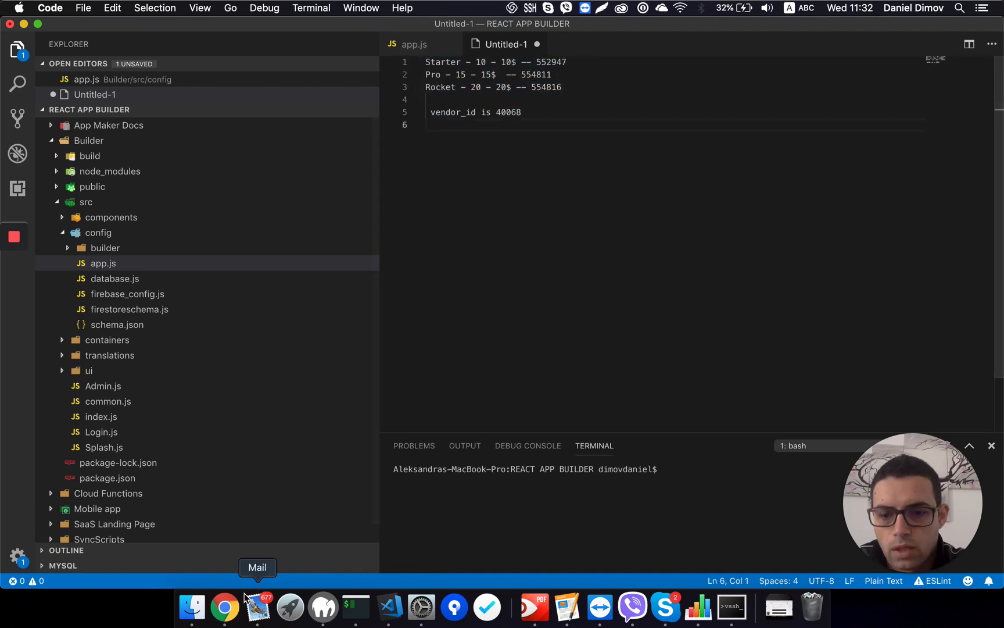
click(223, 605)
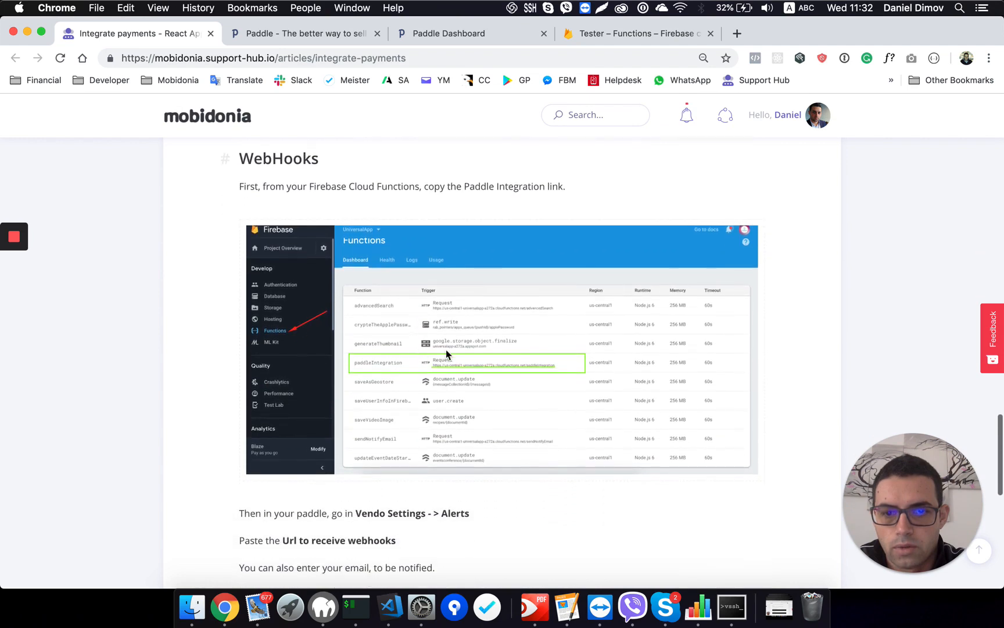
Check the paddleIntegration function's actions in Firebase Functions, then return to Paddle alerts
click(637, 34)
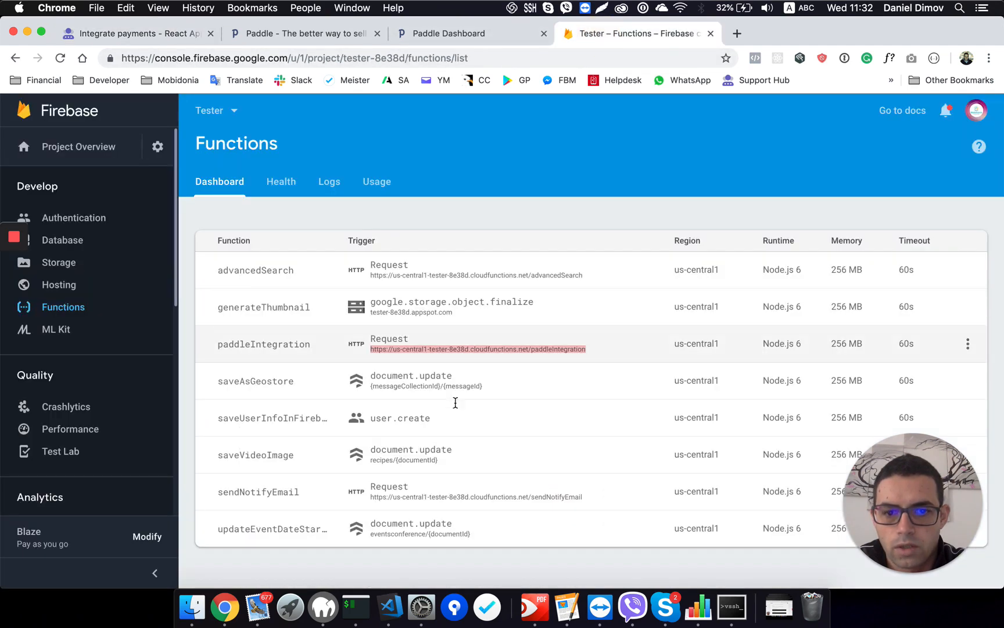
mouse_move(500, 110)
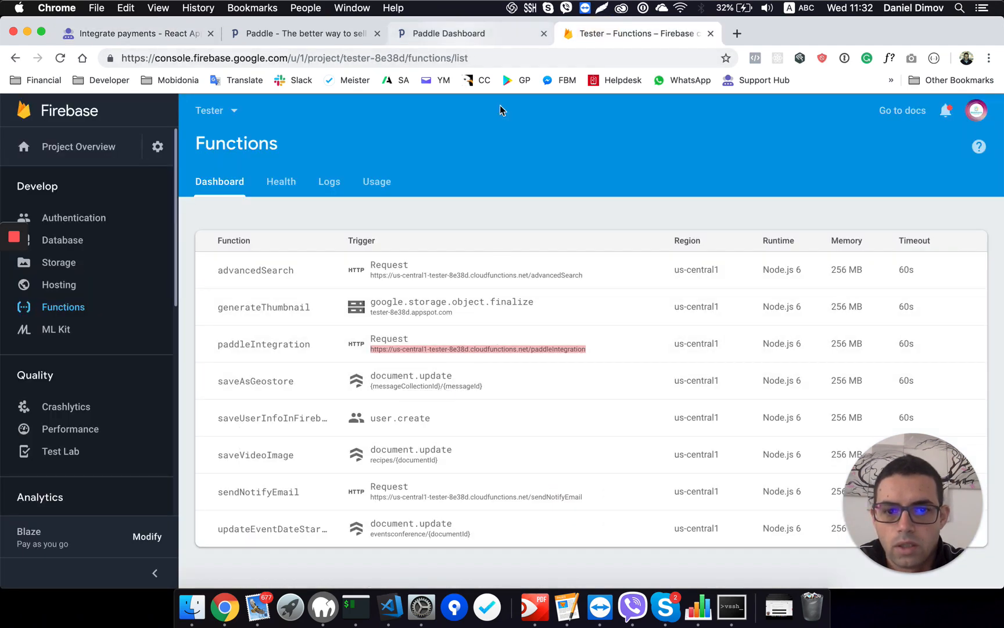
click(967, 344)
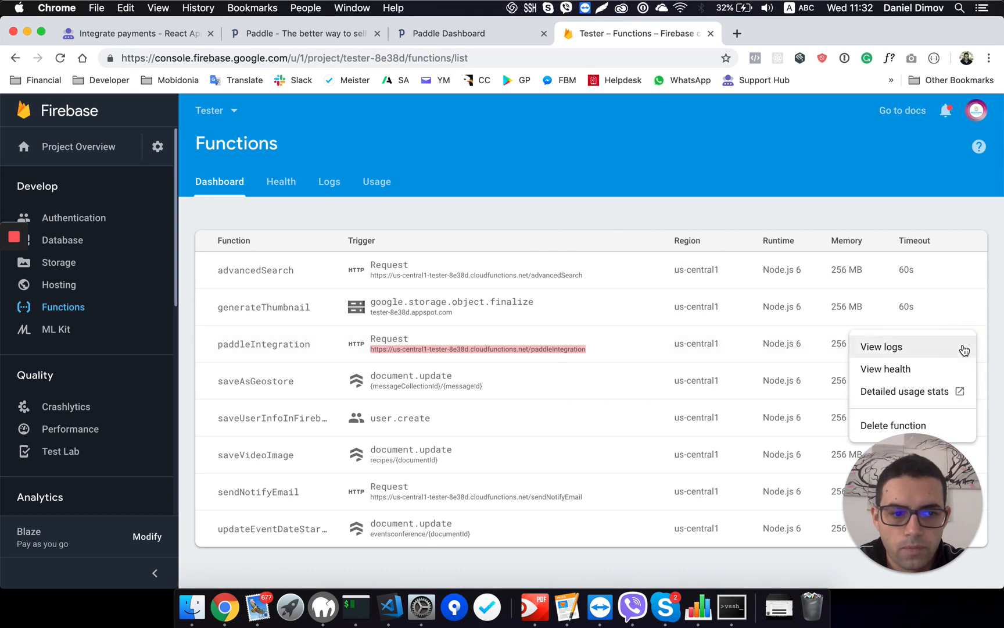
mouse_move(895, 356)
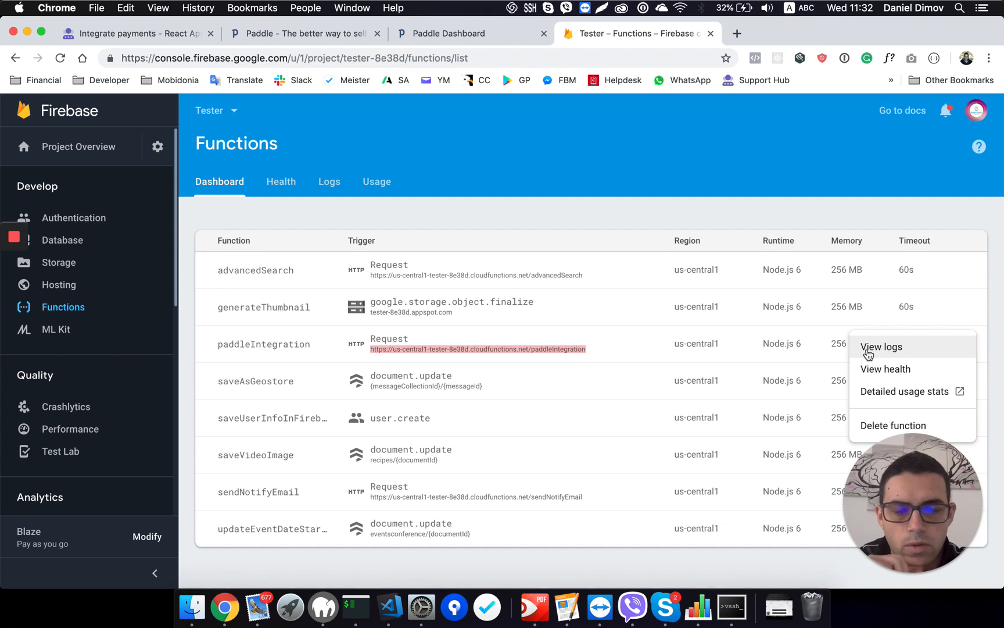
mouse_move(785, 301)
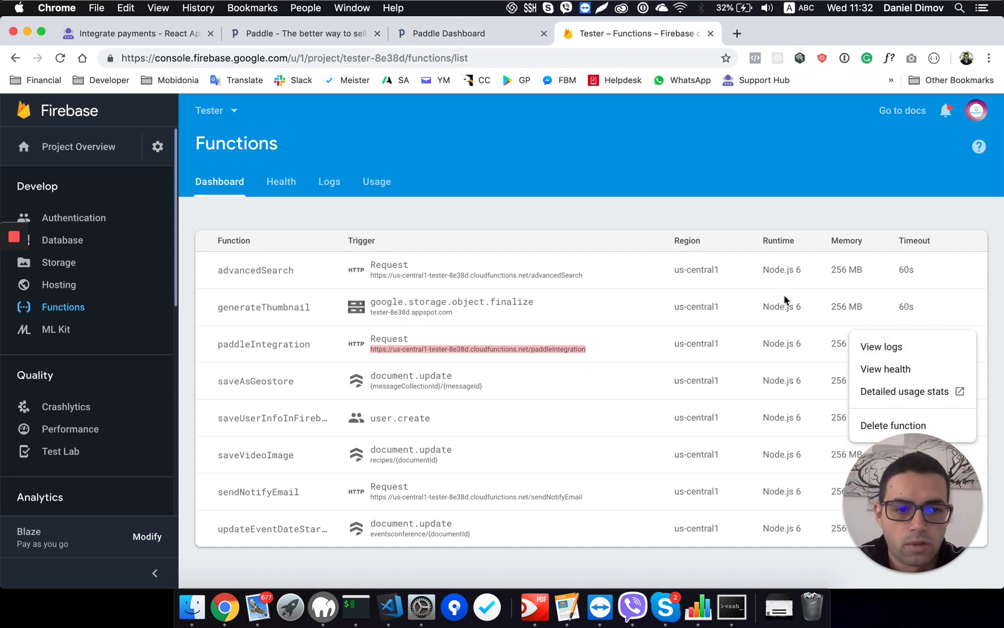
mouse_move(889, 357)
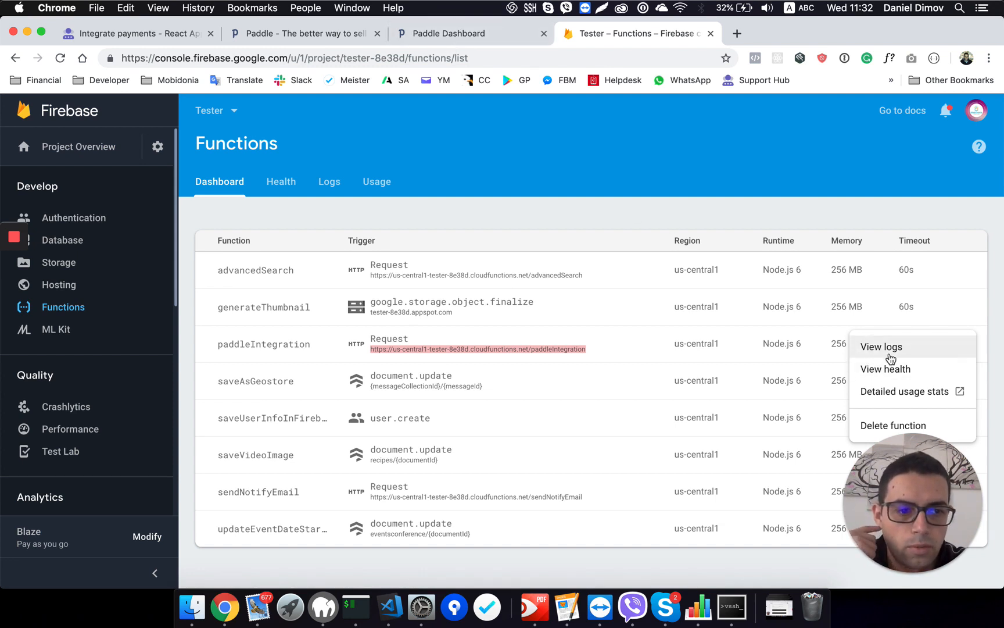
click(447, 34)
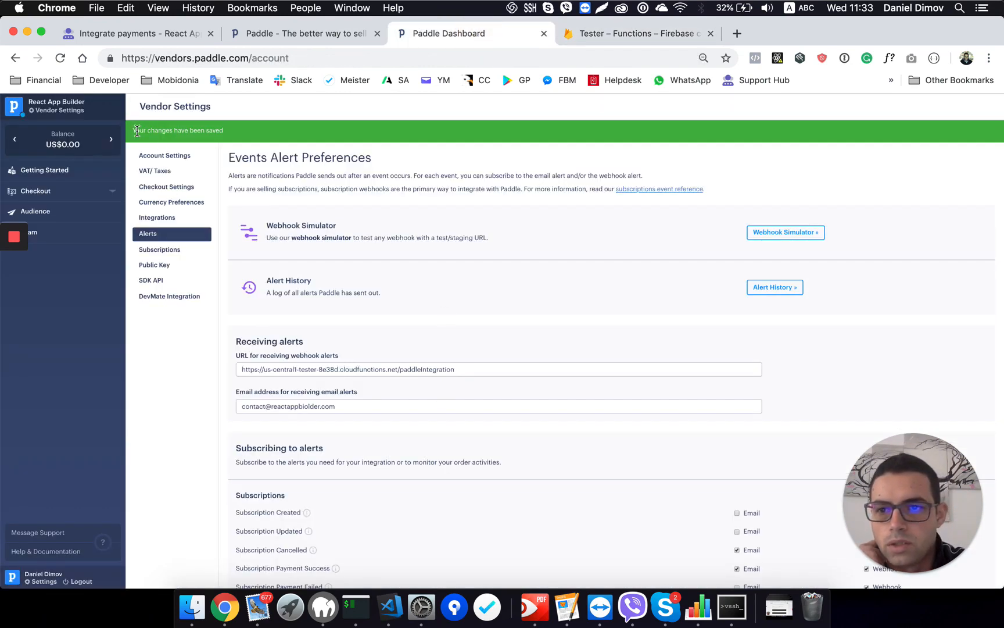
Scroll the Alerts page to review the saved webhook URL and contact email
scroll(down, 3)
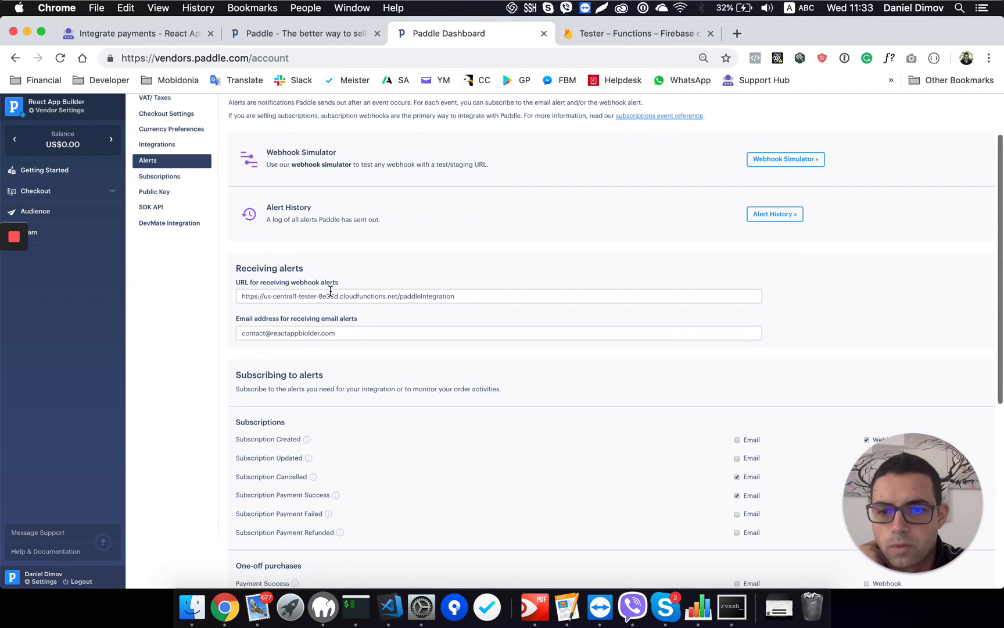
scroll(down, 3)
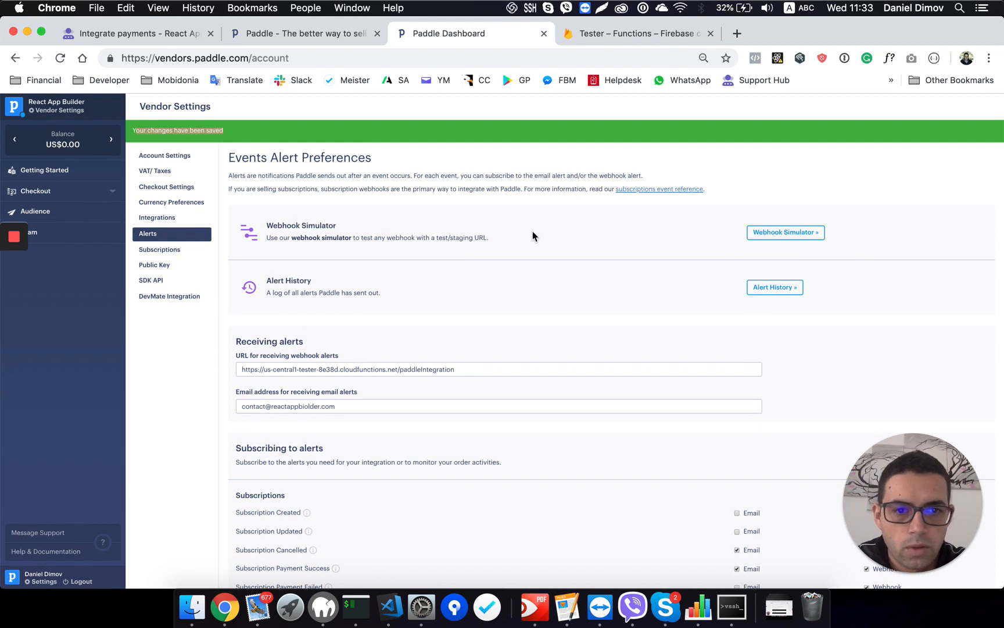
mouse_move(713, 174)
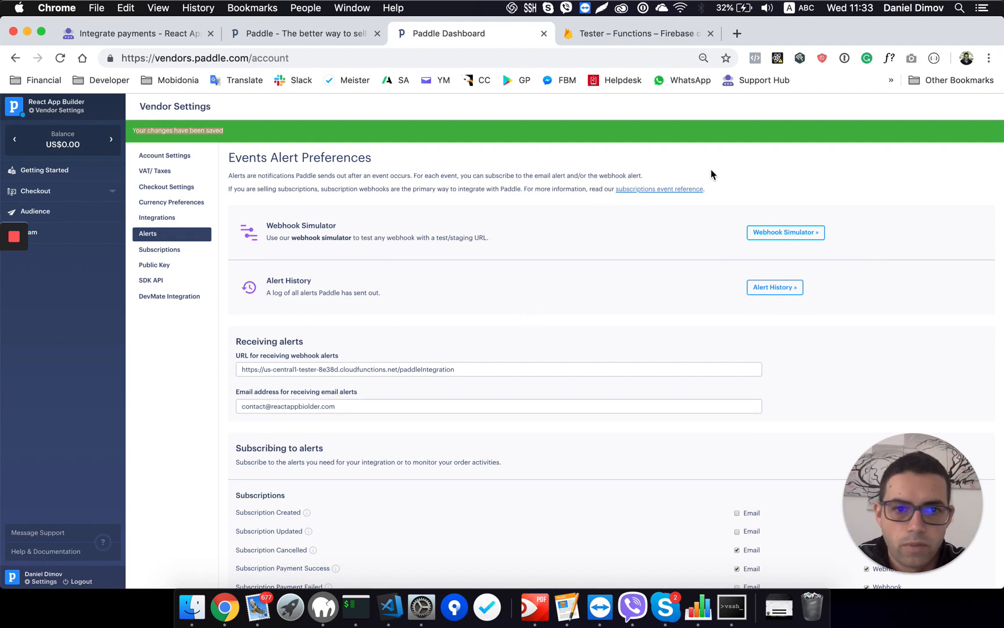
mouse_move(383, 200)
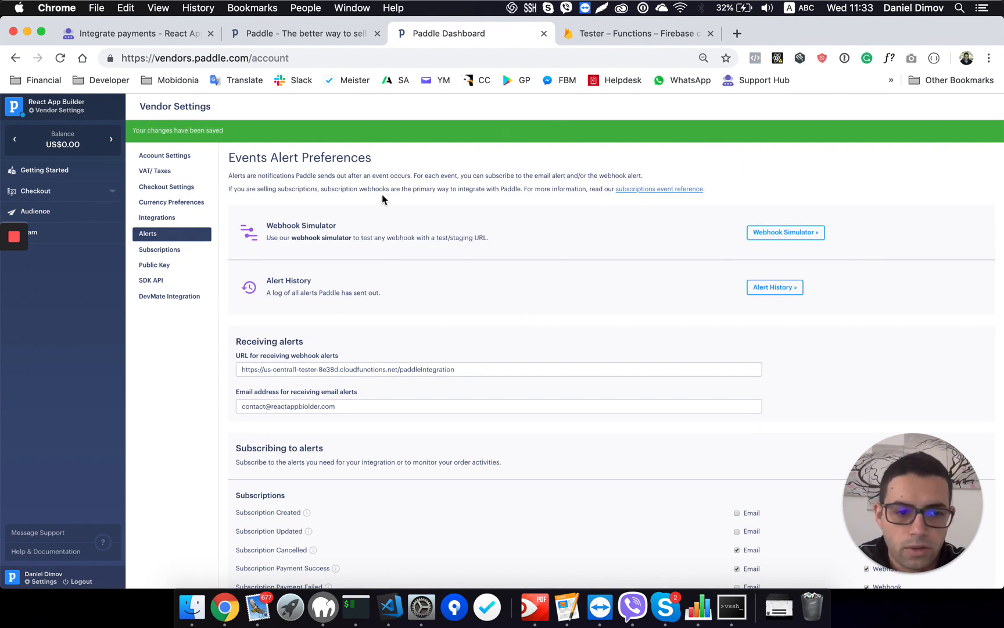
mouse_move(116, 272)
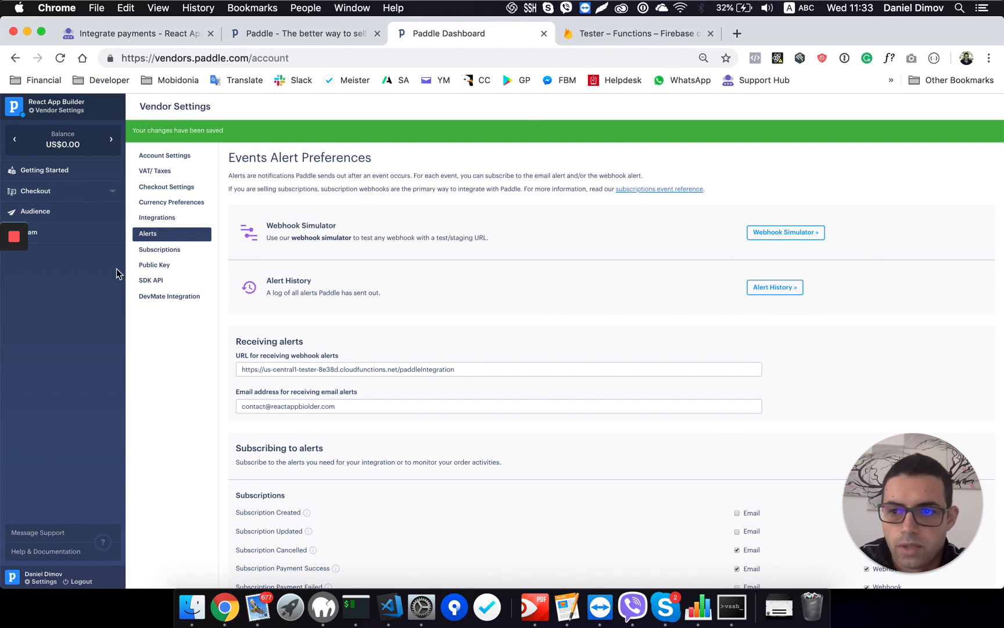